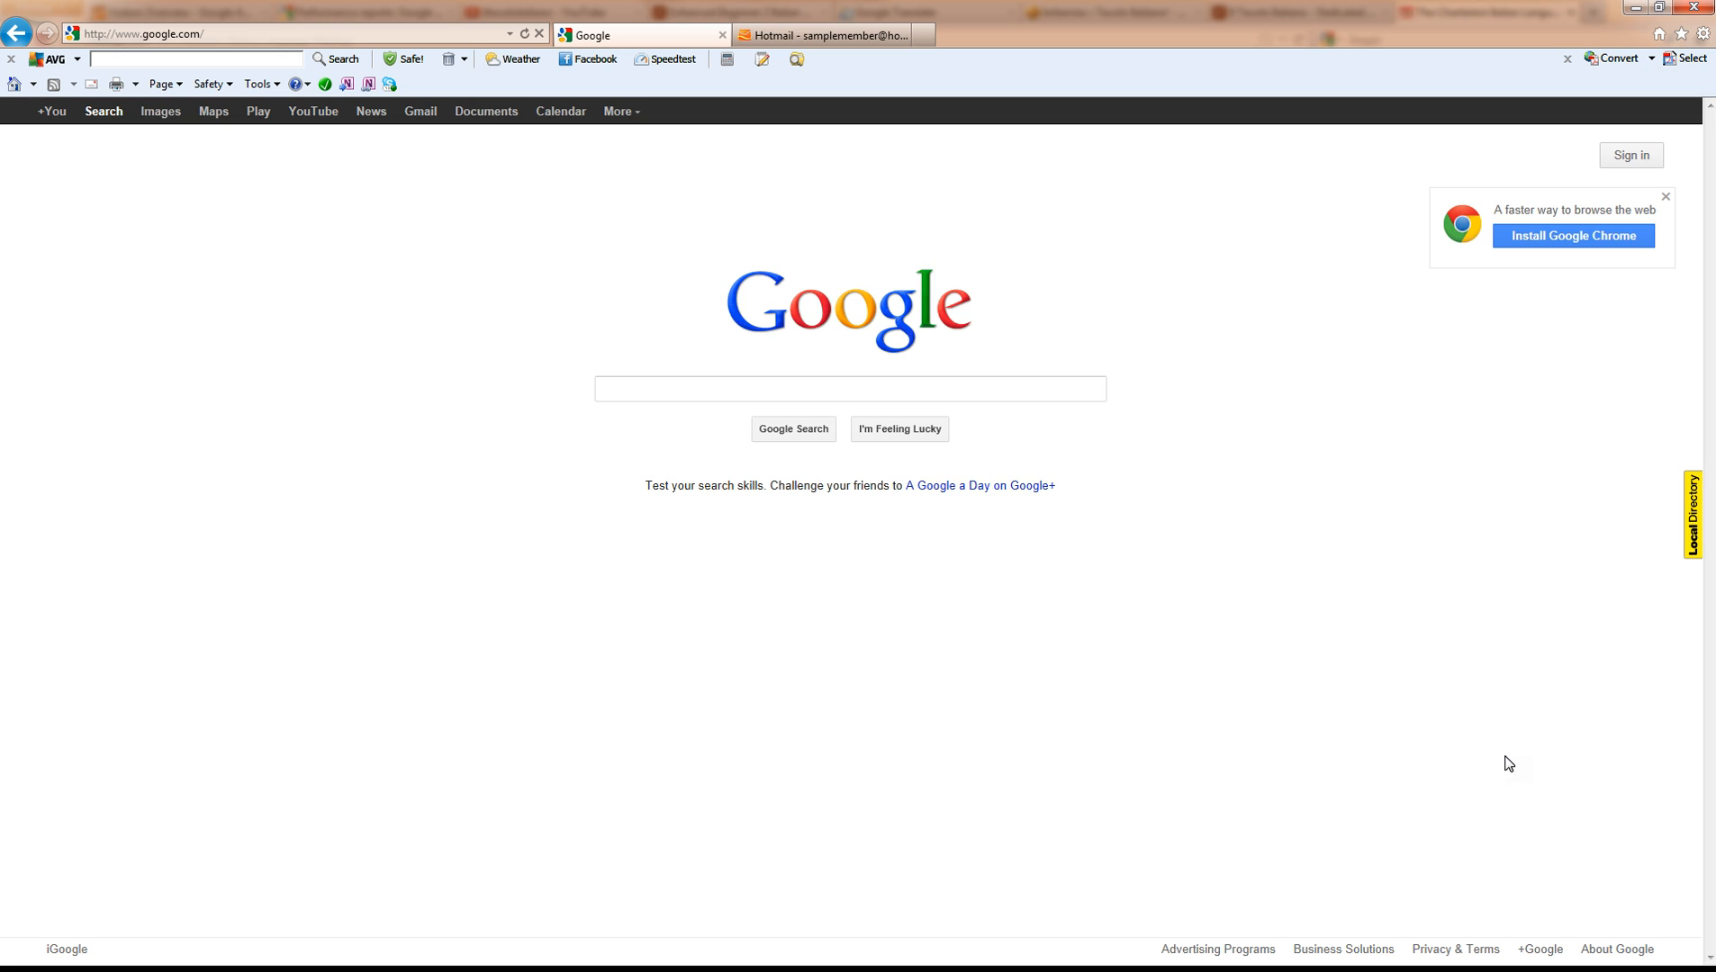
mouse_move(261, 278)
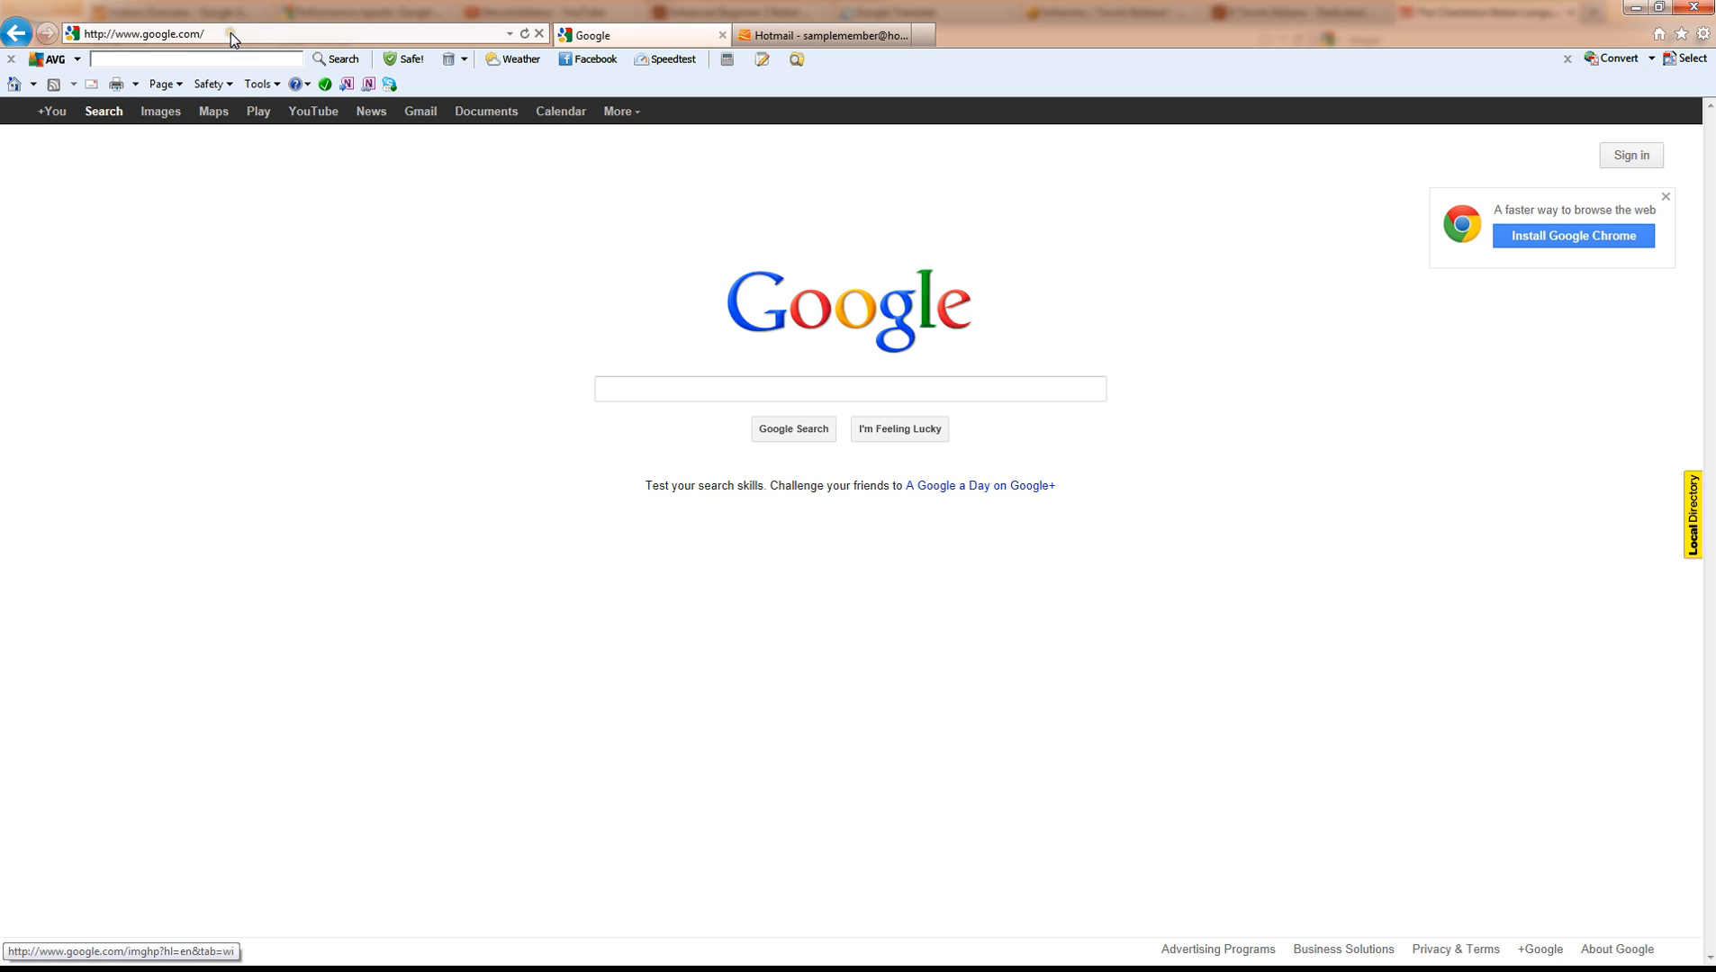
Replace the Google address with meetup.com and load the Meetup homepage.
left_click(191, 35)
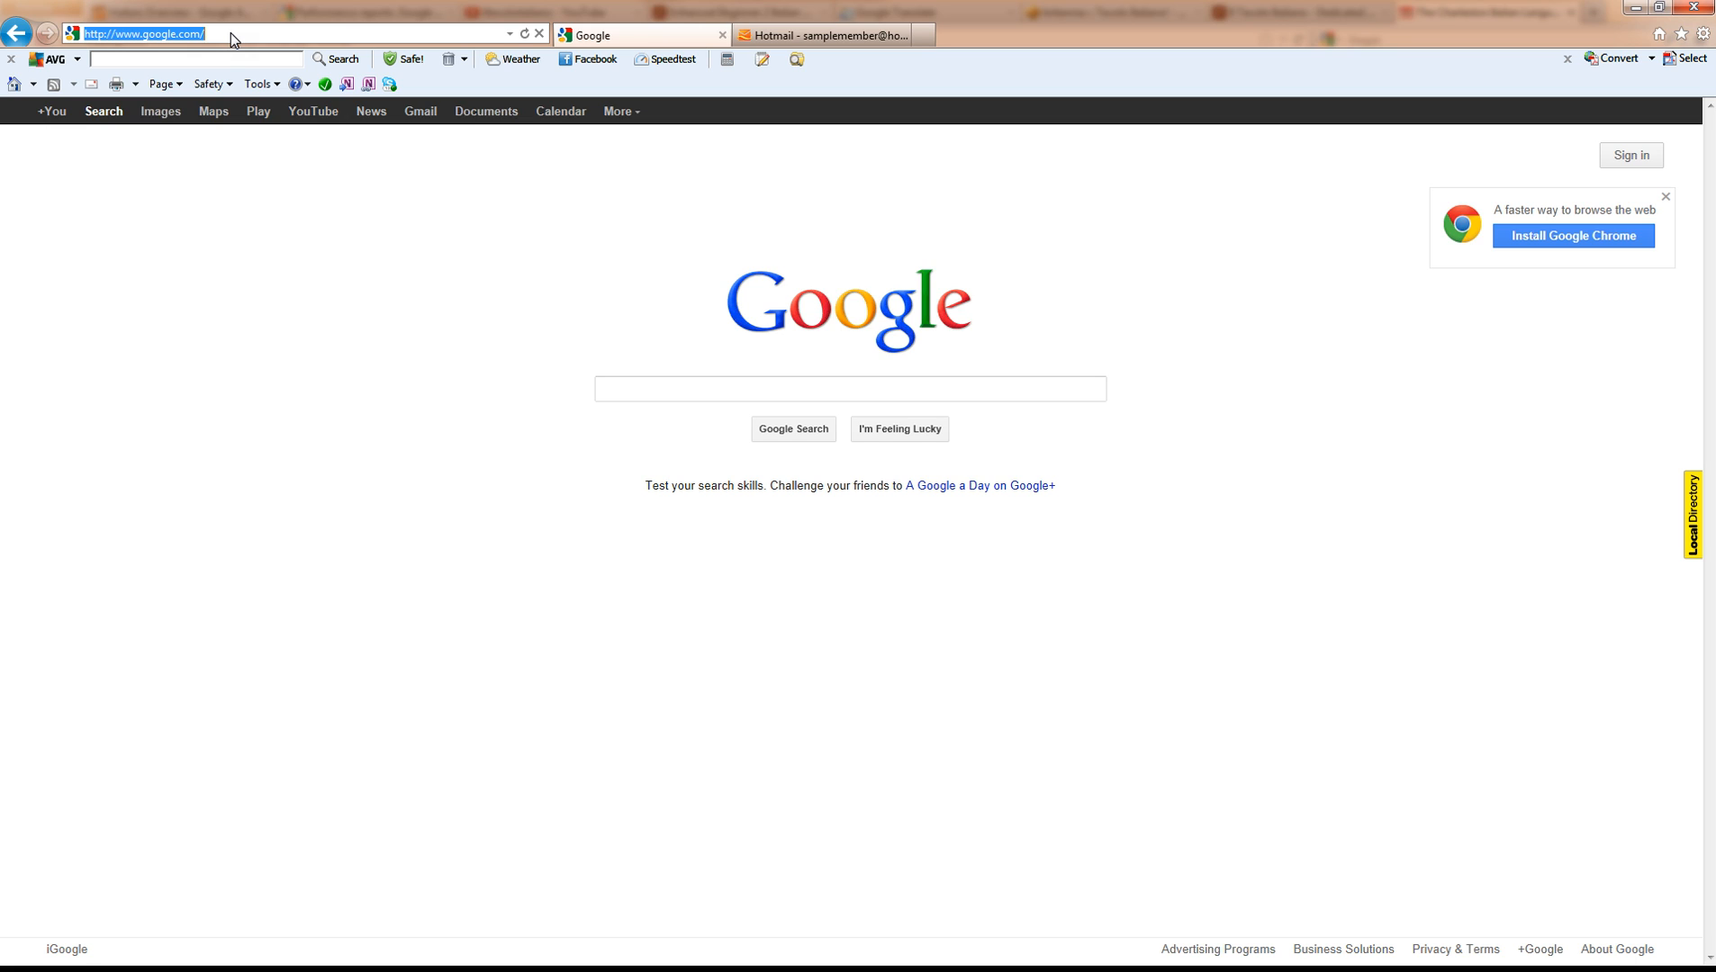
type("meet")
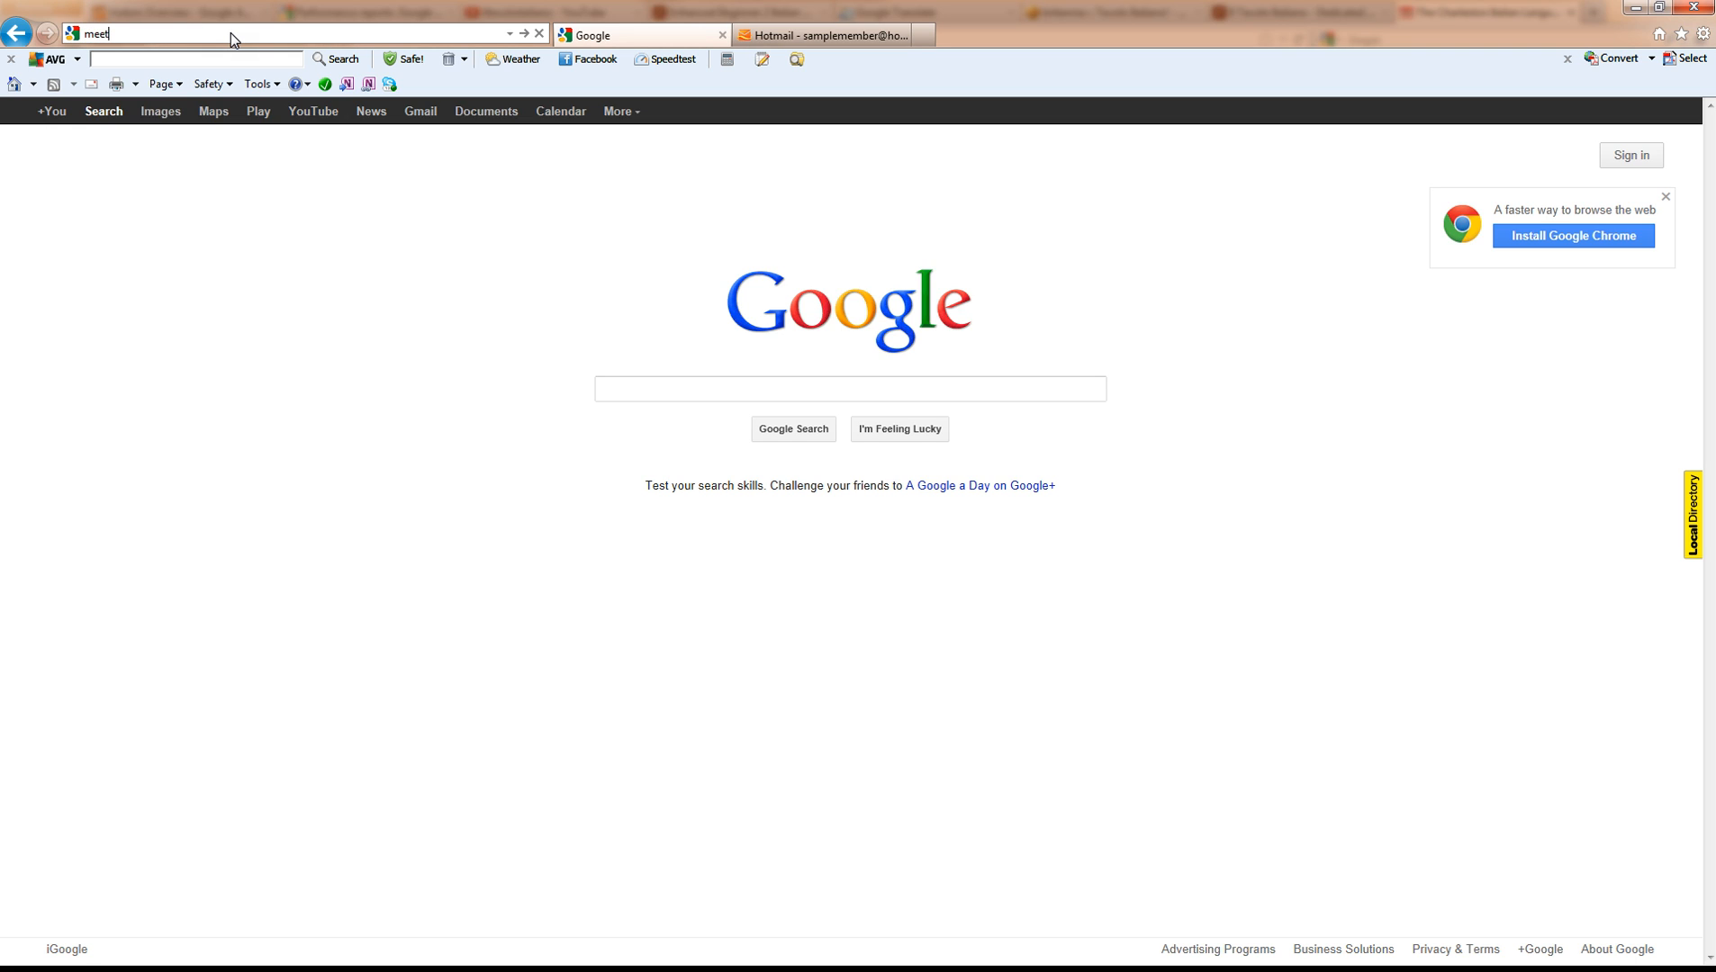
type("up.")
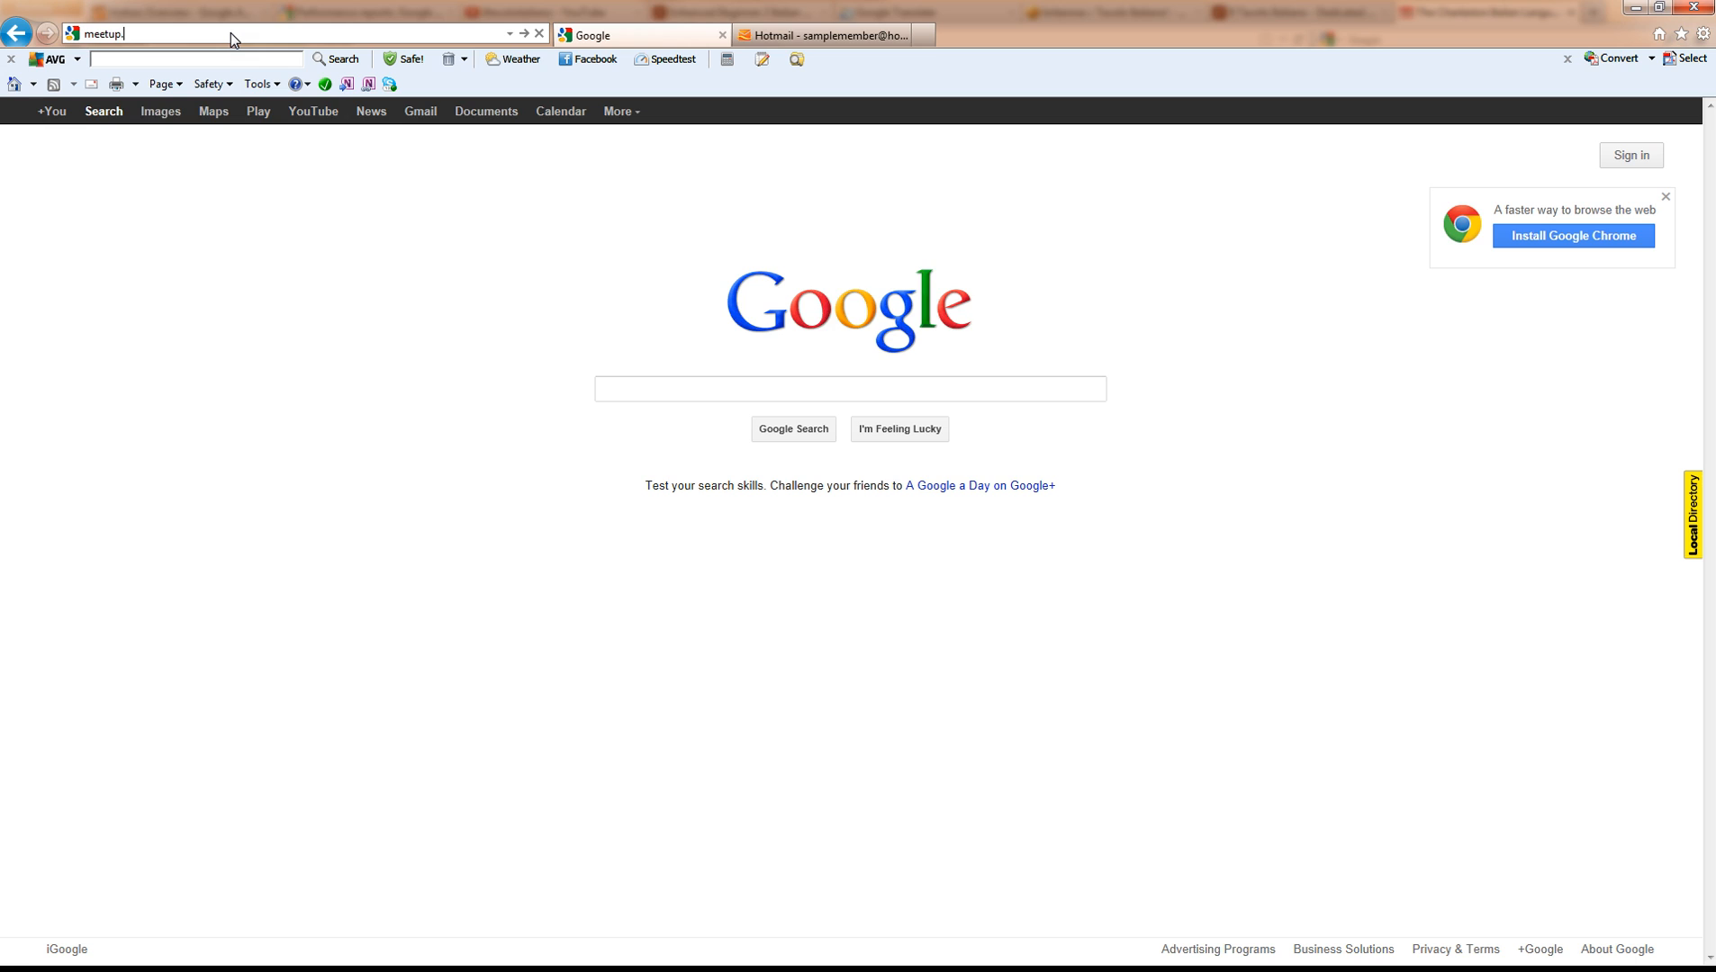
key("Return")
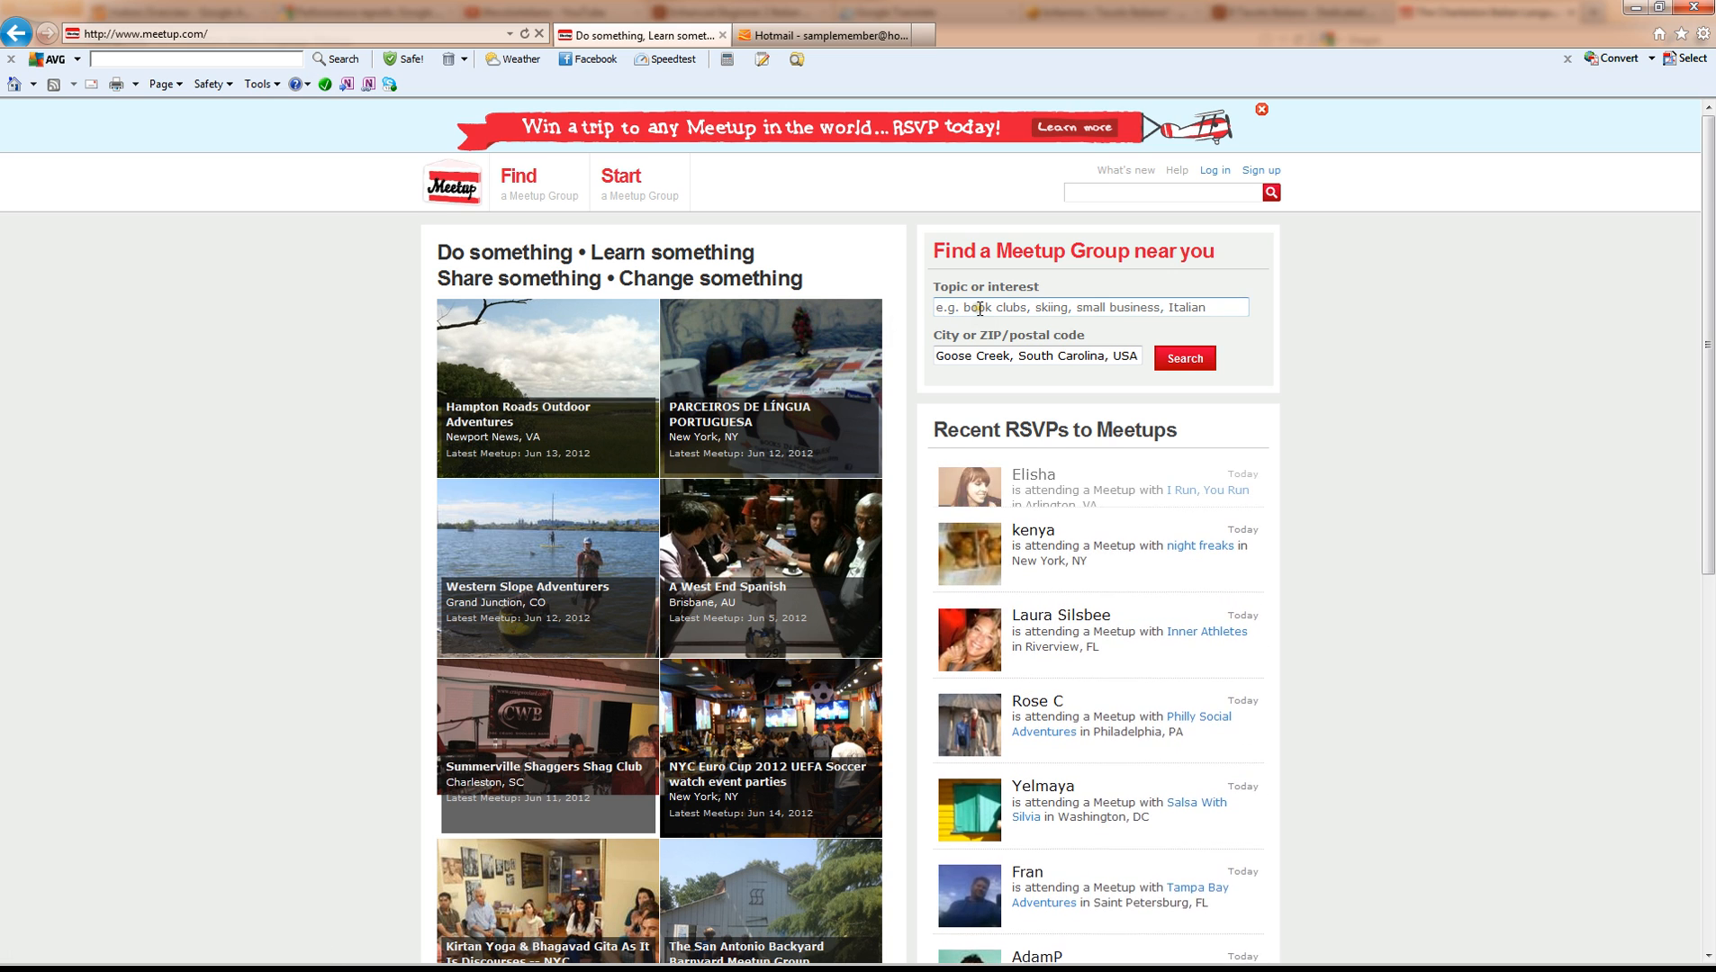
Search Meetup for Italian groups near ZIP 29485.
left_click(1088, 306)
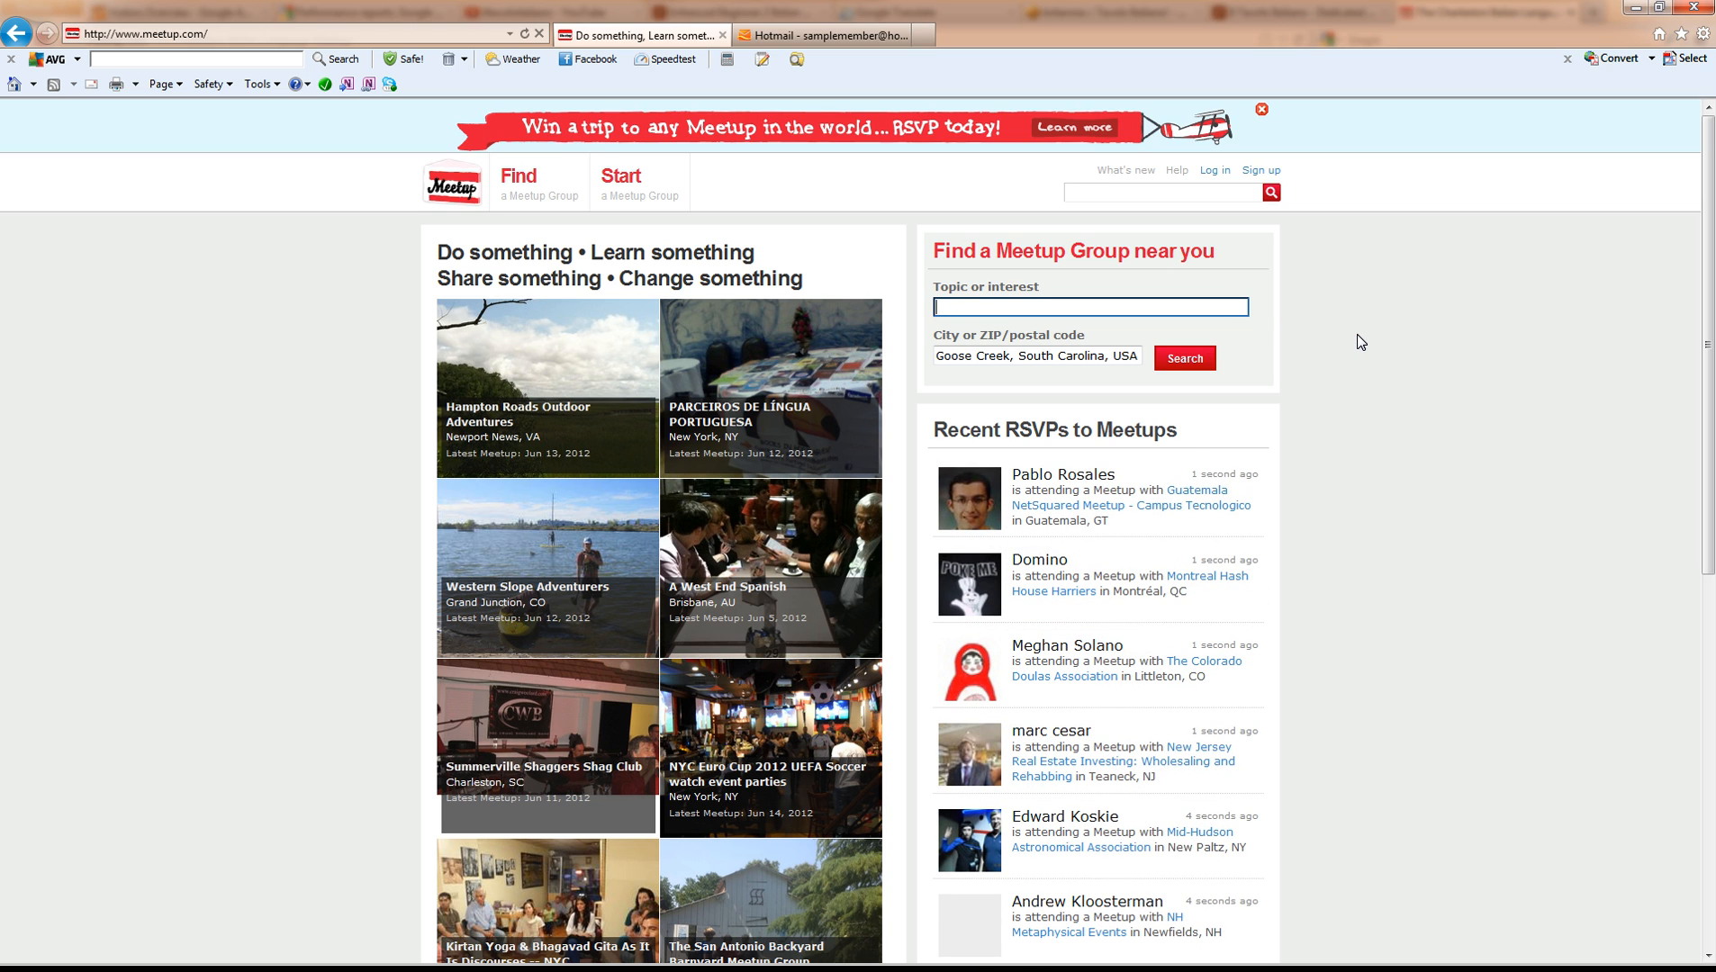
type("Italian")
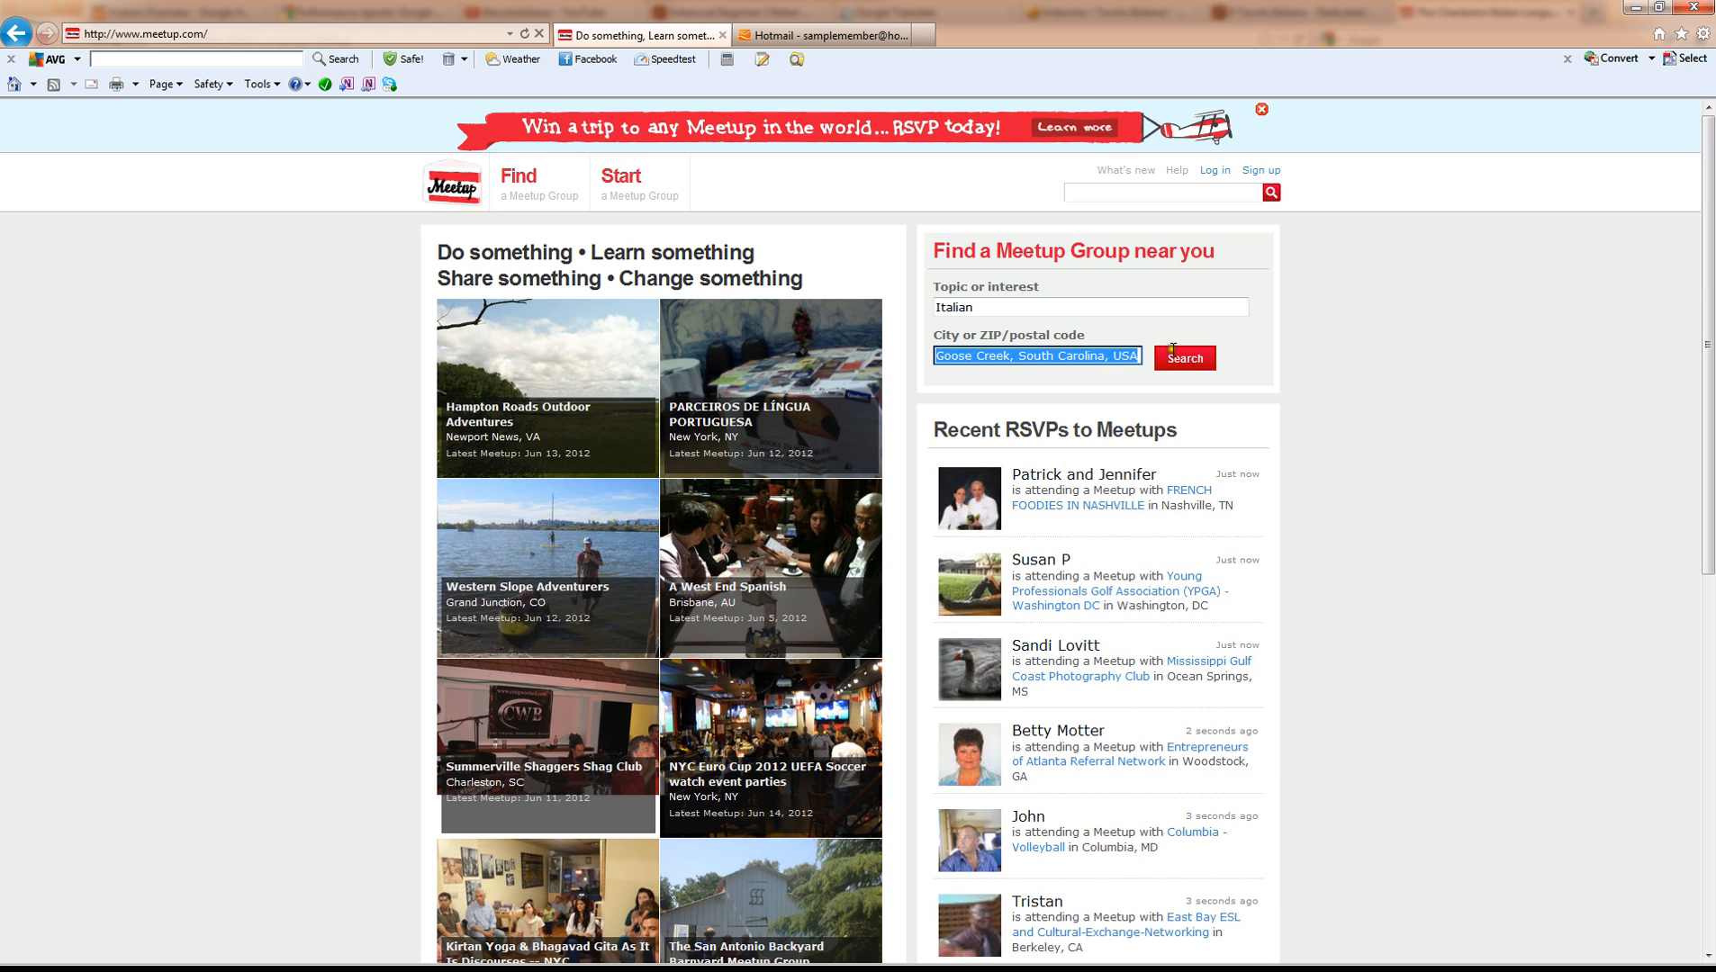
mouse_move(1388, 371)
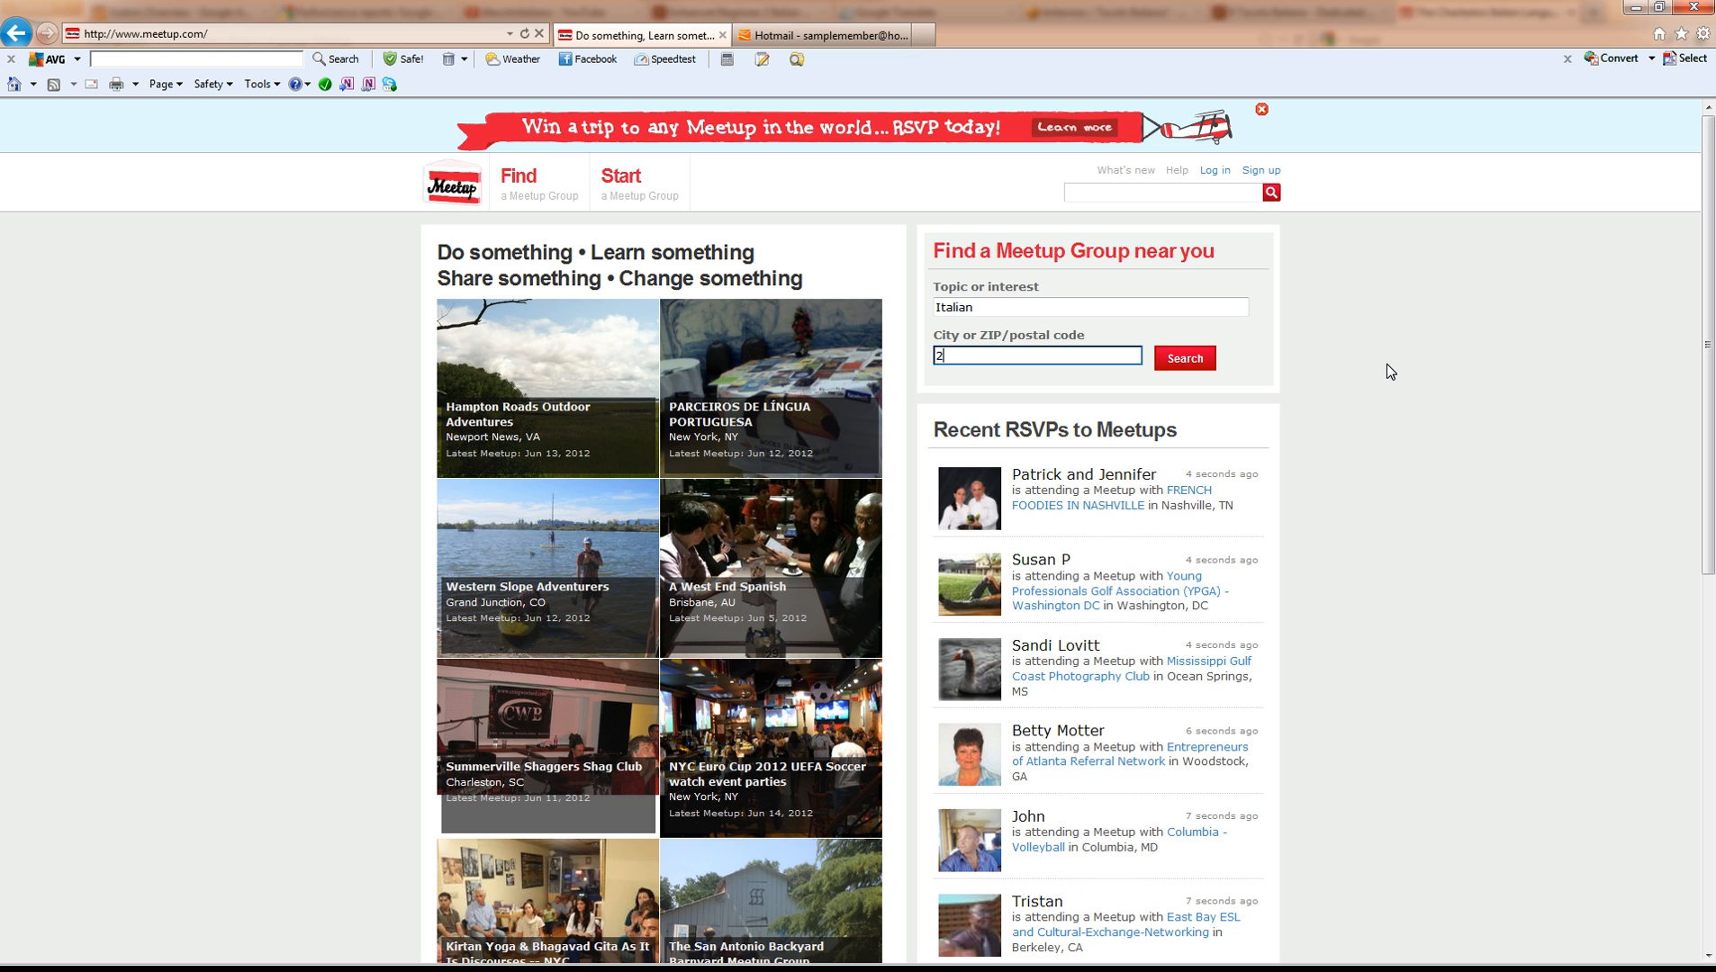
type("9485")
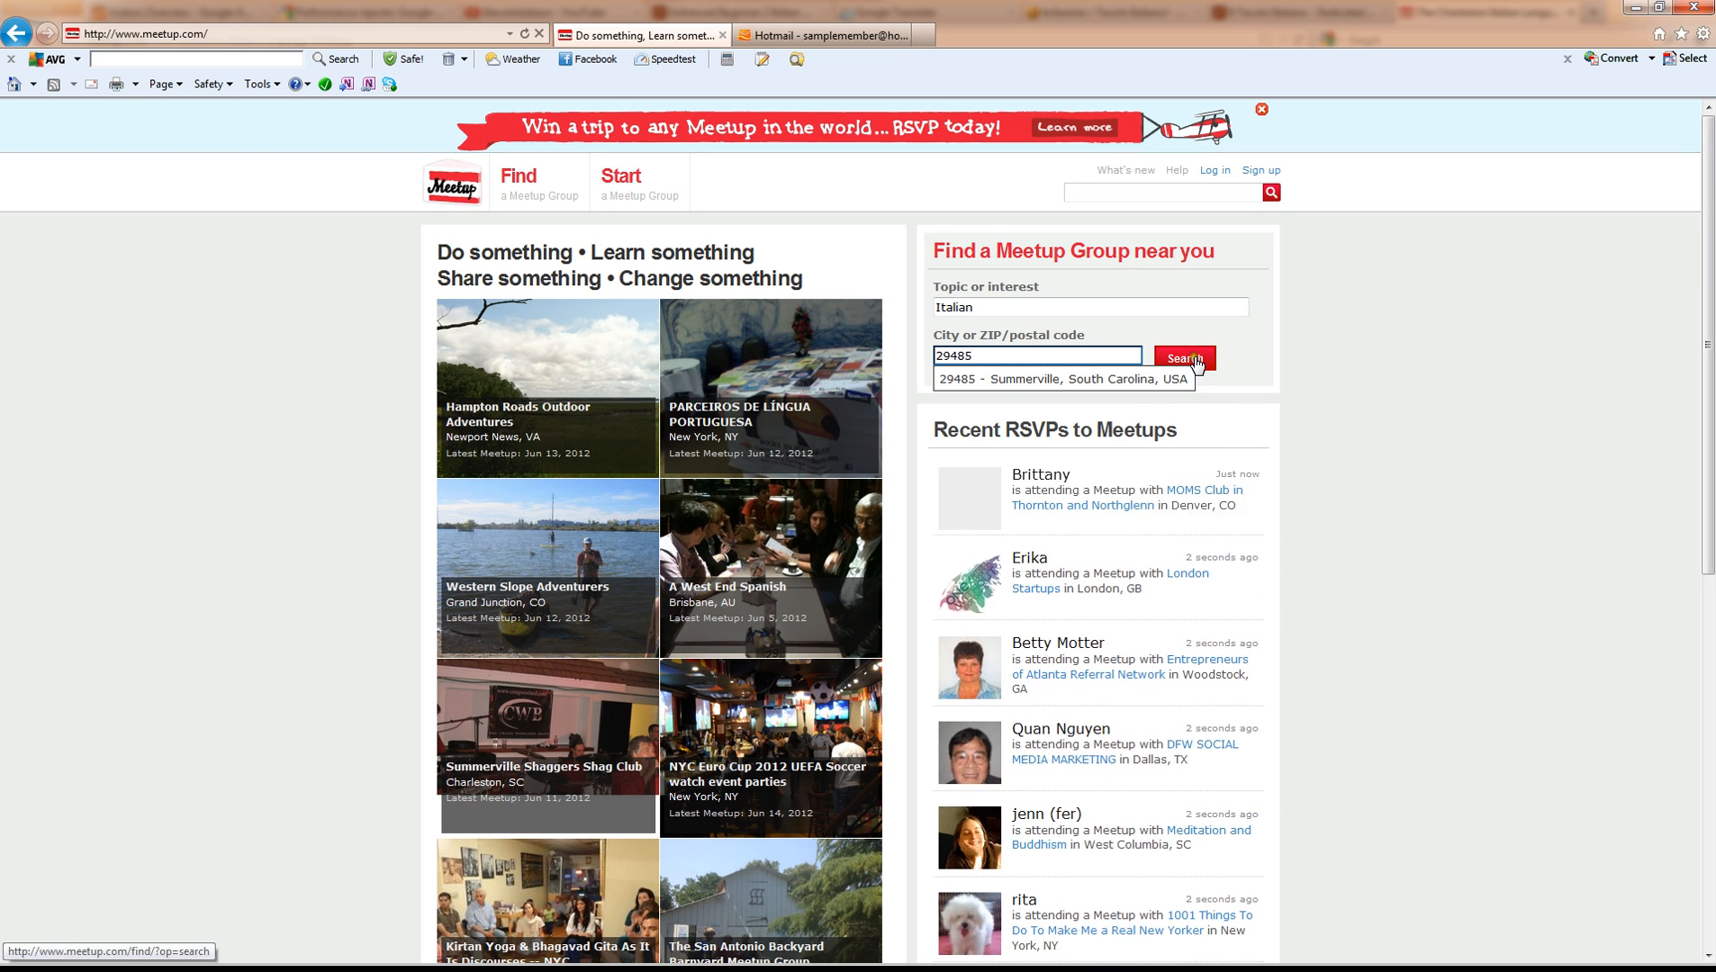
left_click(1184, 358)
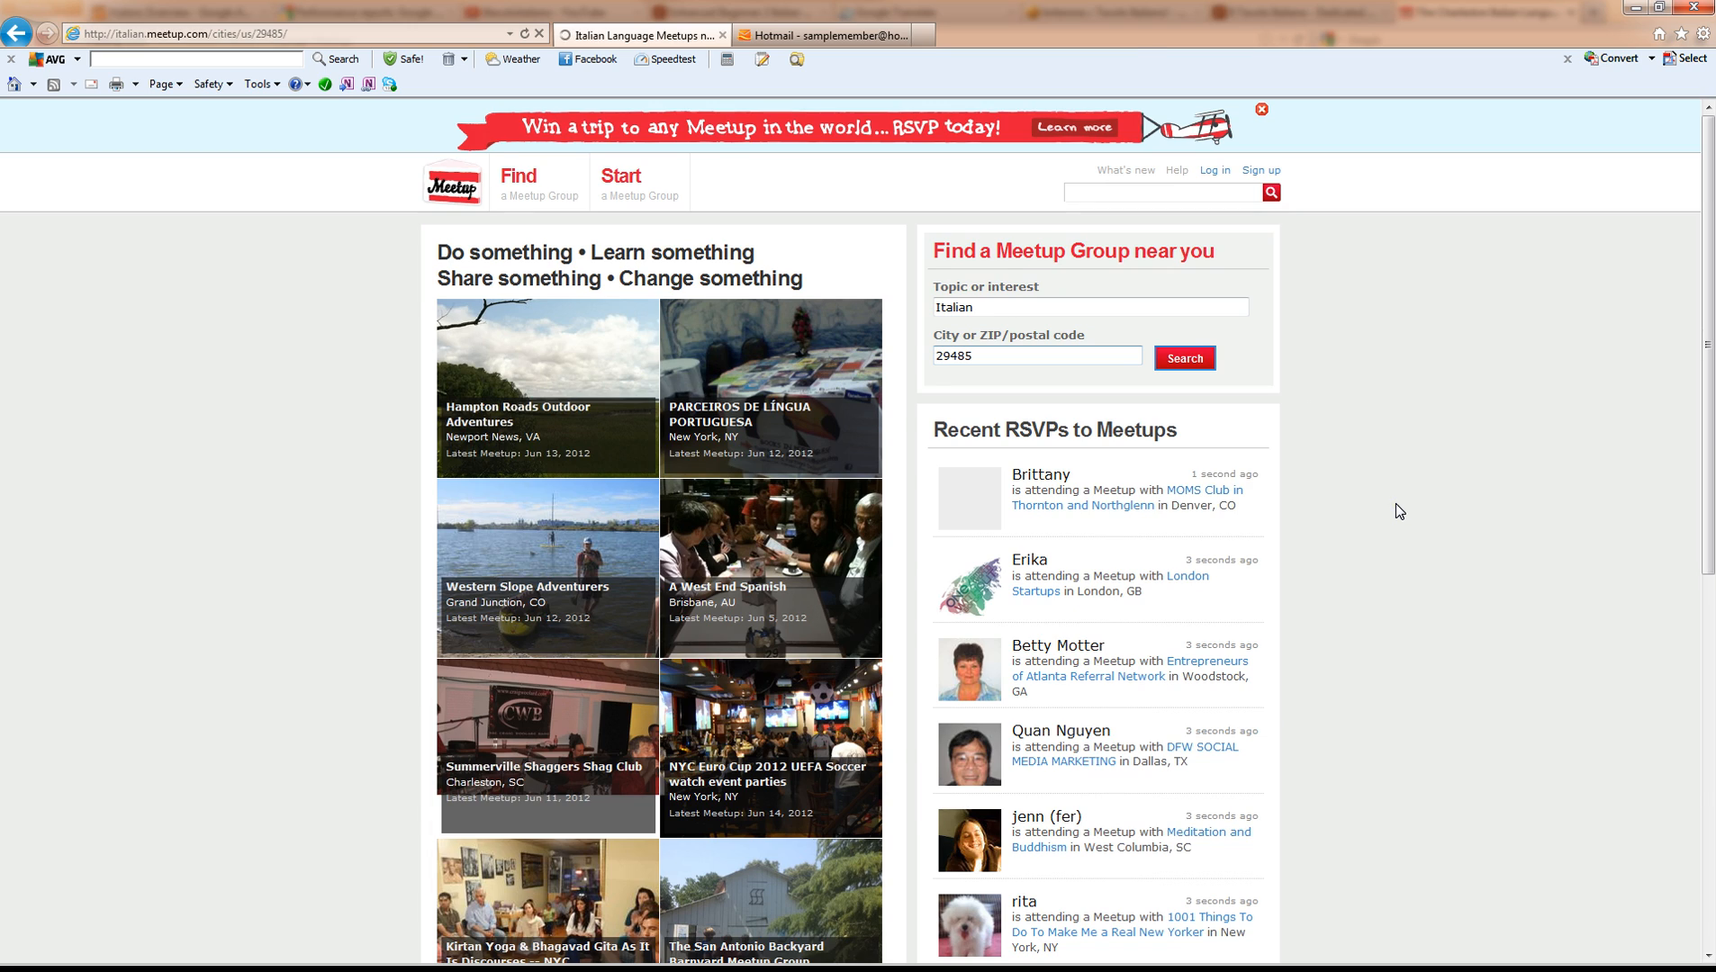
Open The Charleston Italian Language Meetup from the Summerville search results.
left_click(1183, 358)
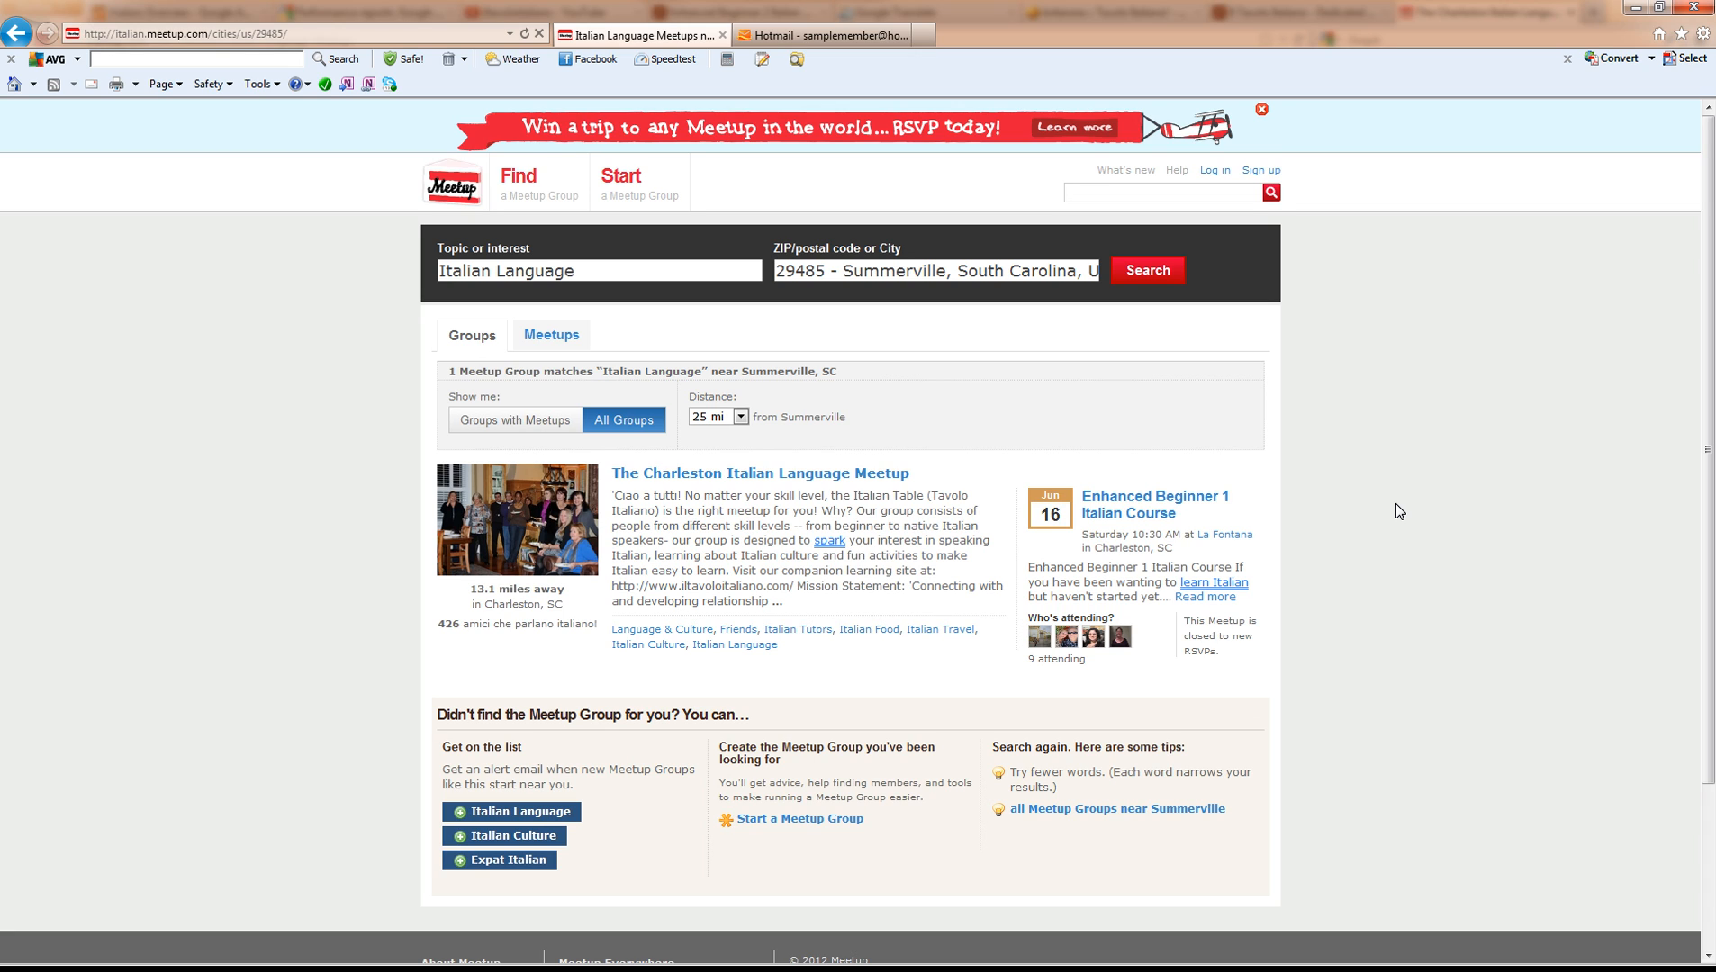
mouse_move(1069, 394)
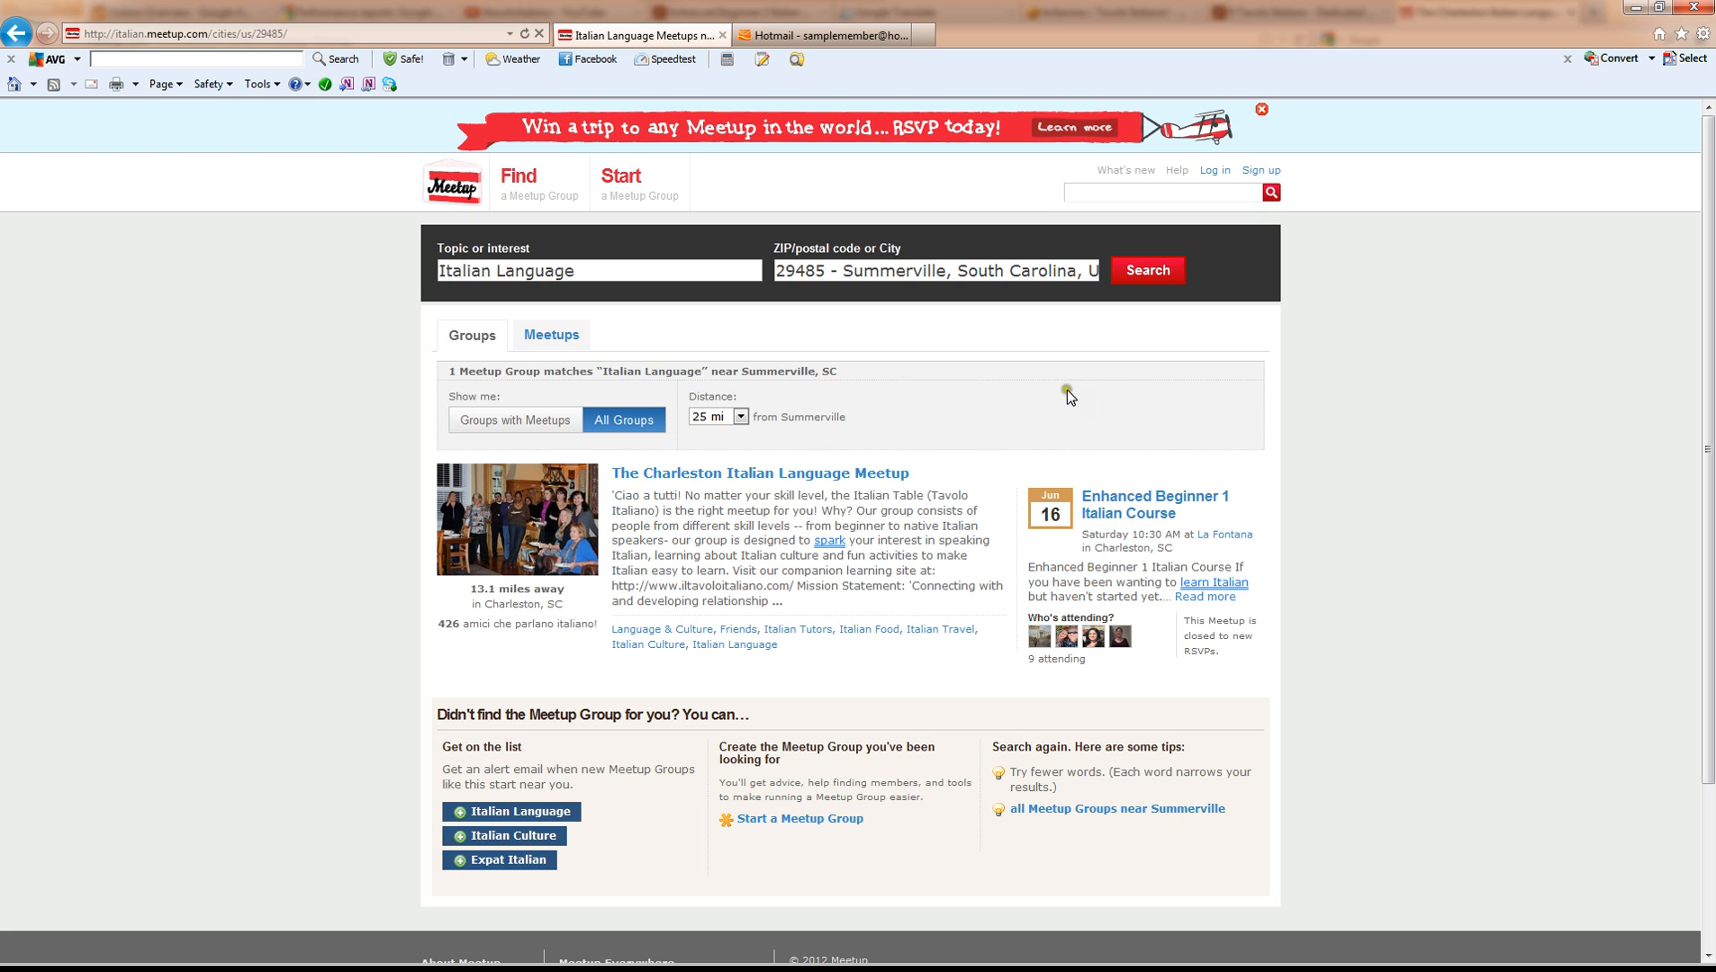
mouse_move(740, 482)
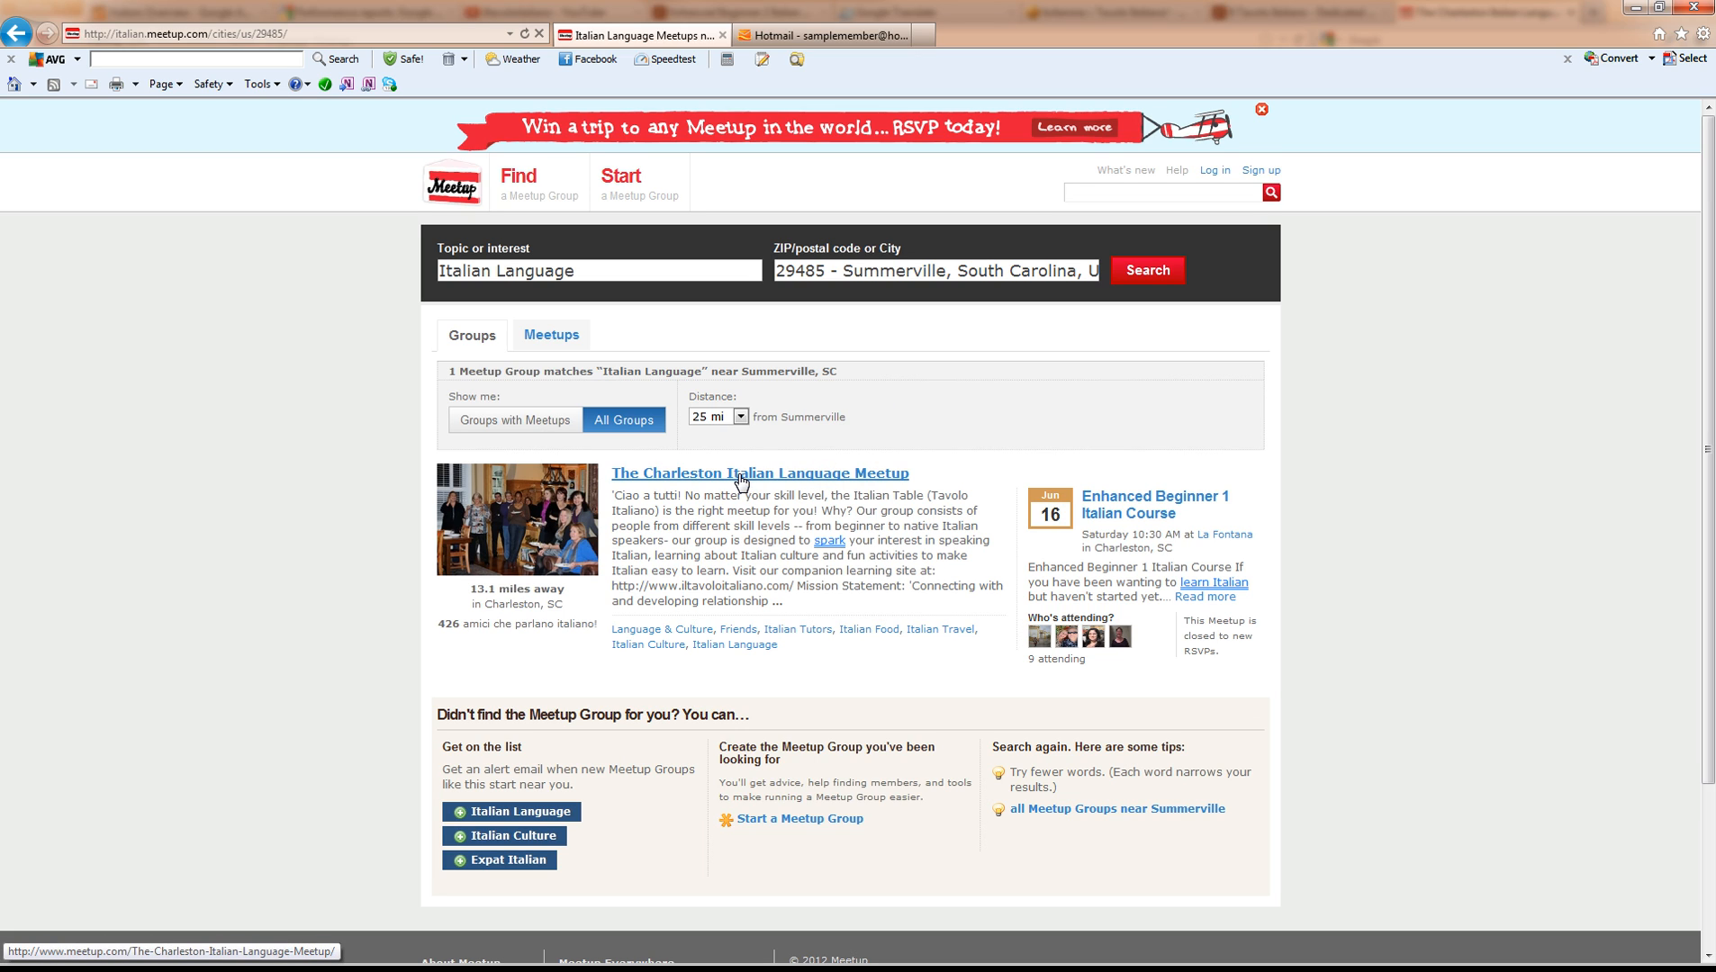
mouse_move(729, 484)
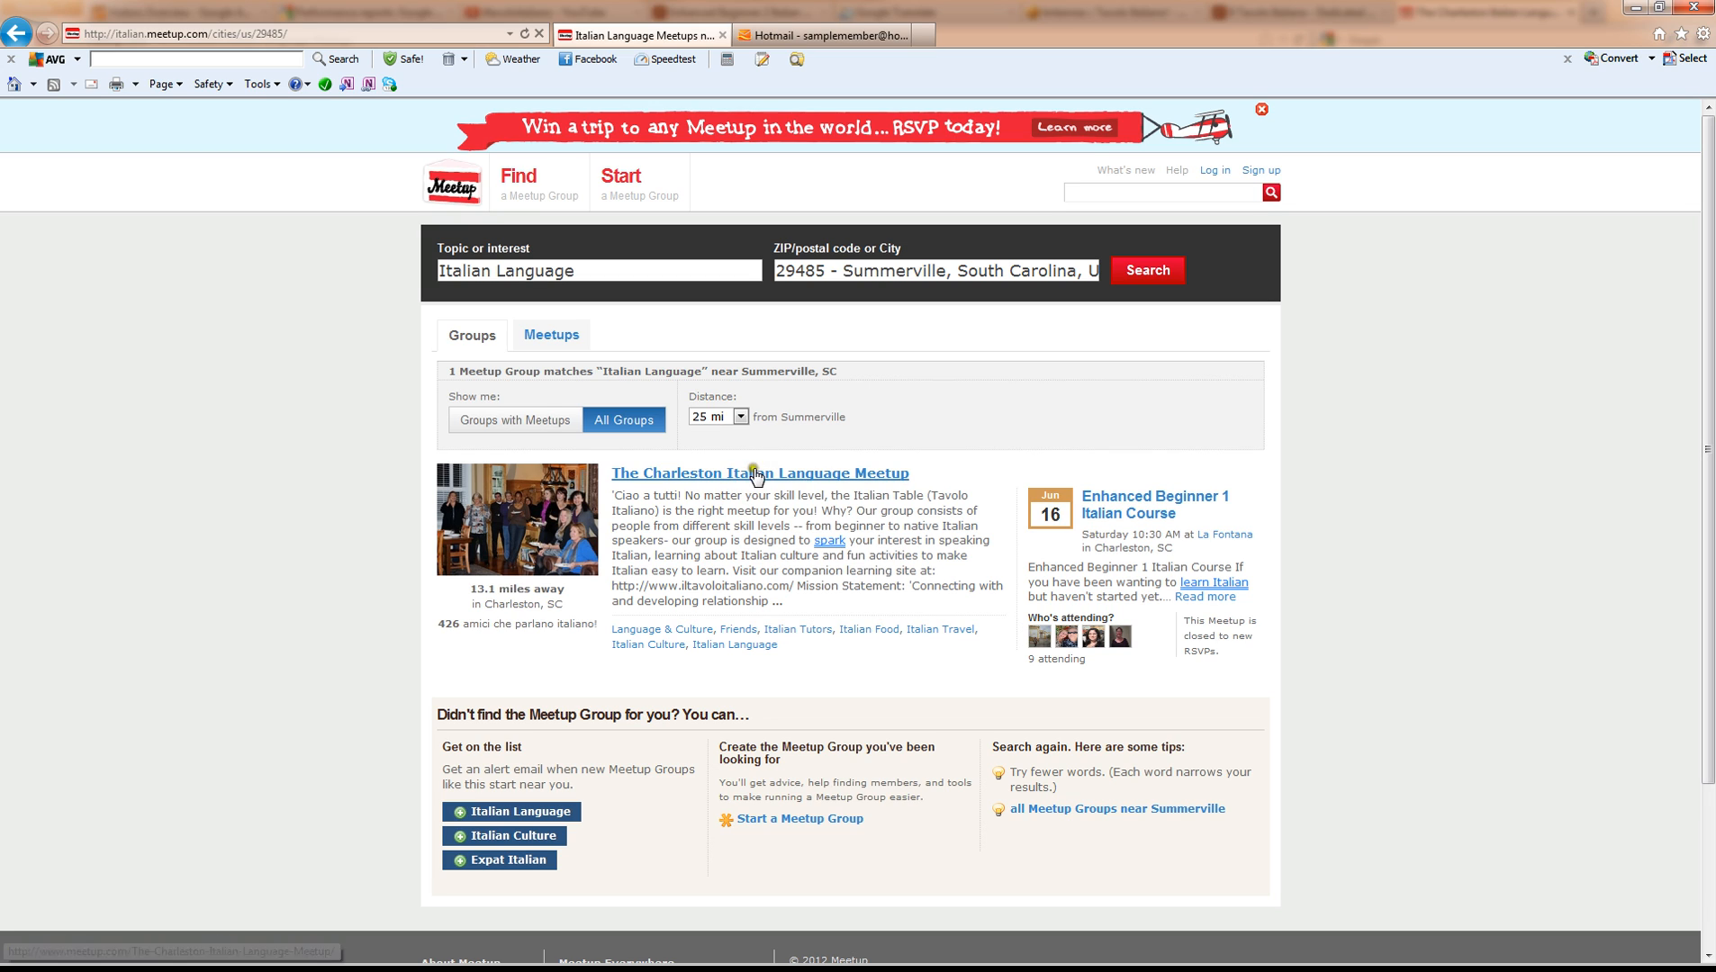
mouse_move(753, 484)
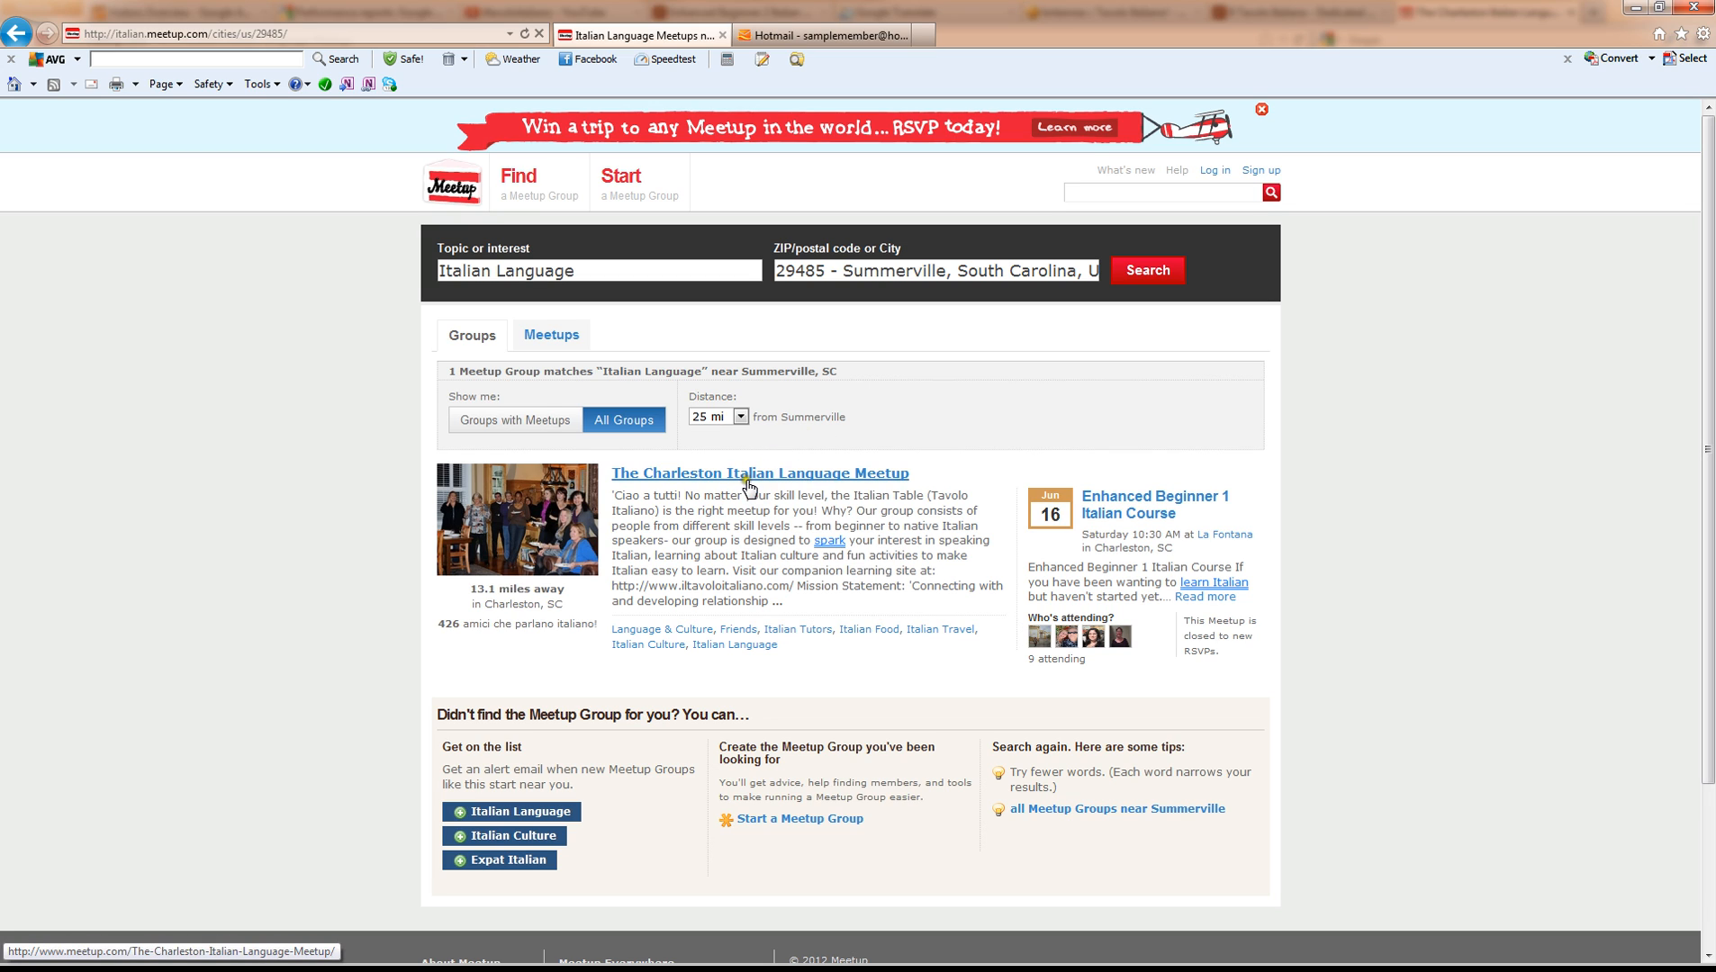
mouse_move(763, 482)
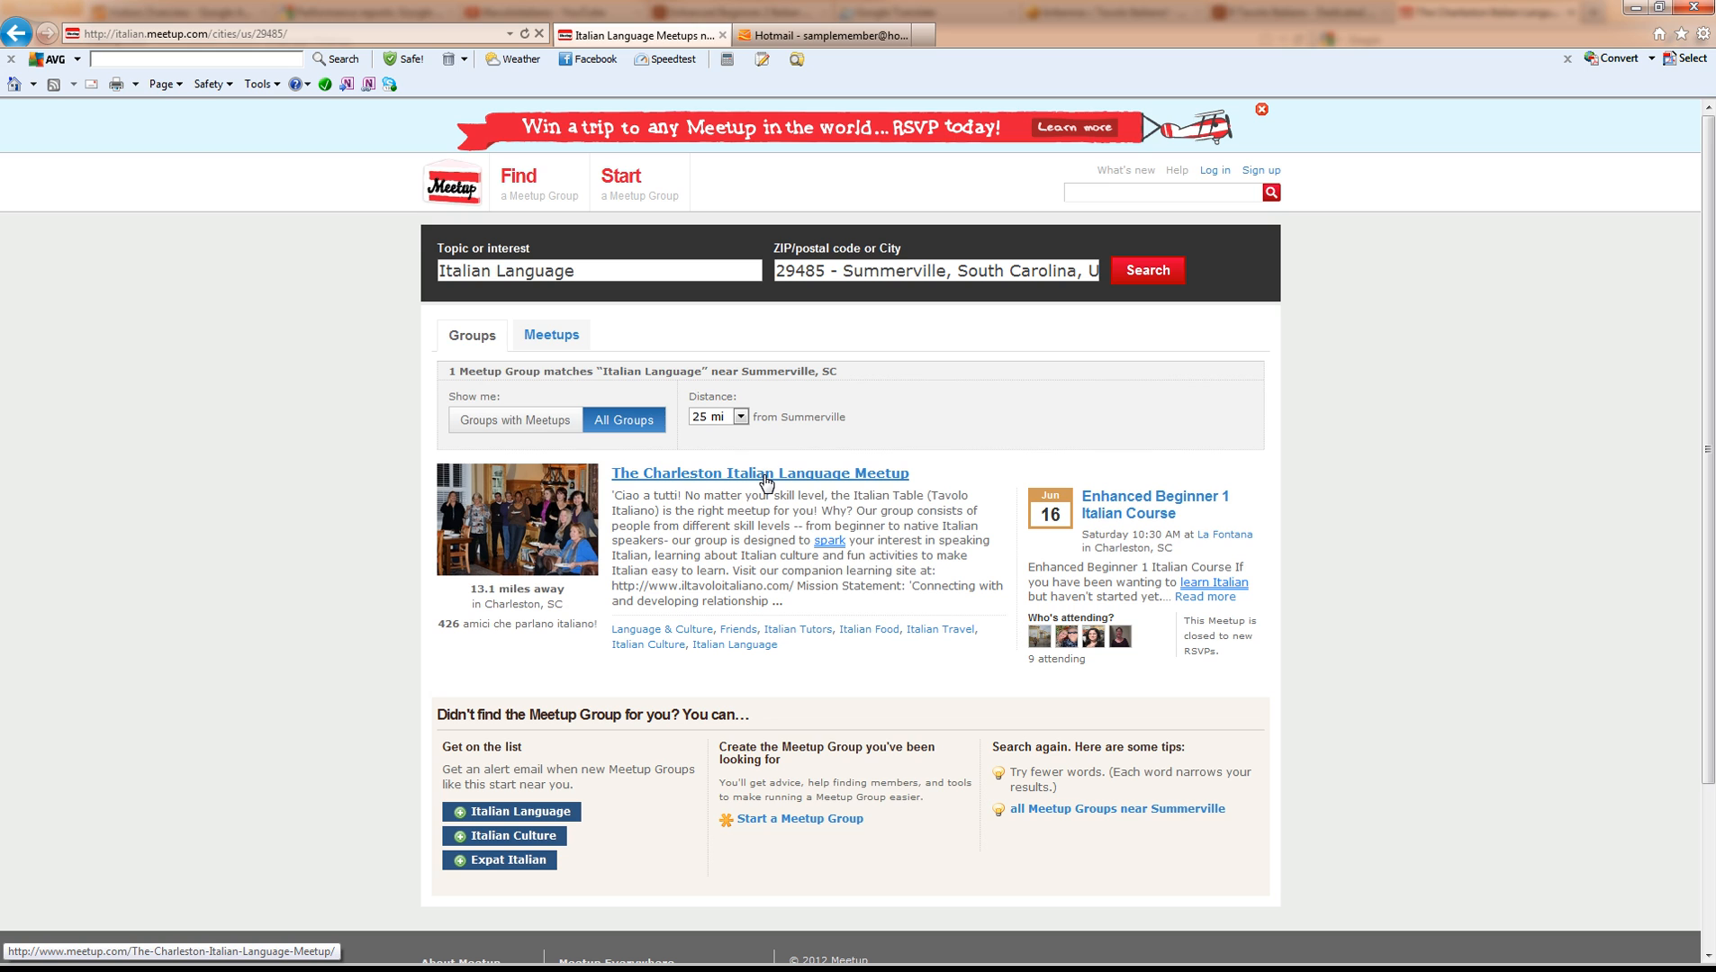
left_click(758, 474)
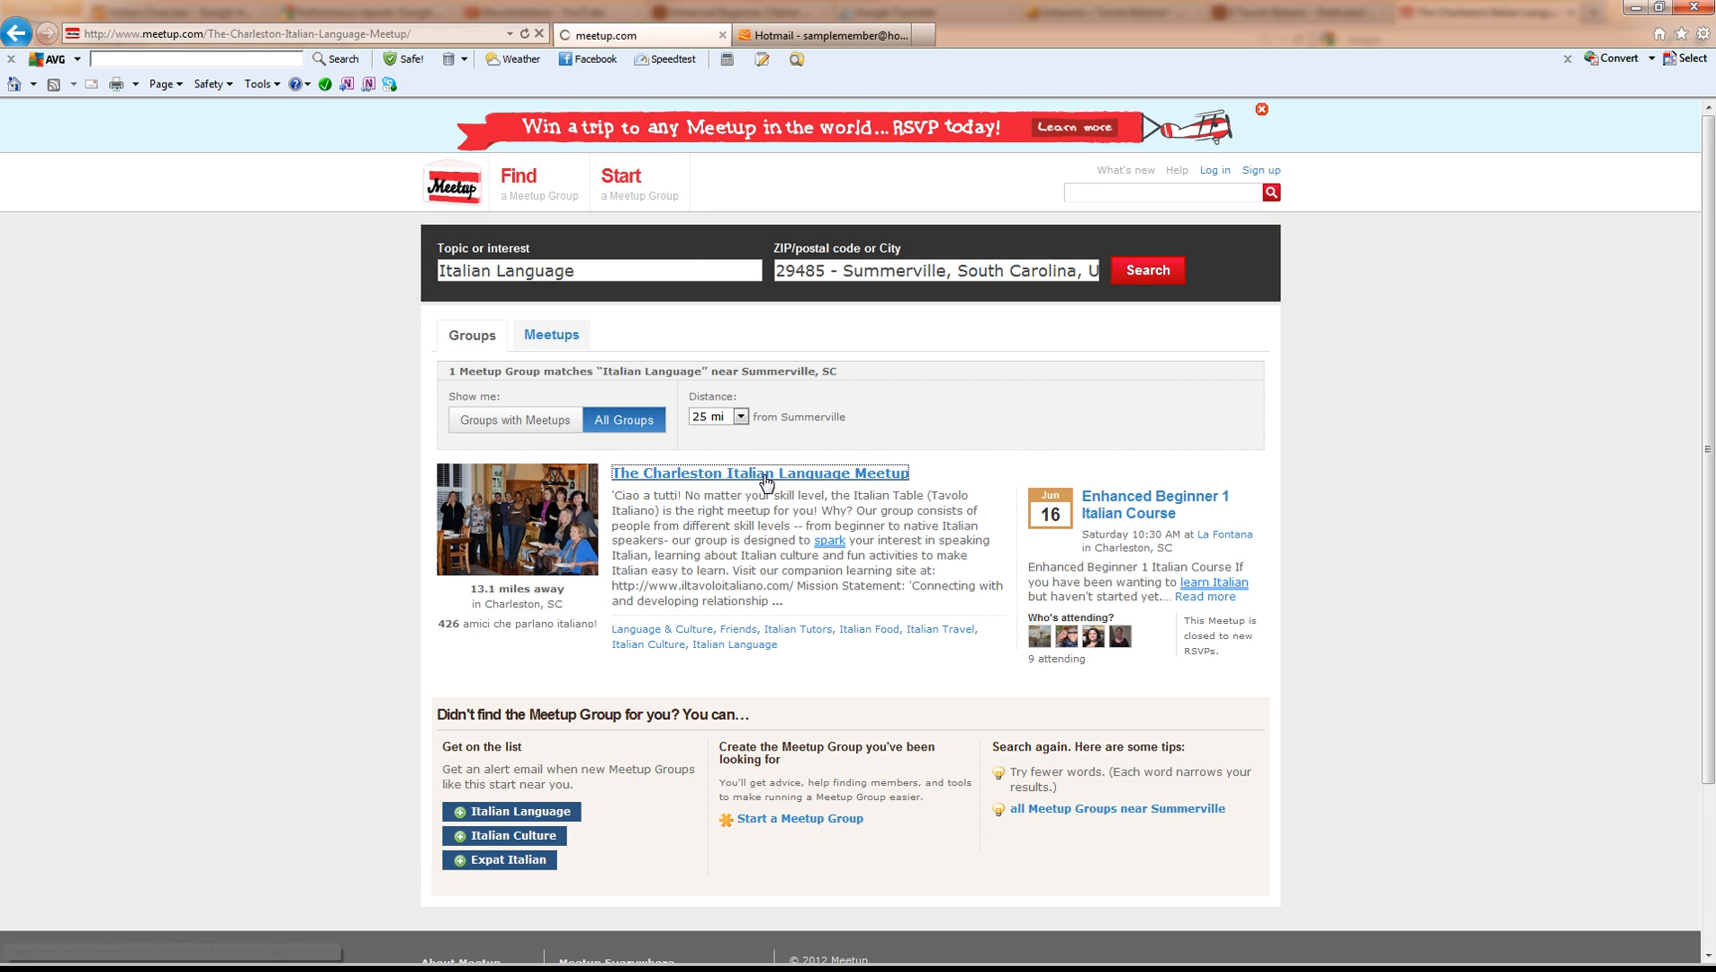
Use Join us! on the group page to bring up the Meetup sign-up form.
left_click(758, 473)
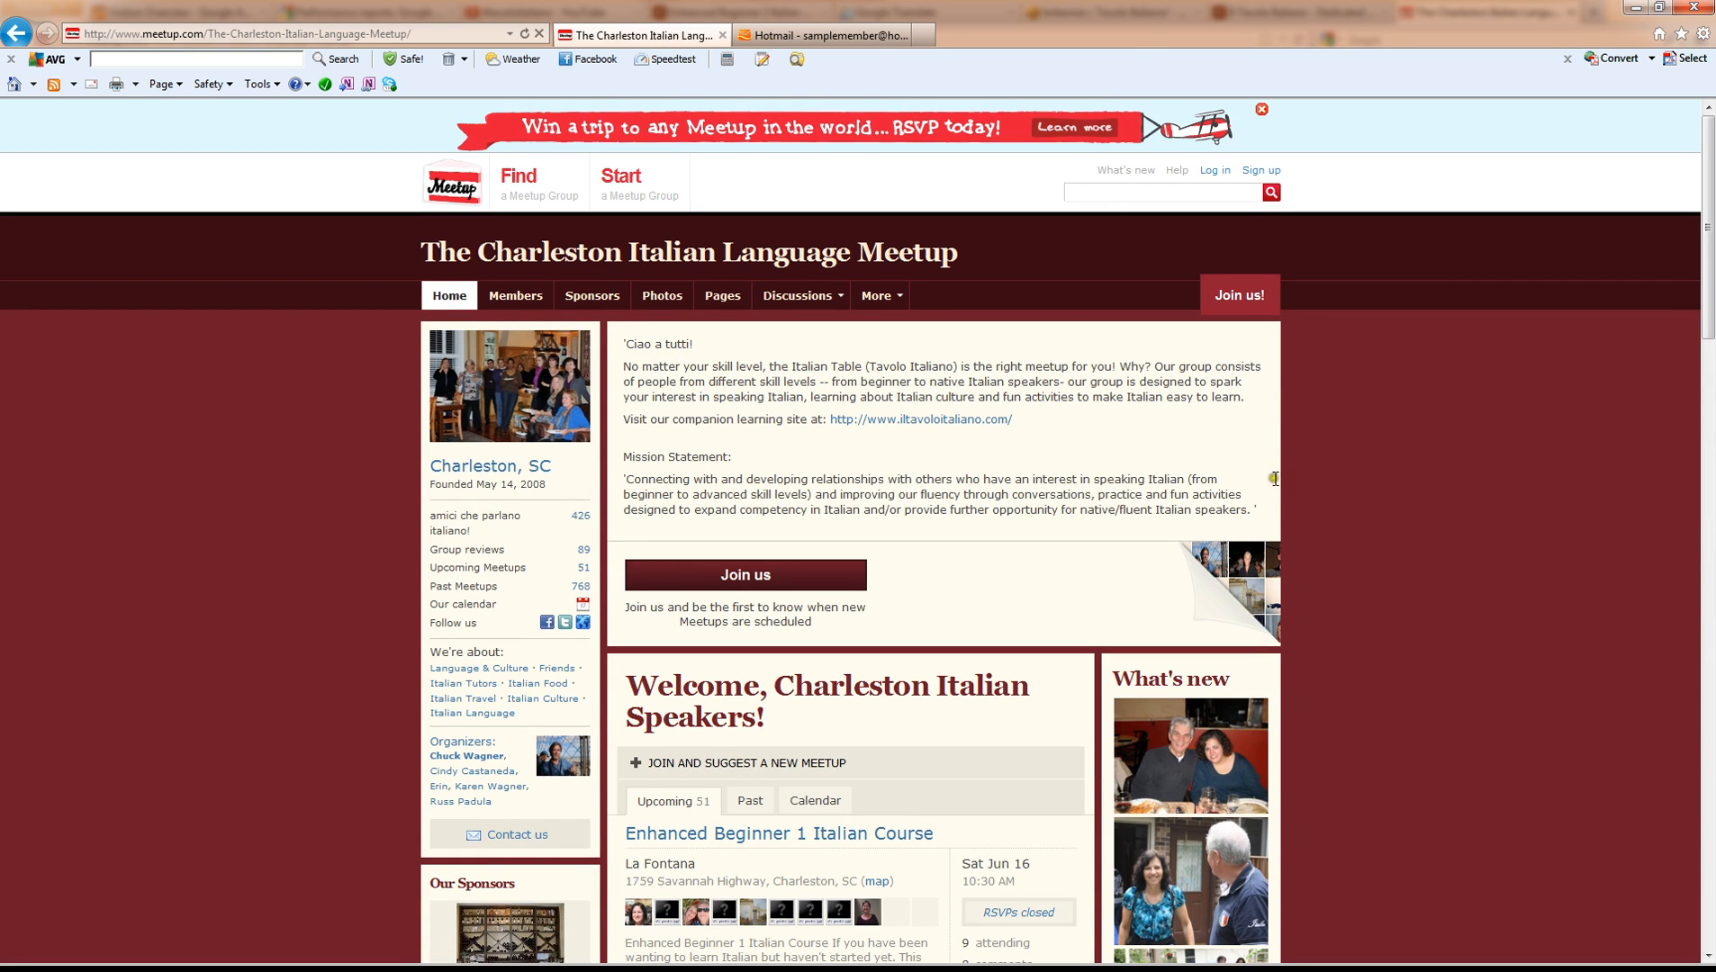
mouse_move(1359, 479)
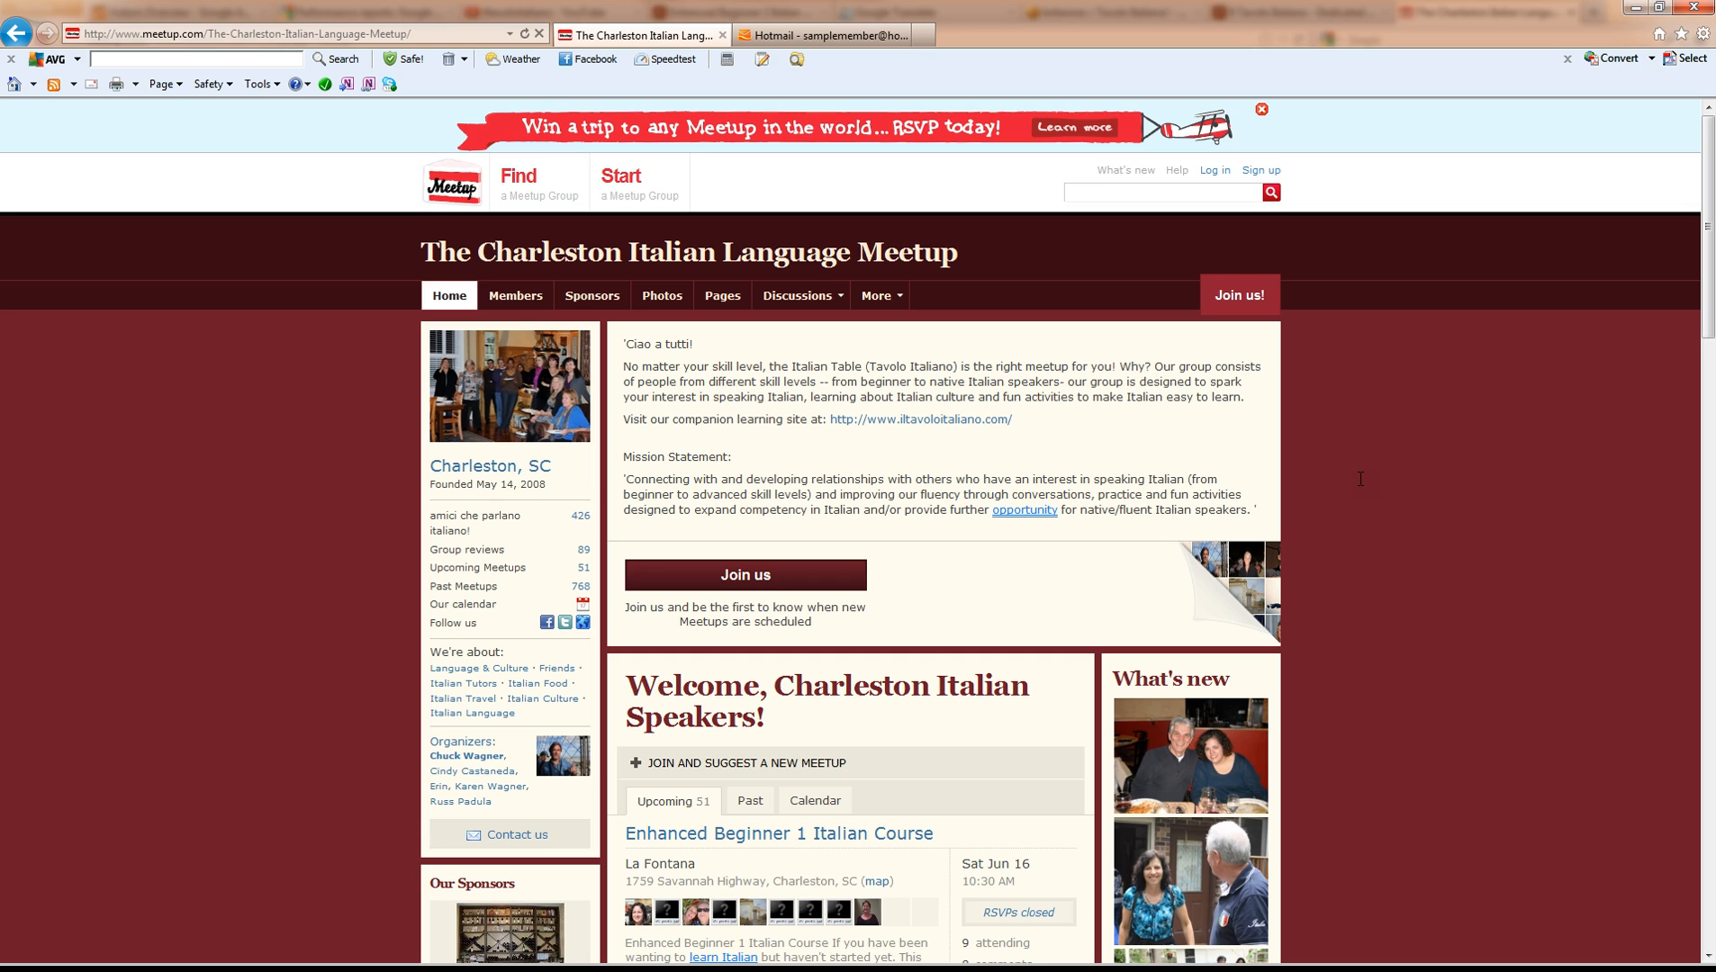
mouse_move(1134, 491)
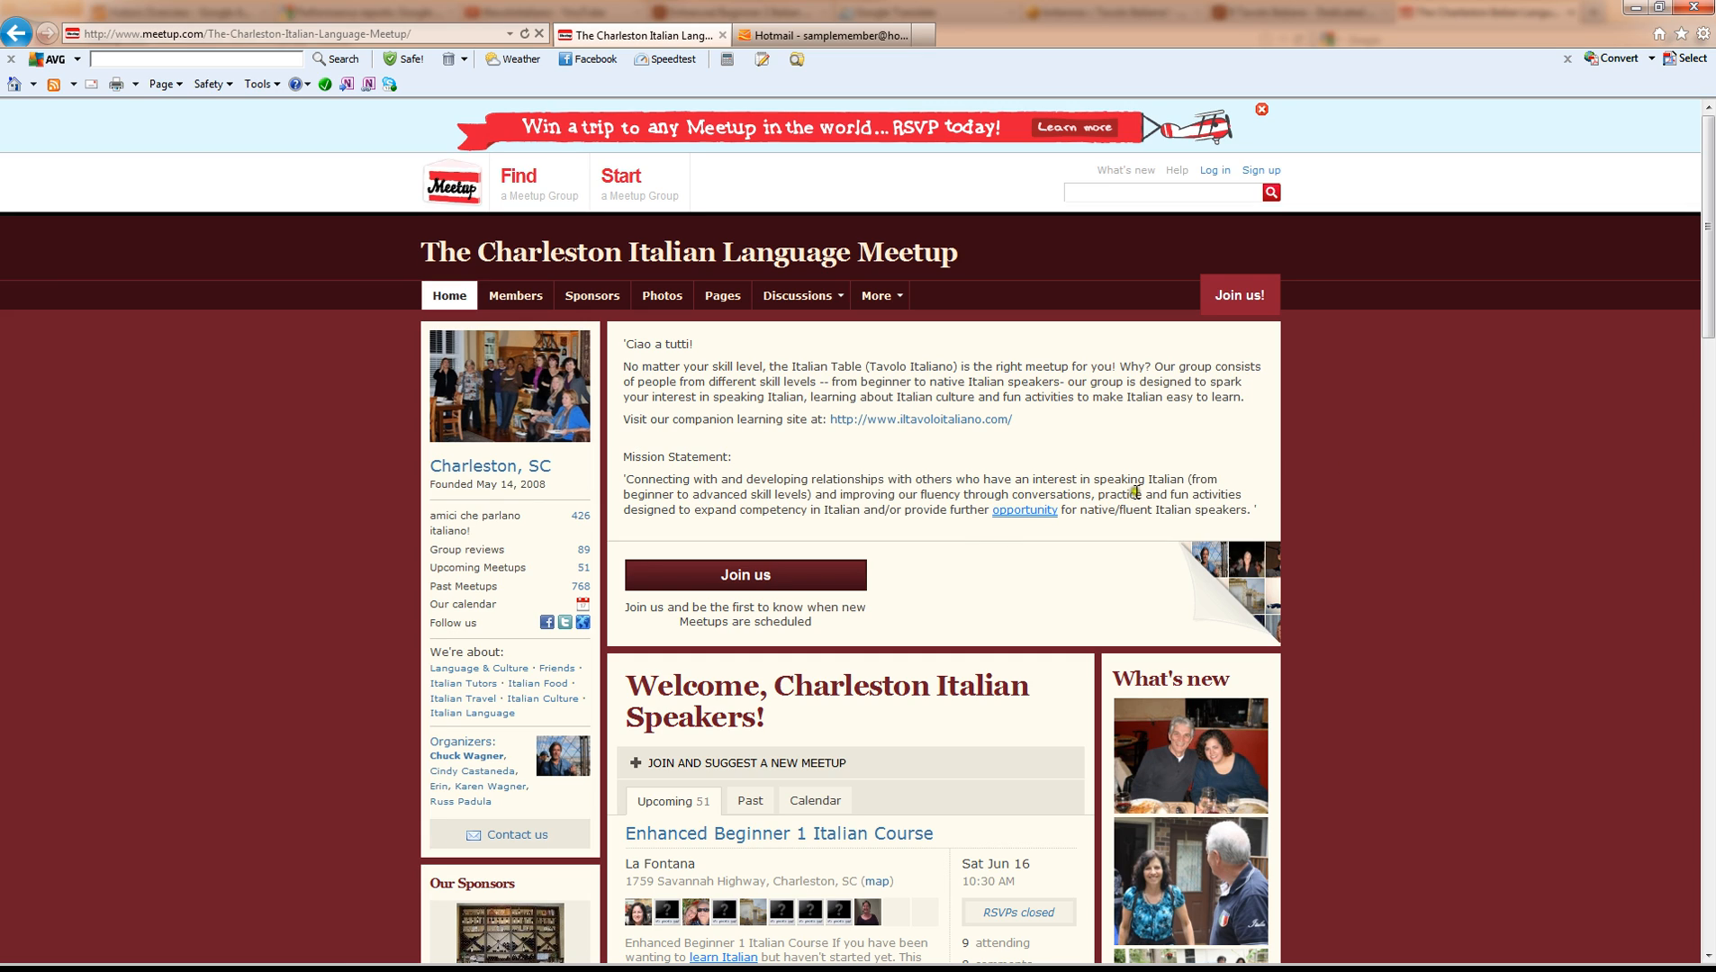
mouse_move(744, 574)
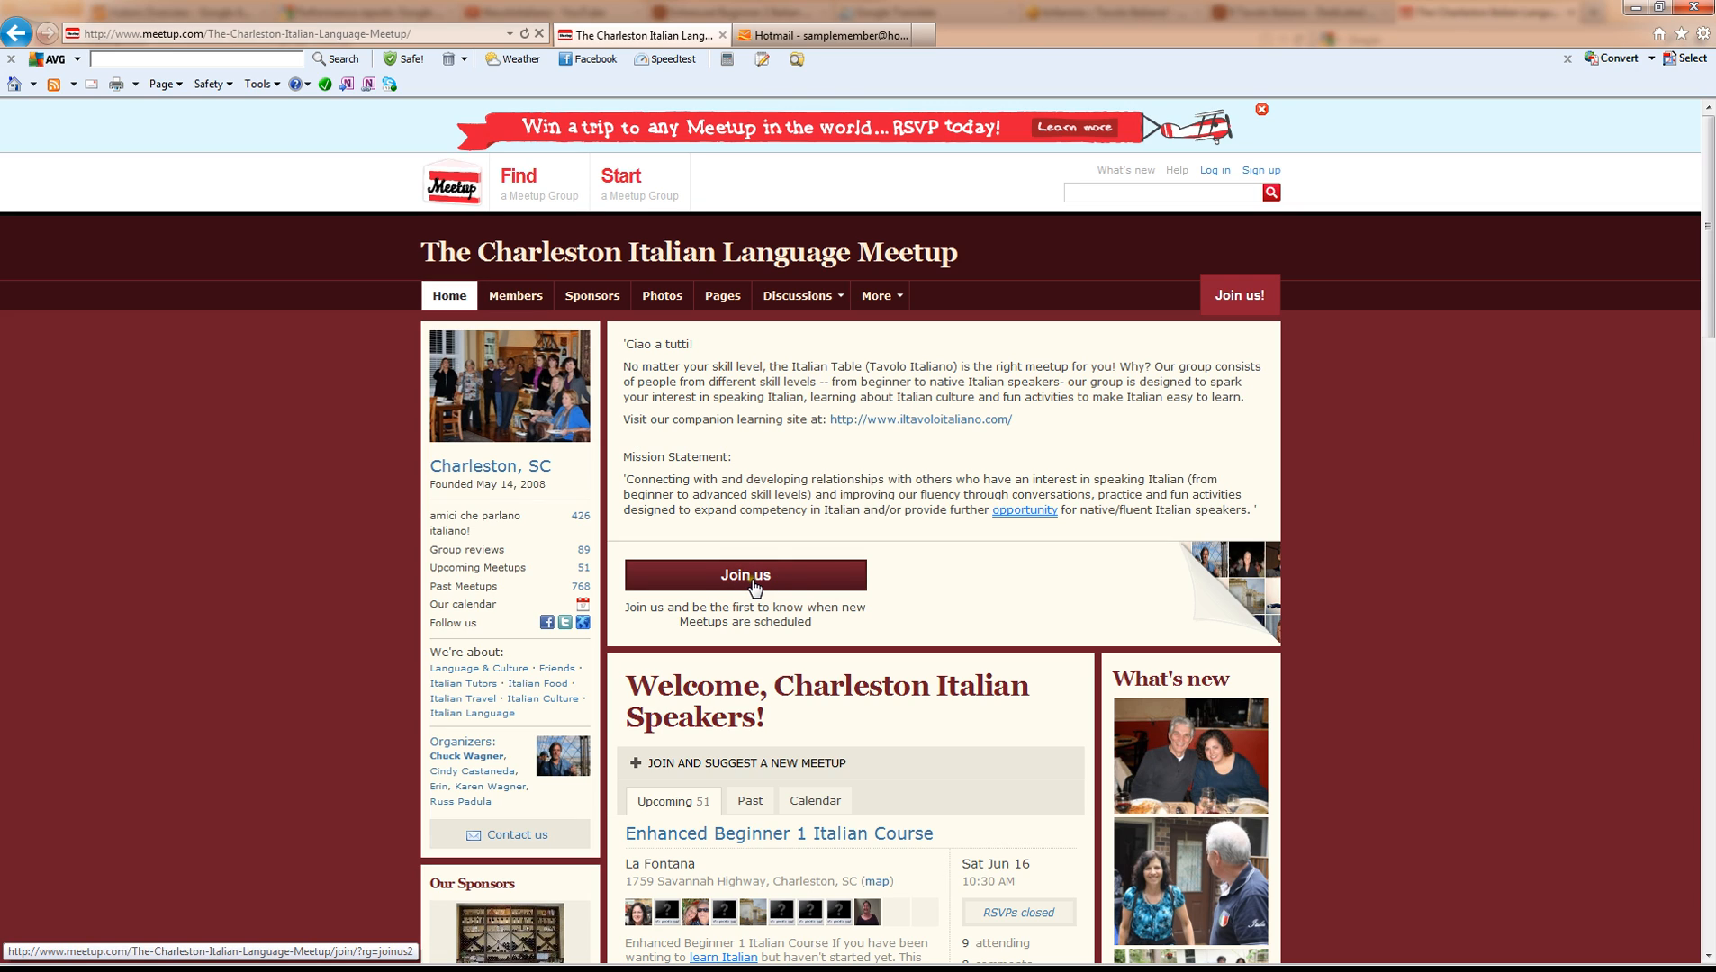
mouse_move(1186, 351)
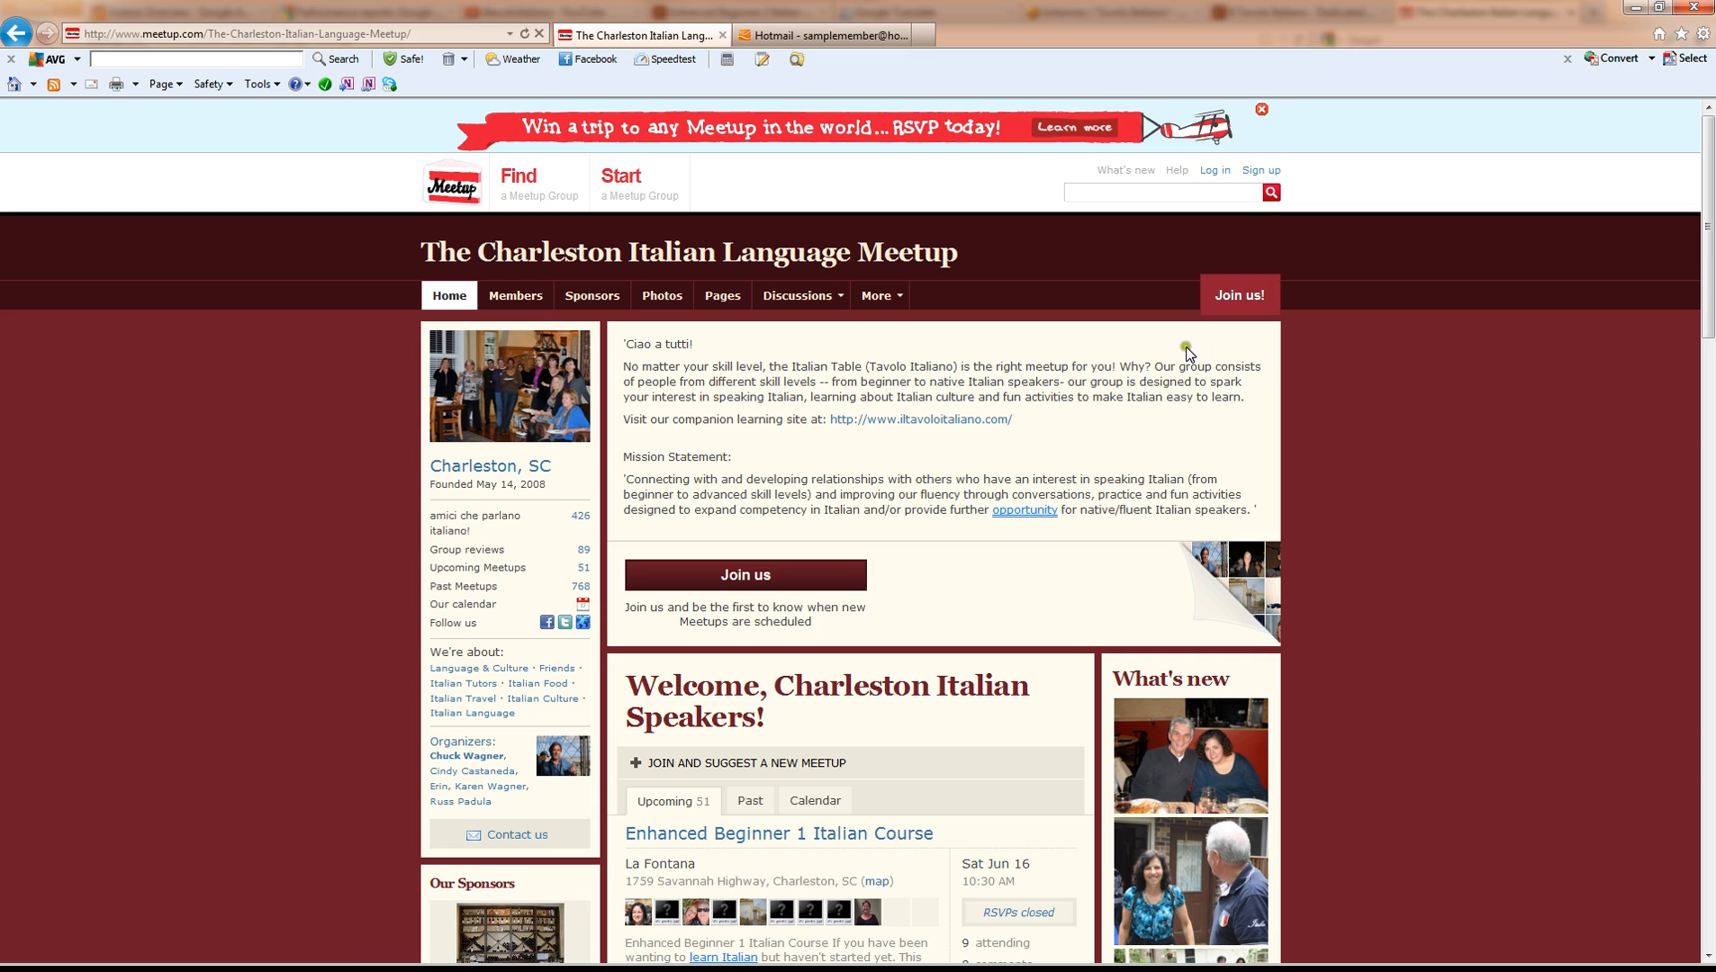
mouse_move(1237, 296)
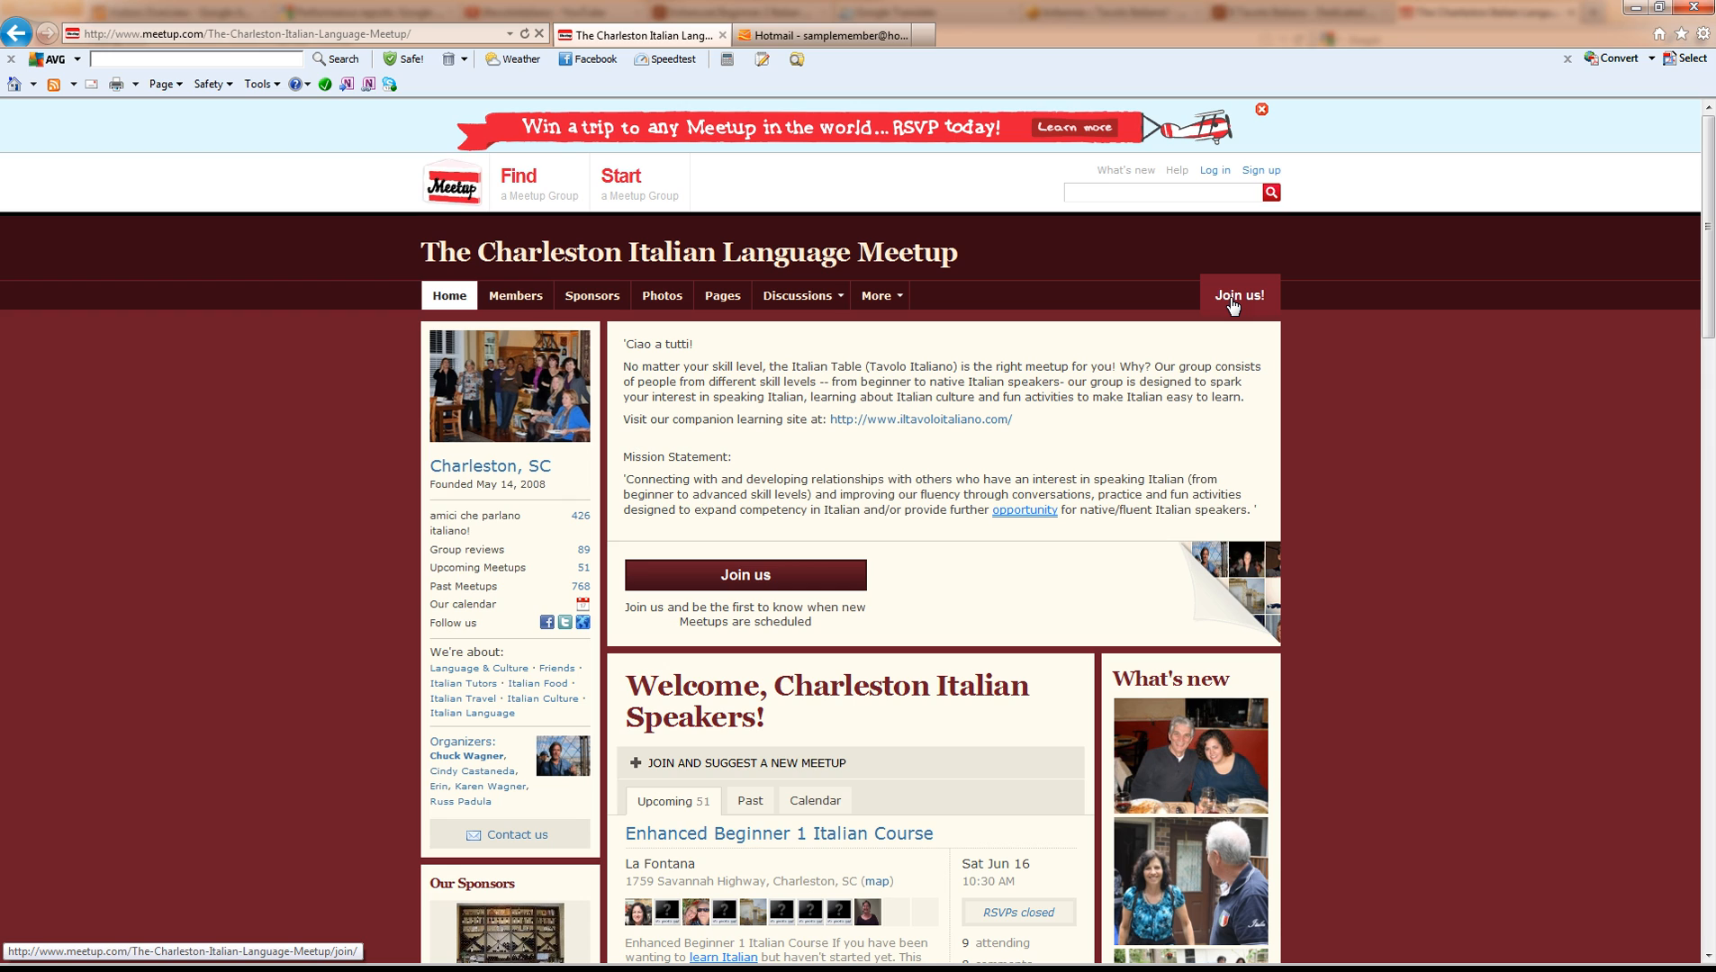
left_click(1237, 296)
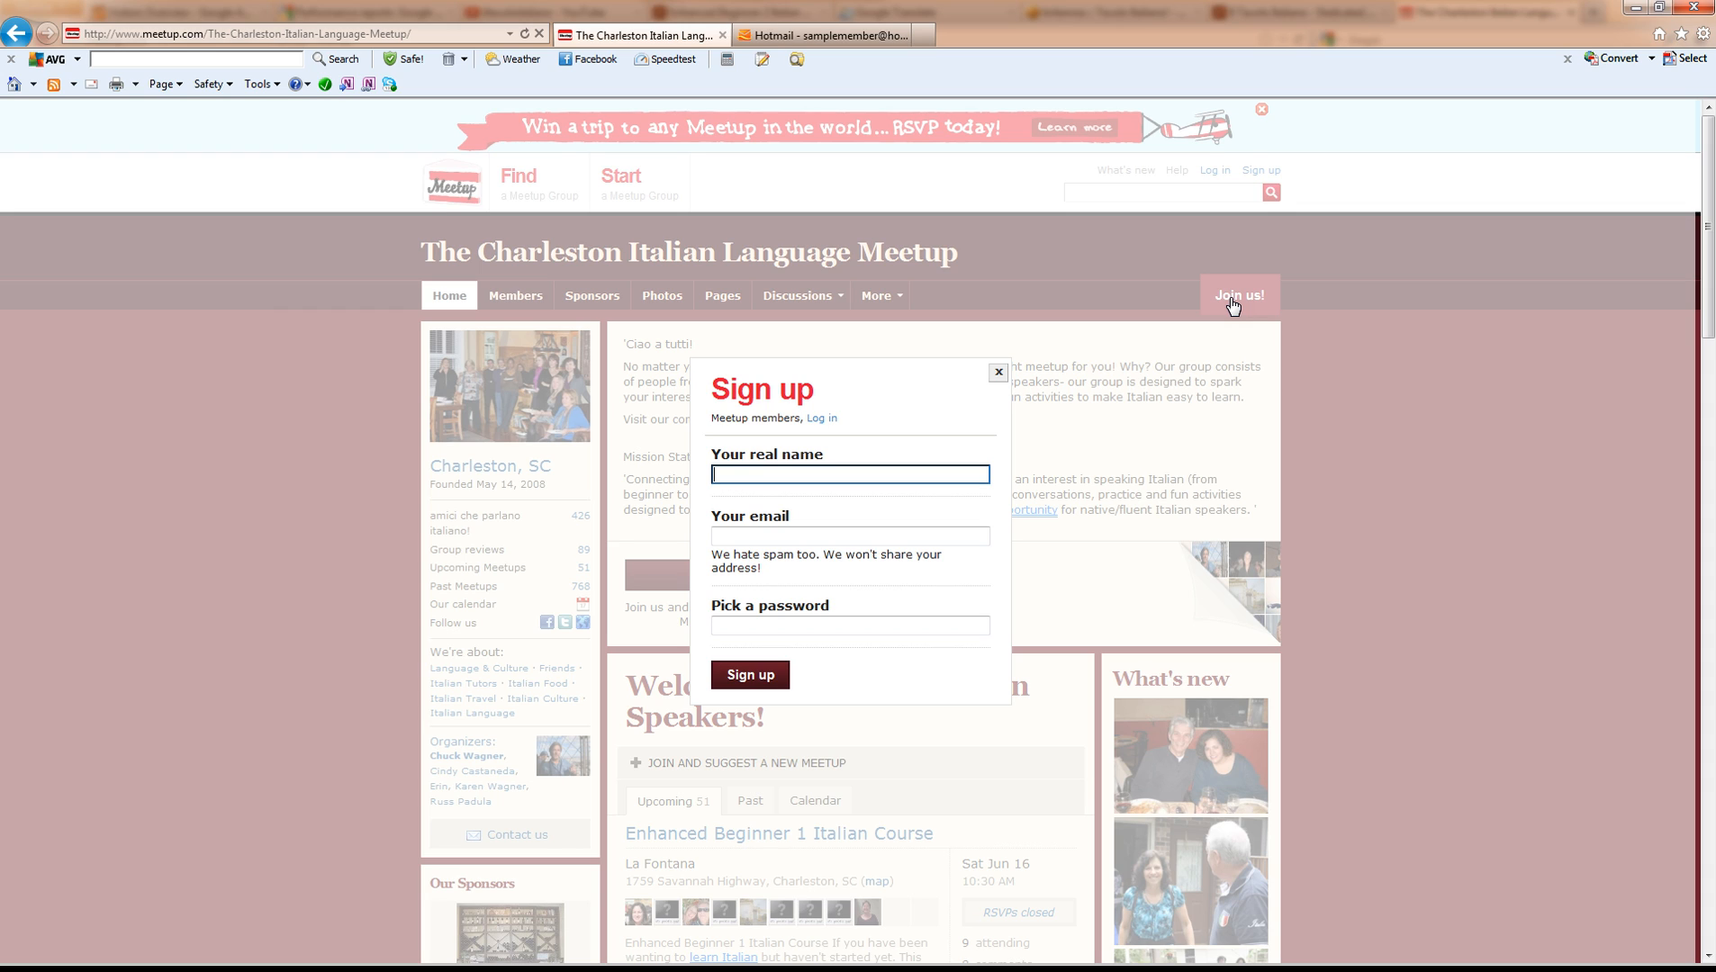
Fill in the name and the Hotmail email address on the sign-up form.
type("samplemember")
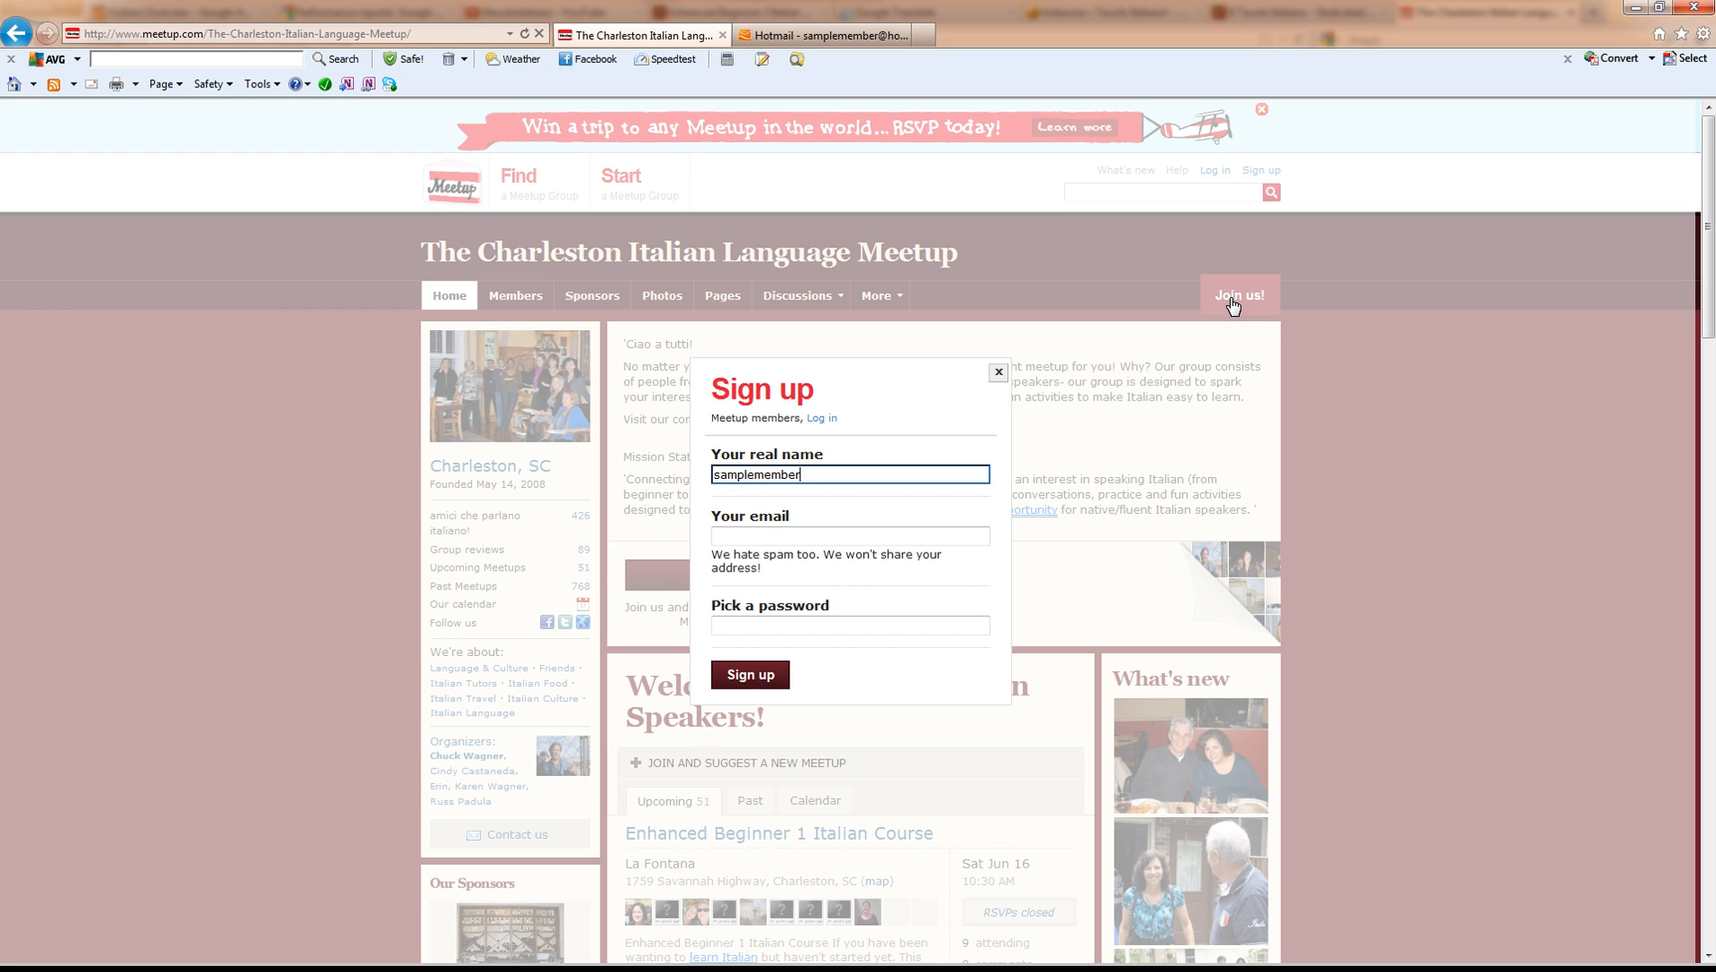
left_click(850, 534)
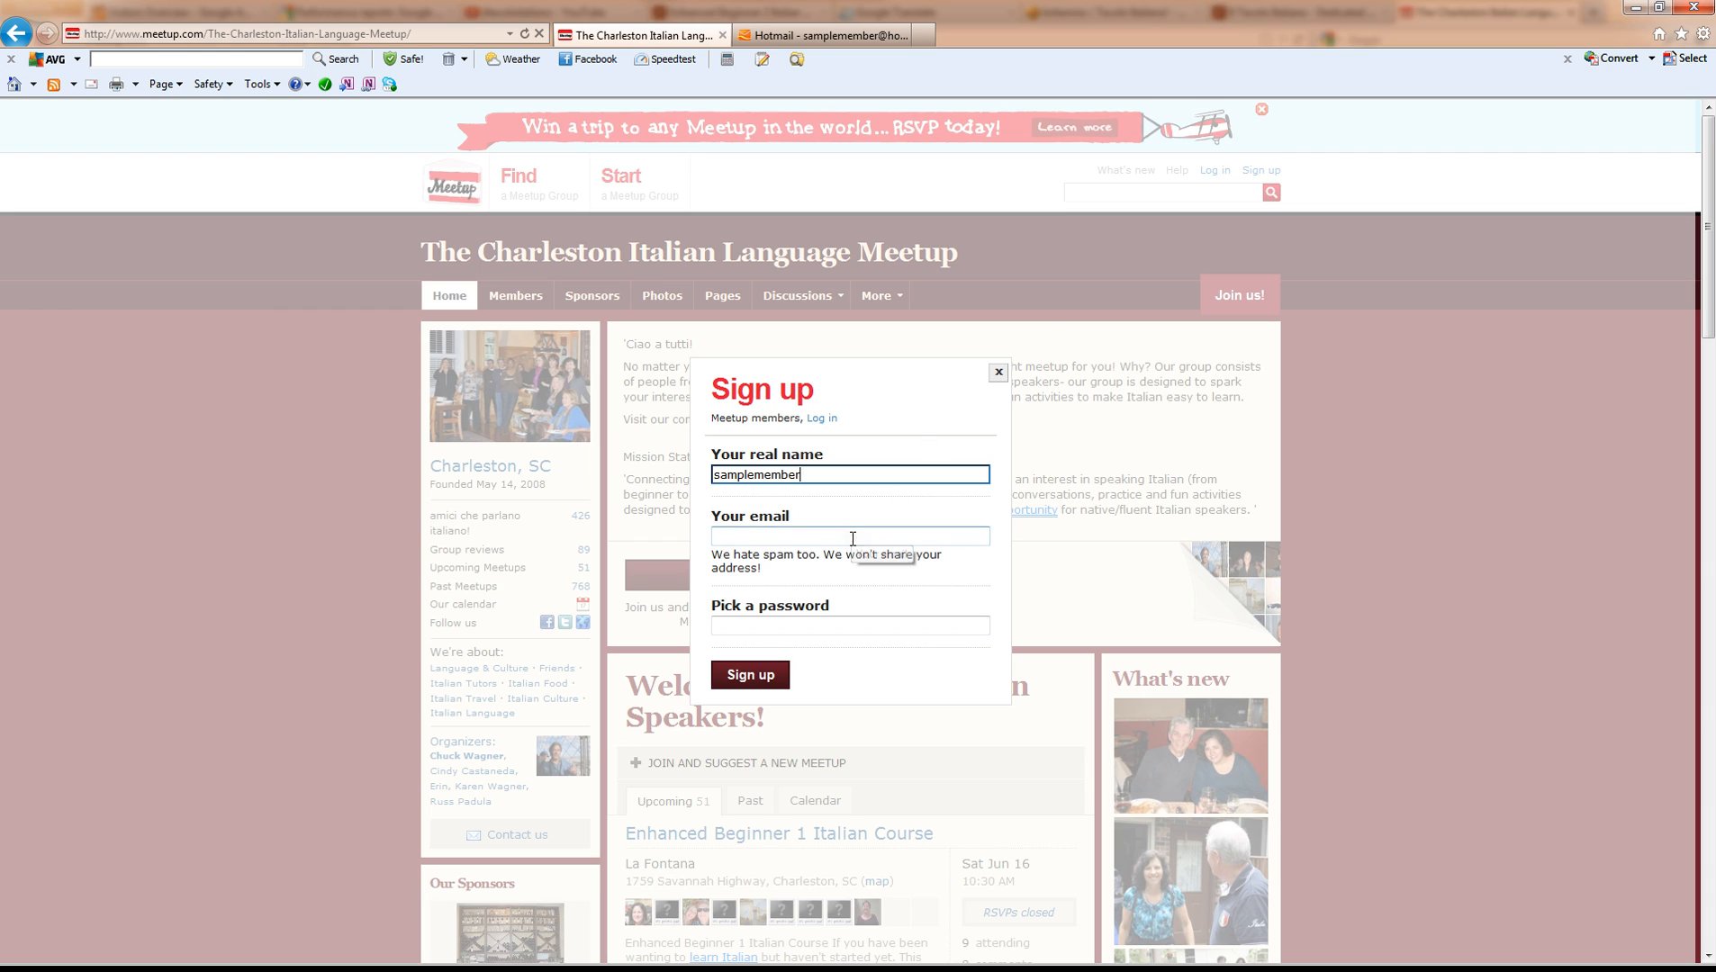
left_click(850, 534)
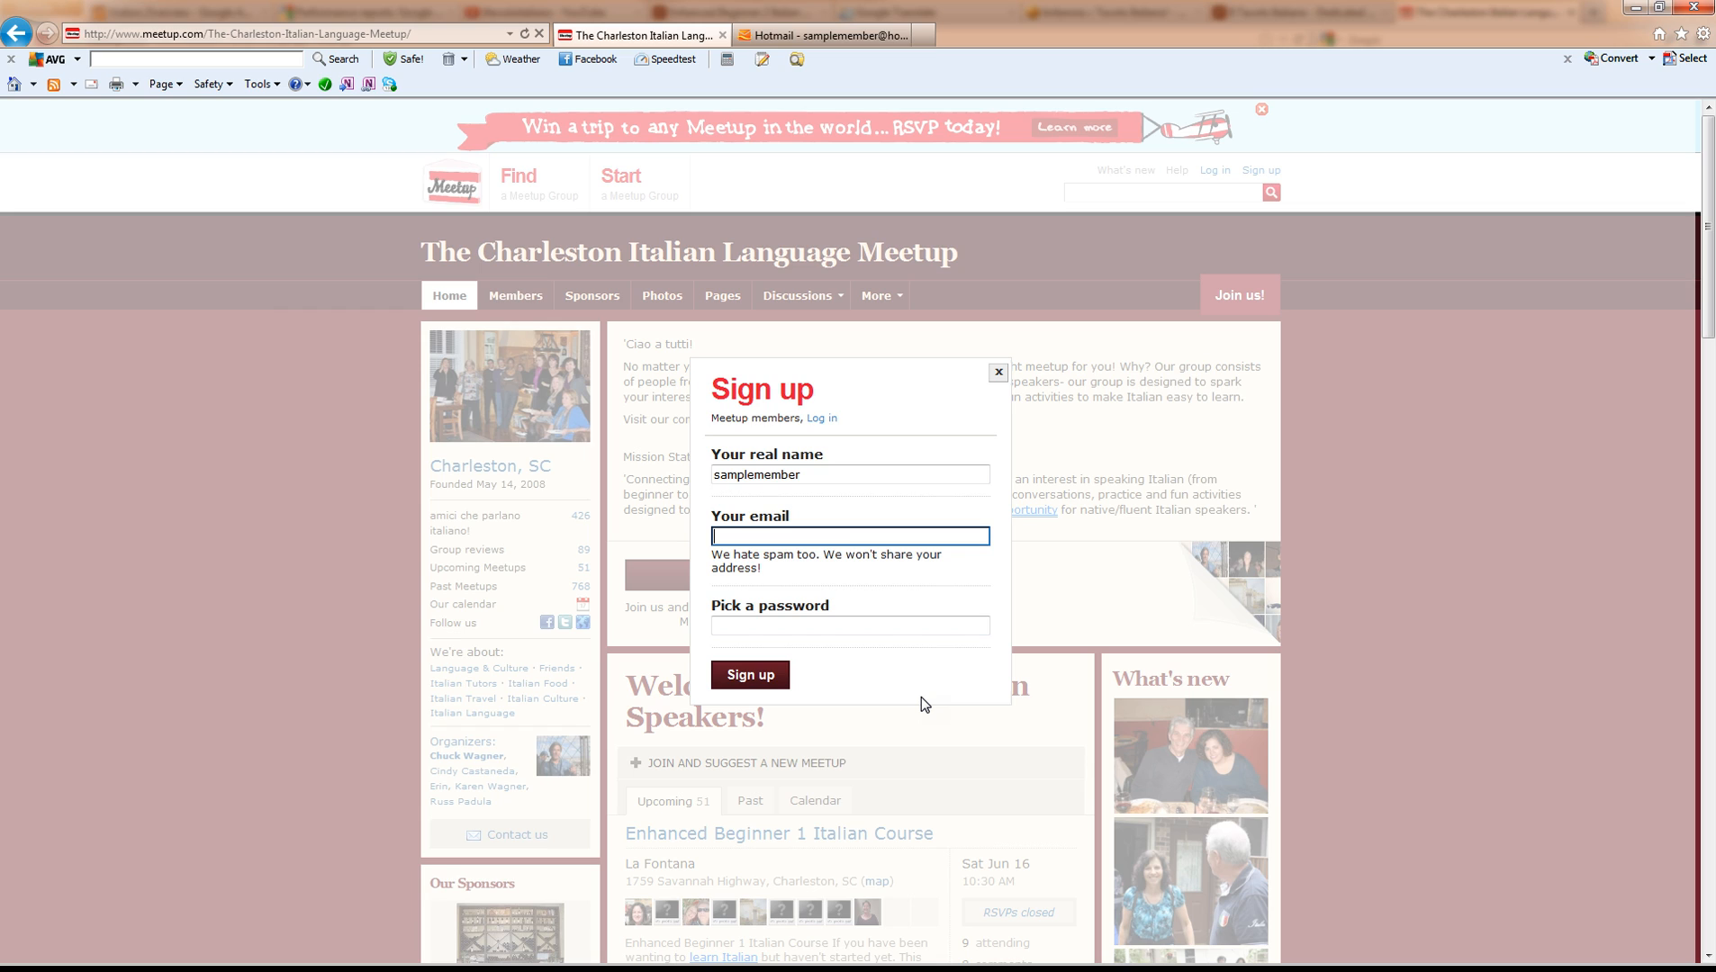
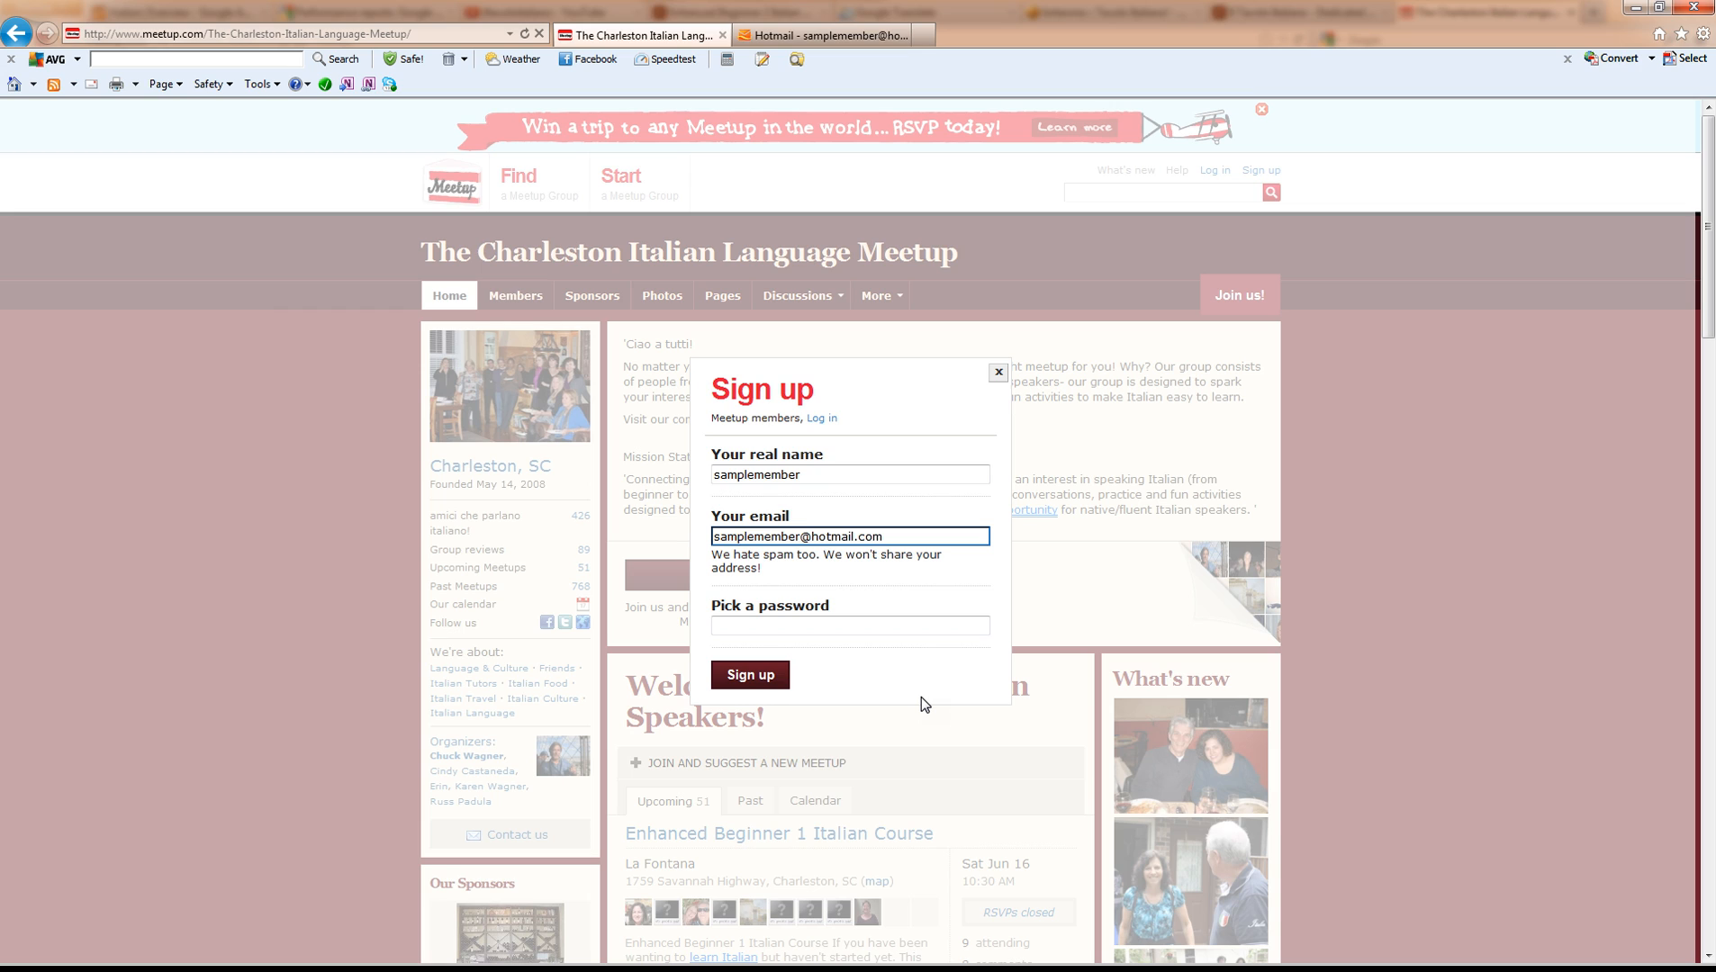
mouse_move(912, 699)
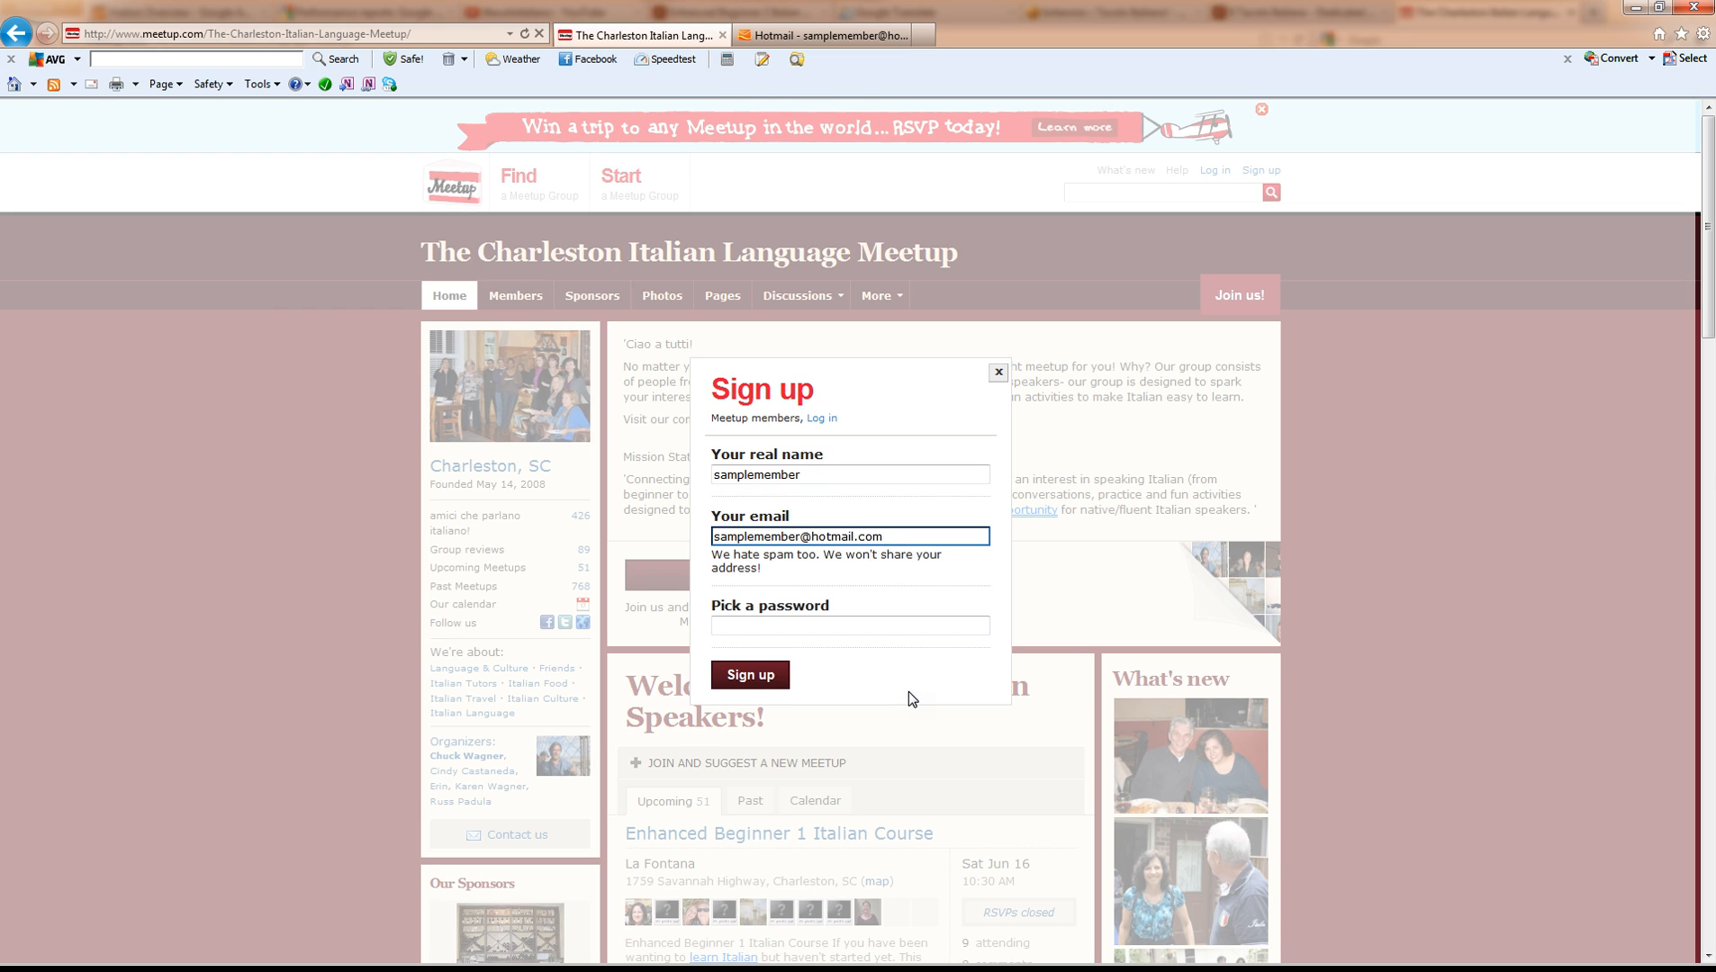
Enter a password and submit the sign-up, reaching the Almost Done verification page.
left_click(850, 625)
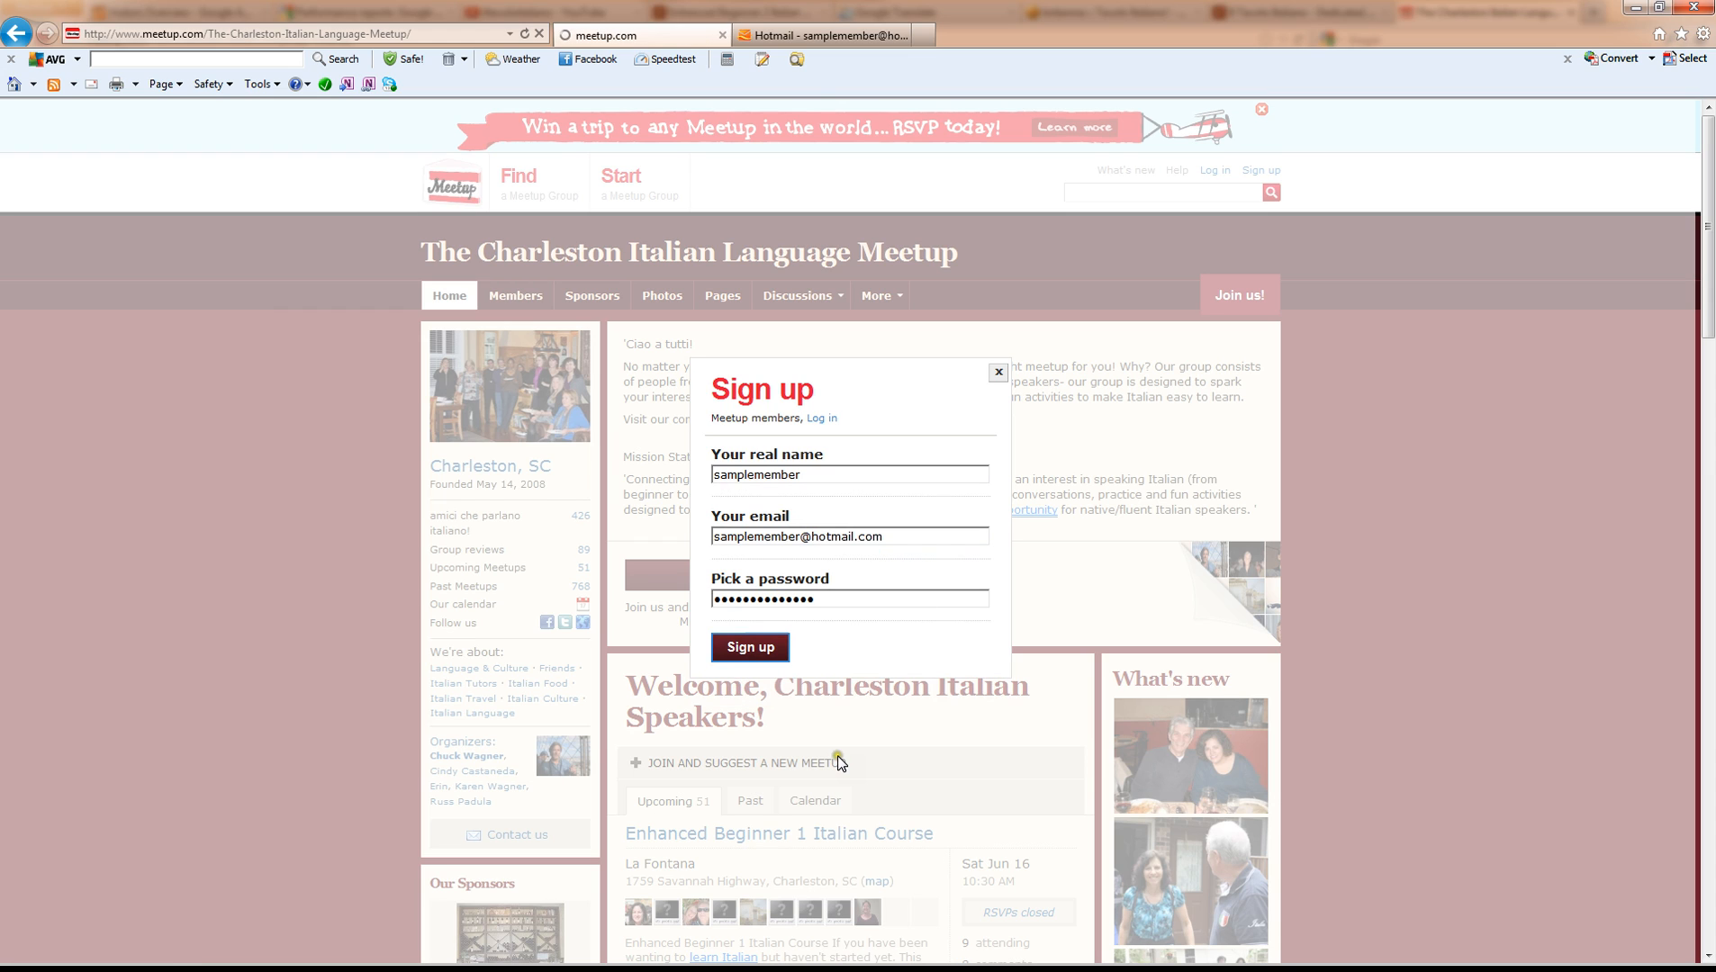
left_click(748, 646)
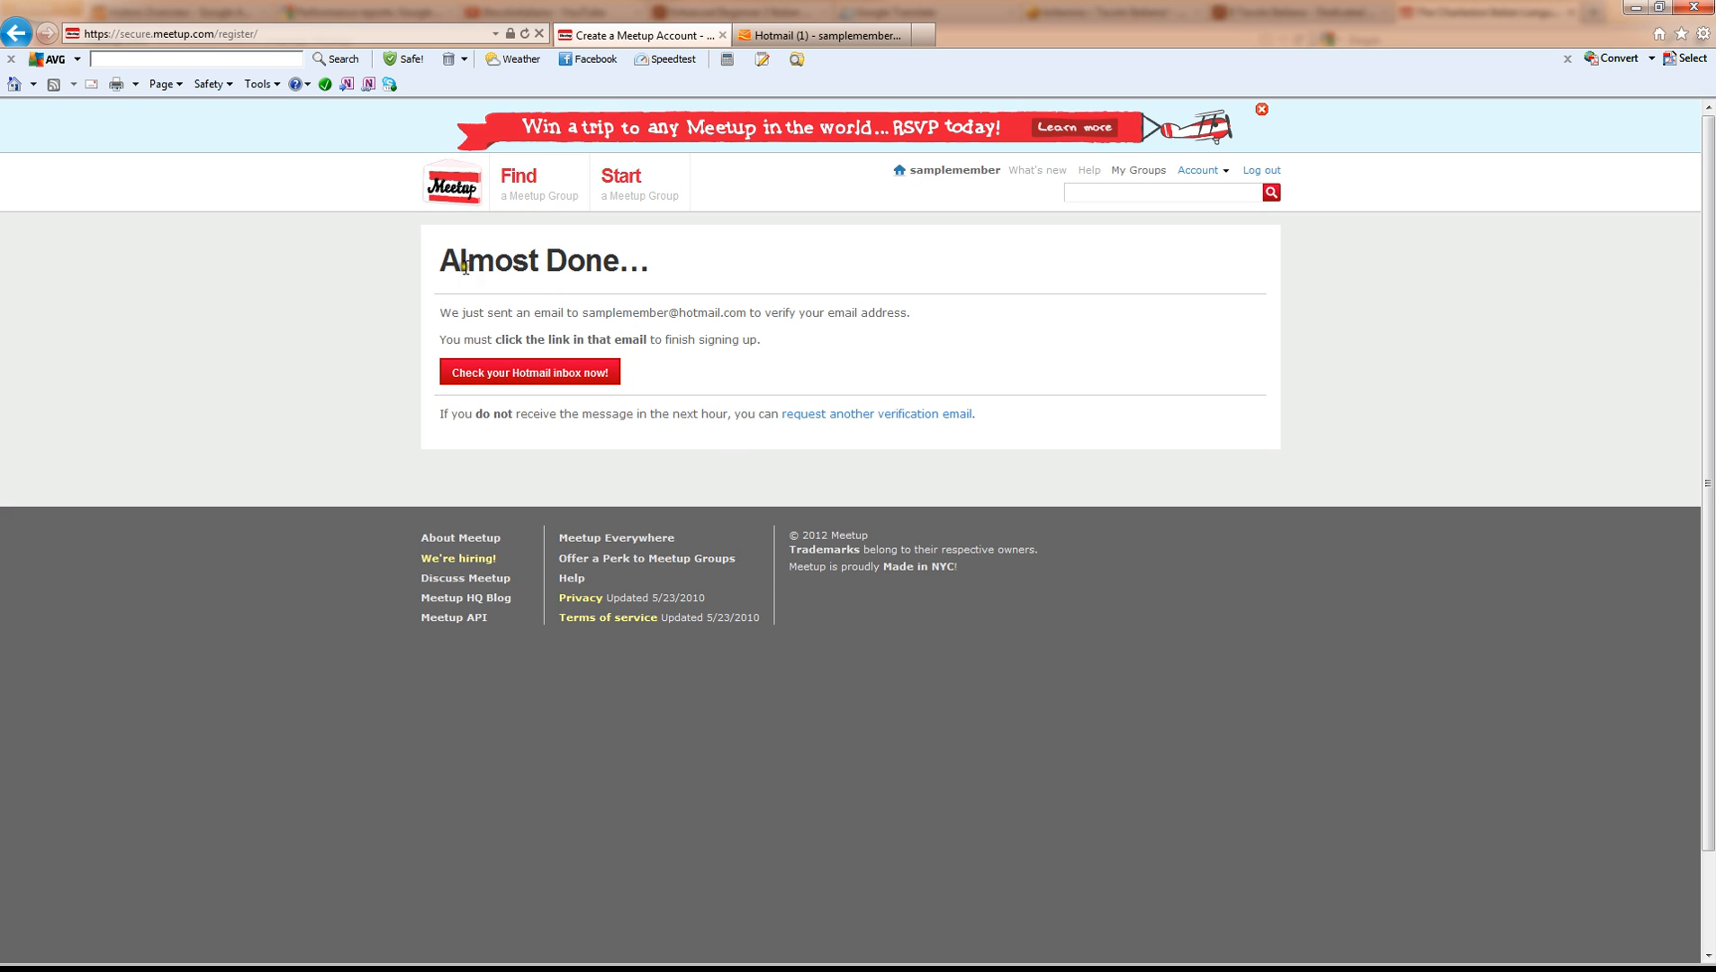
mouse_move(535, 315)
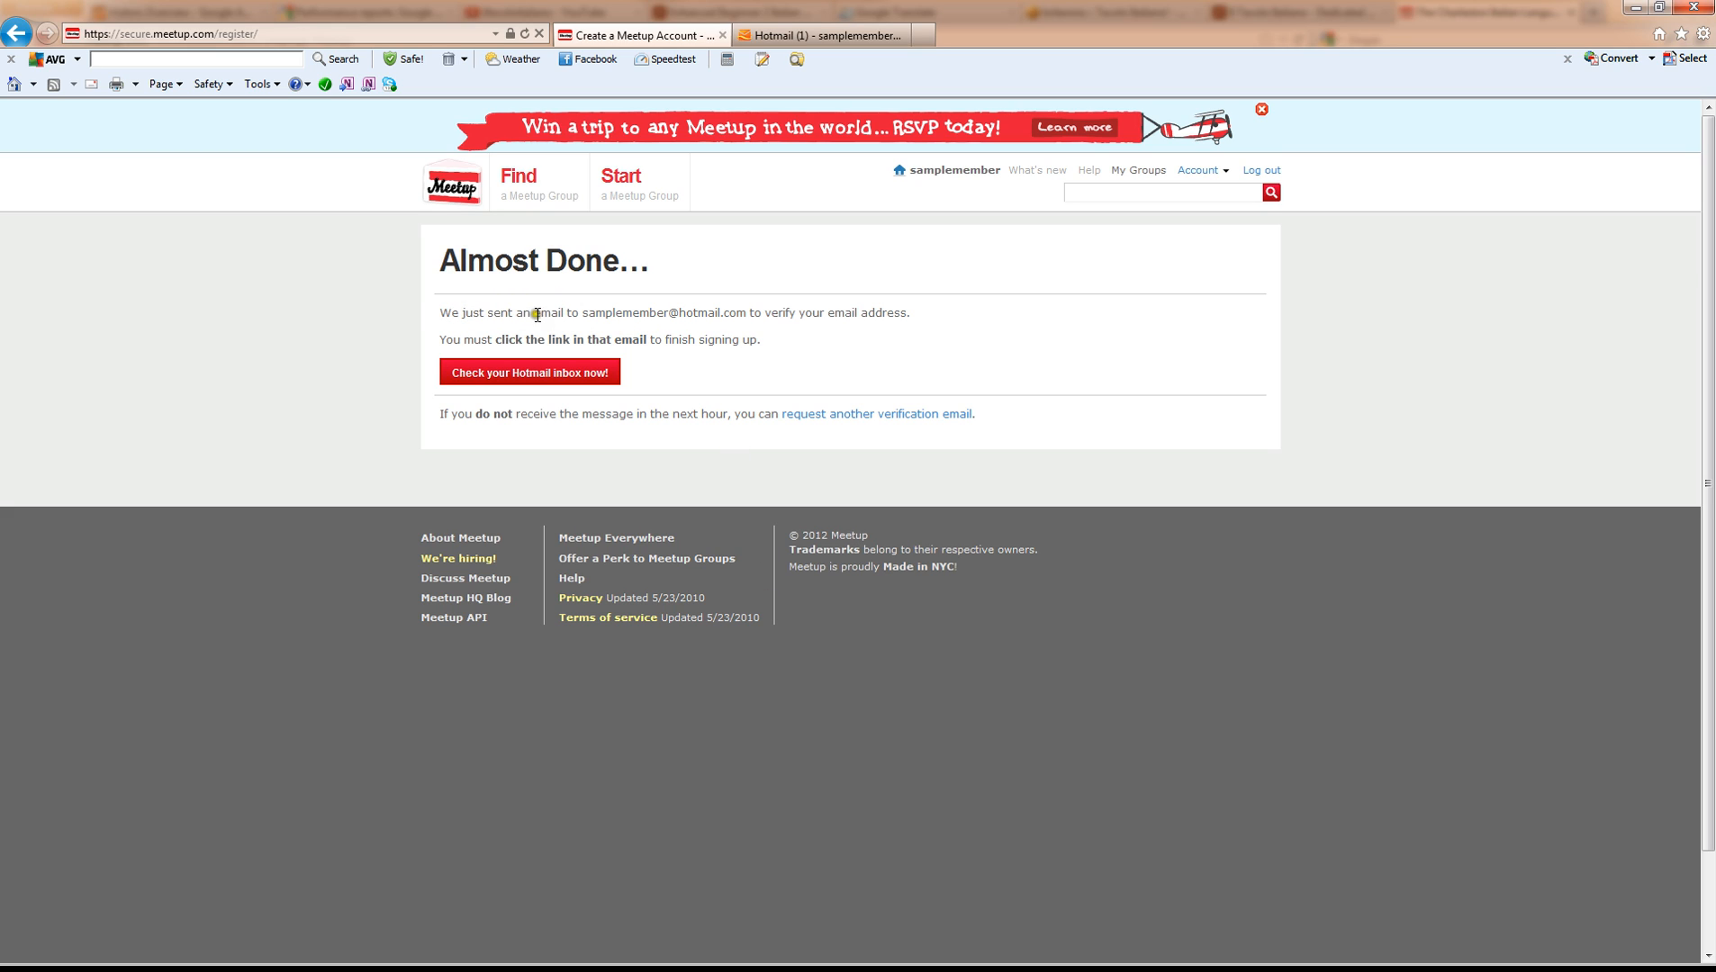
mouse_move(803, 340)
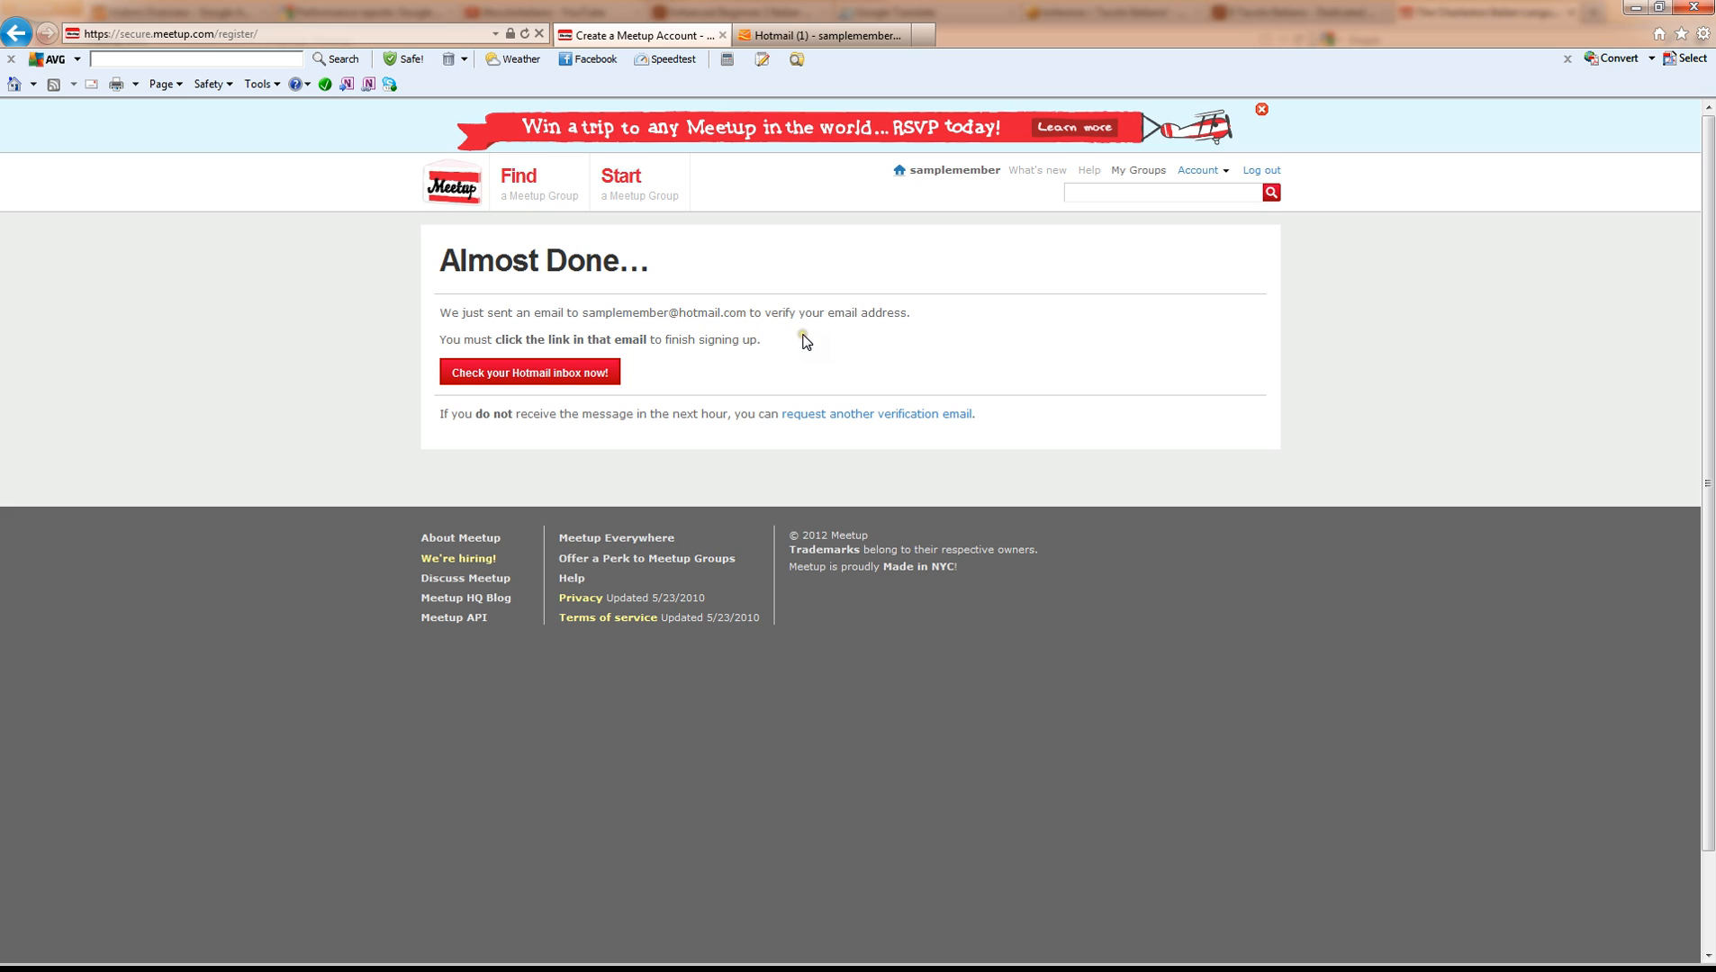
mouse_move(760, 341)
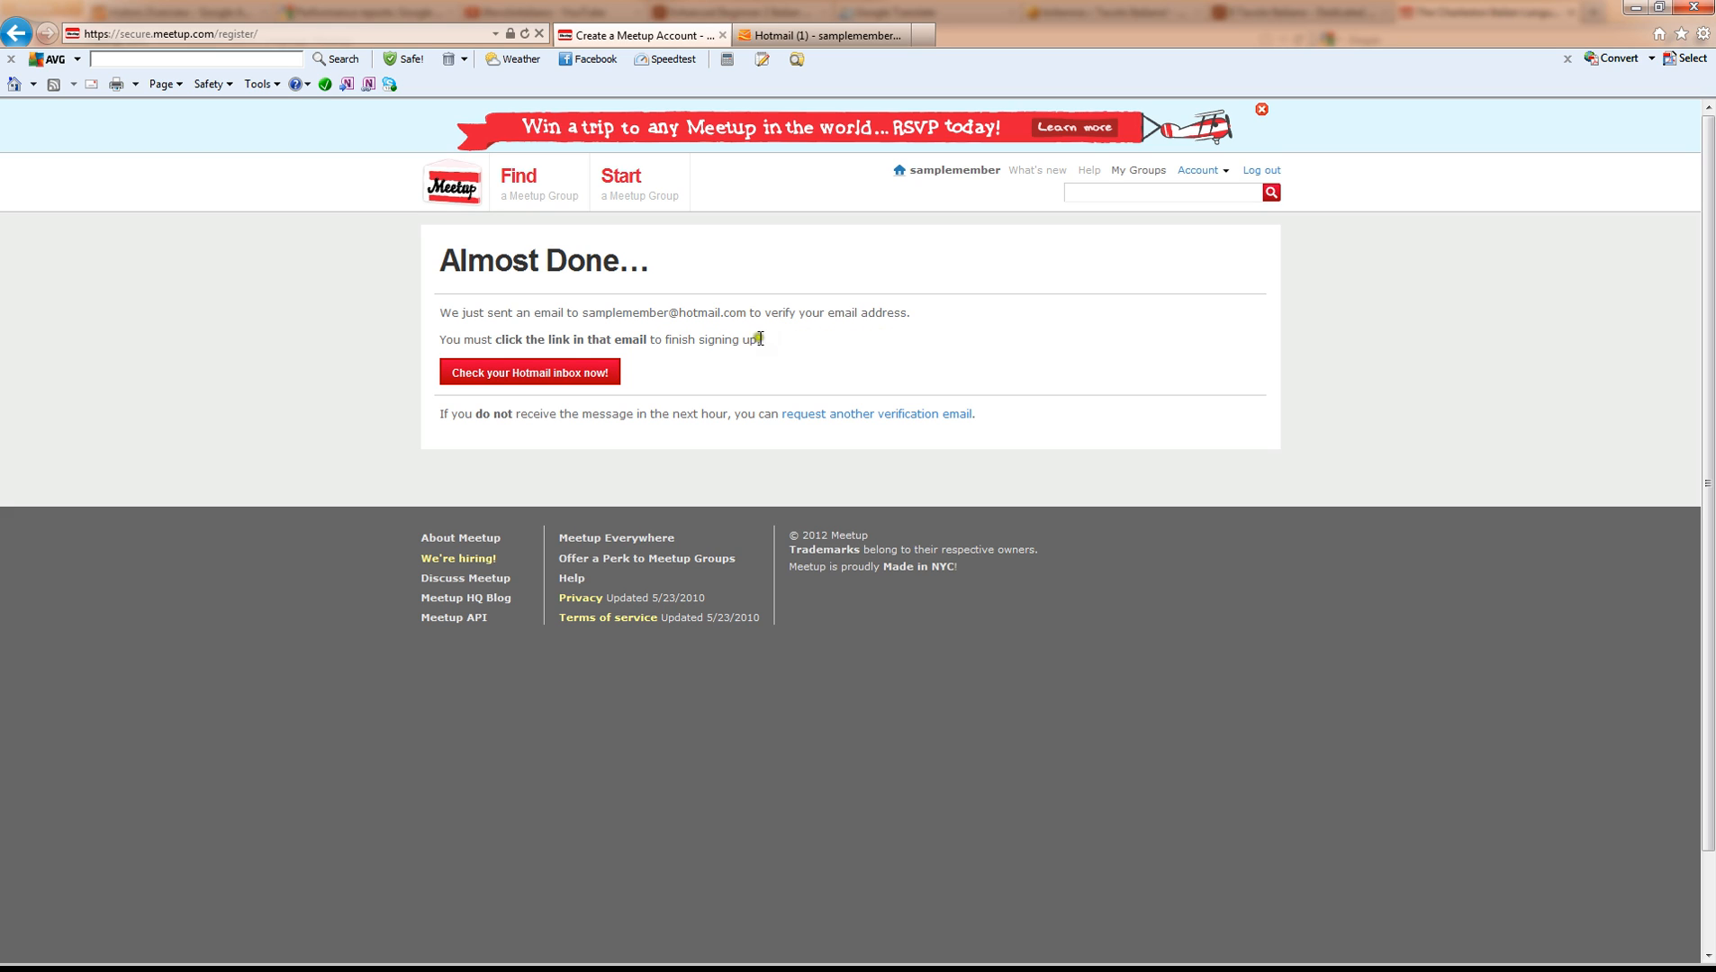
mouse_move(600, 347)
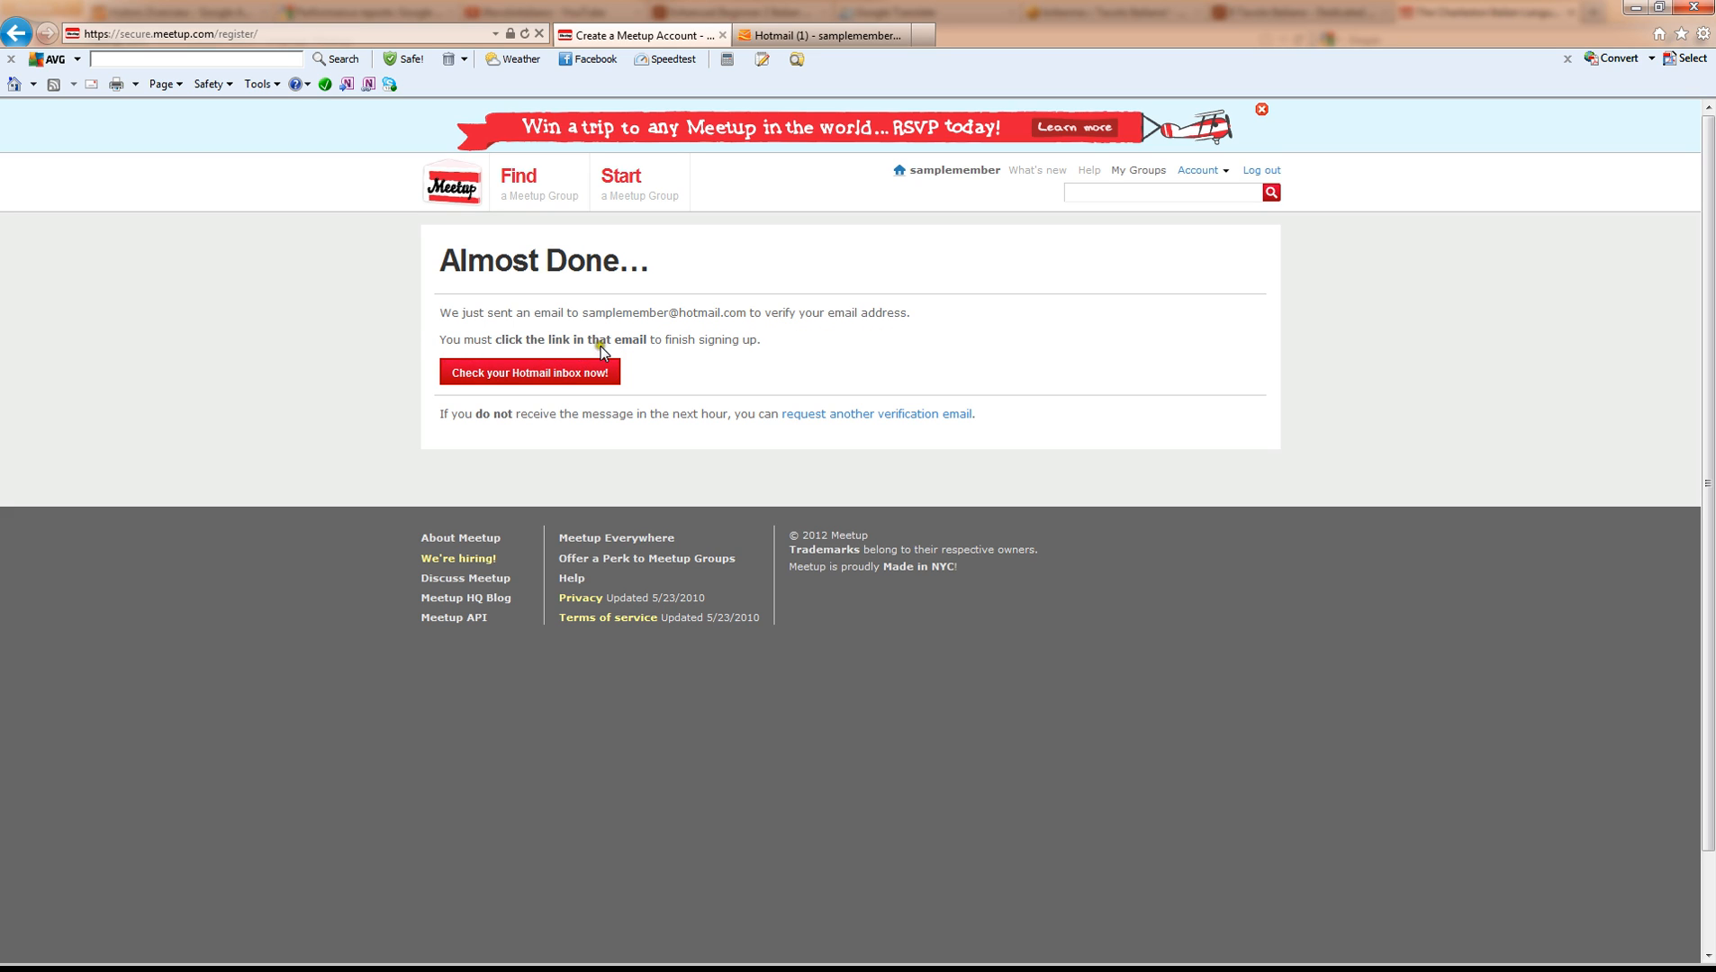
mouse_move(753, 357)
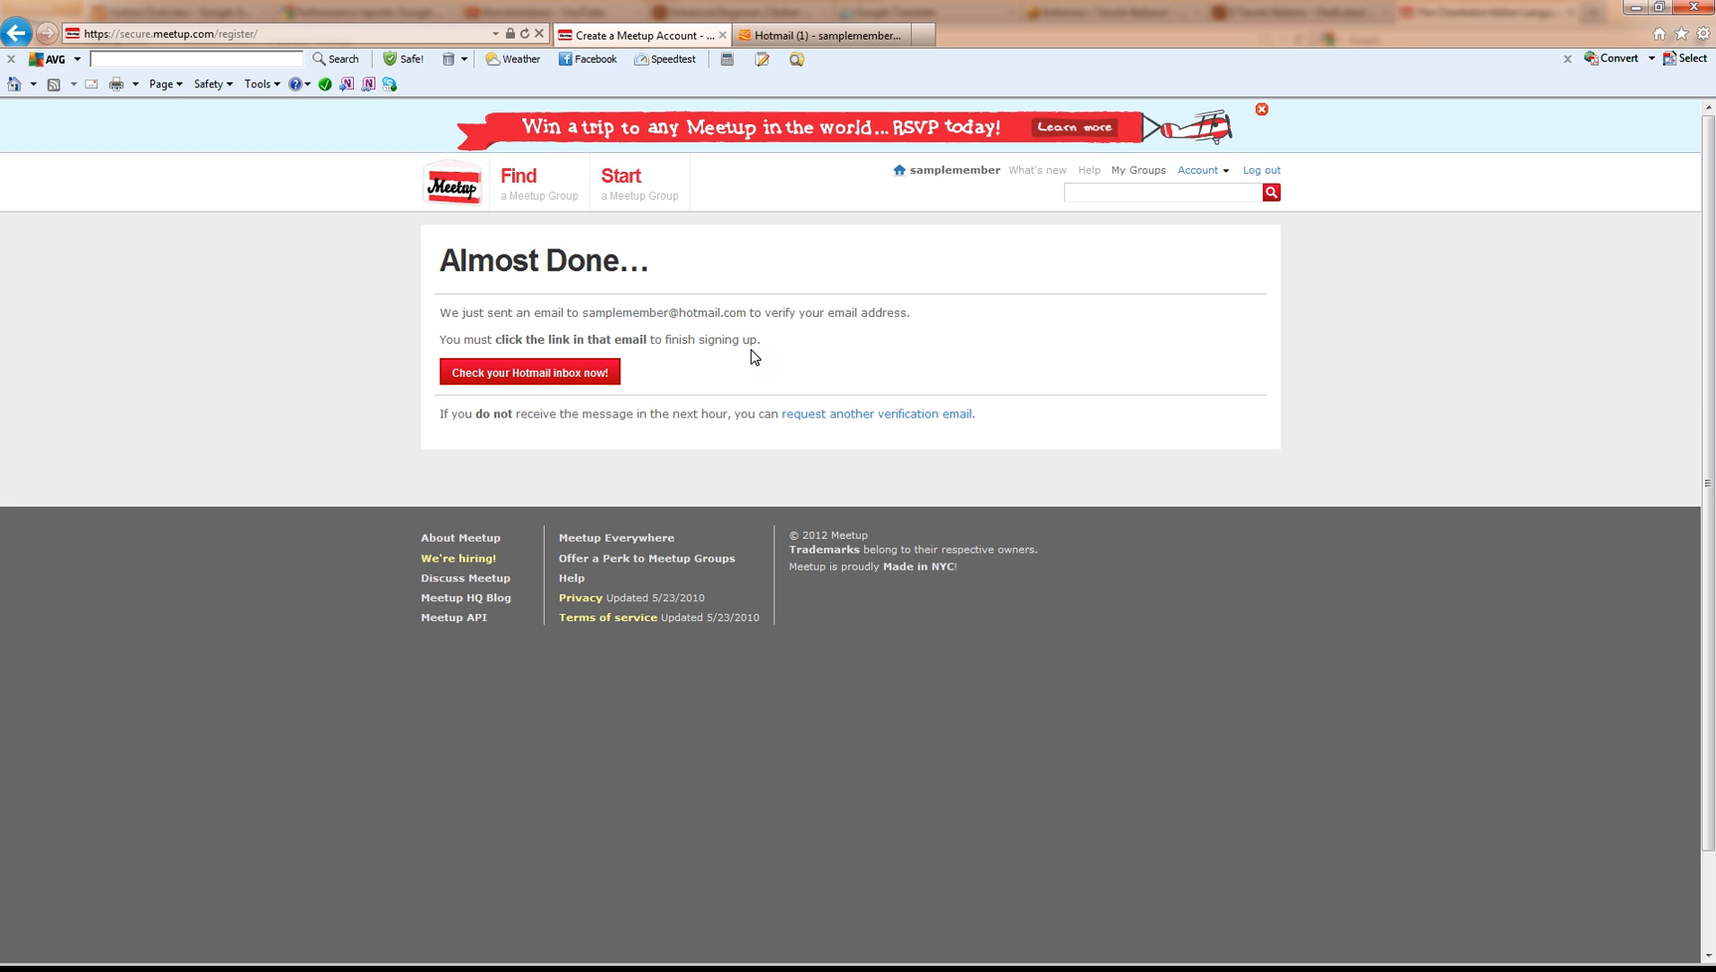
mouse_move(732, 291)
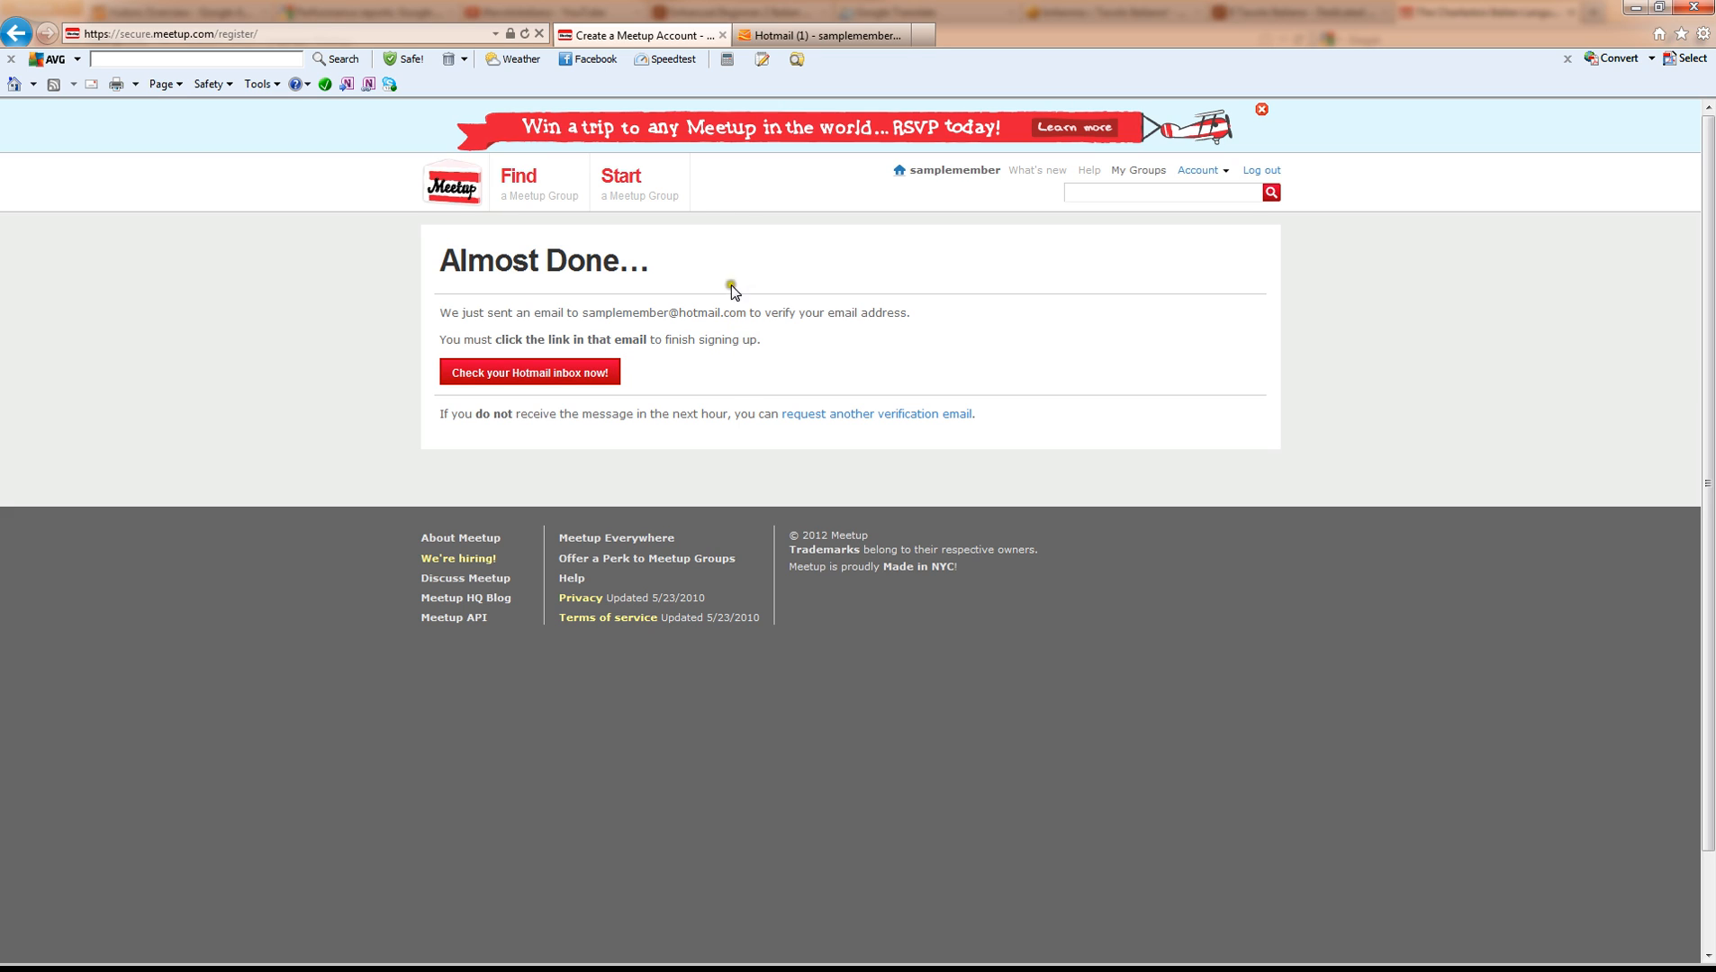
mouse_move(823, 34)
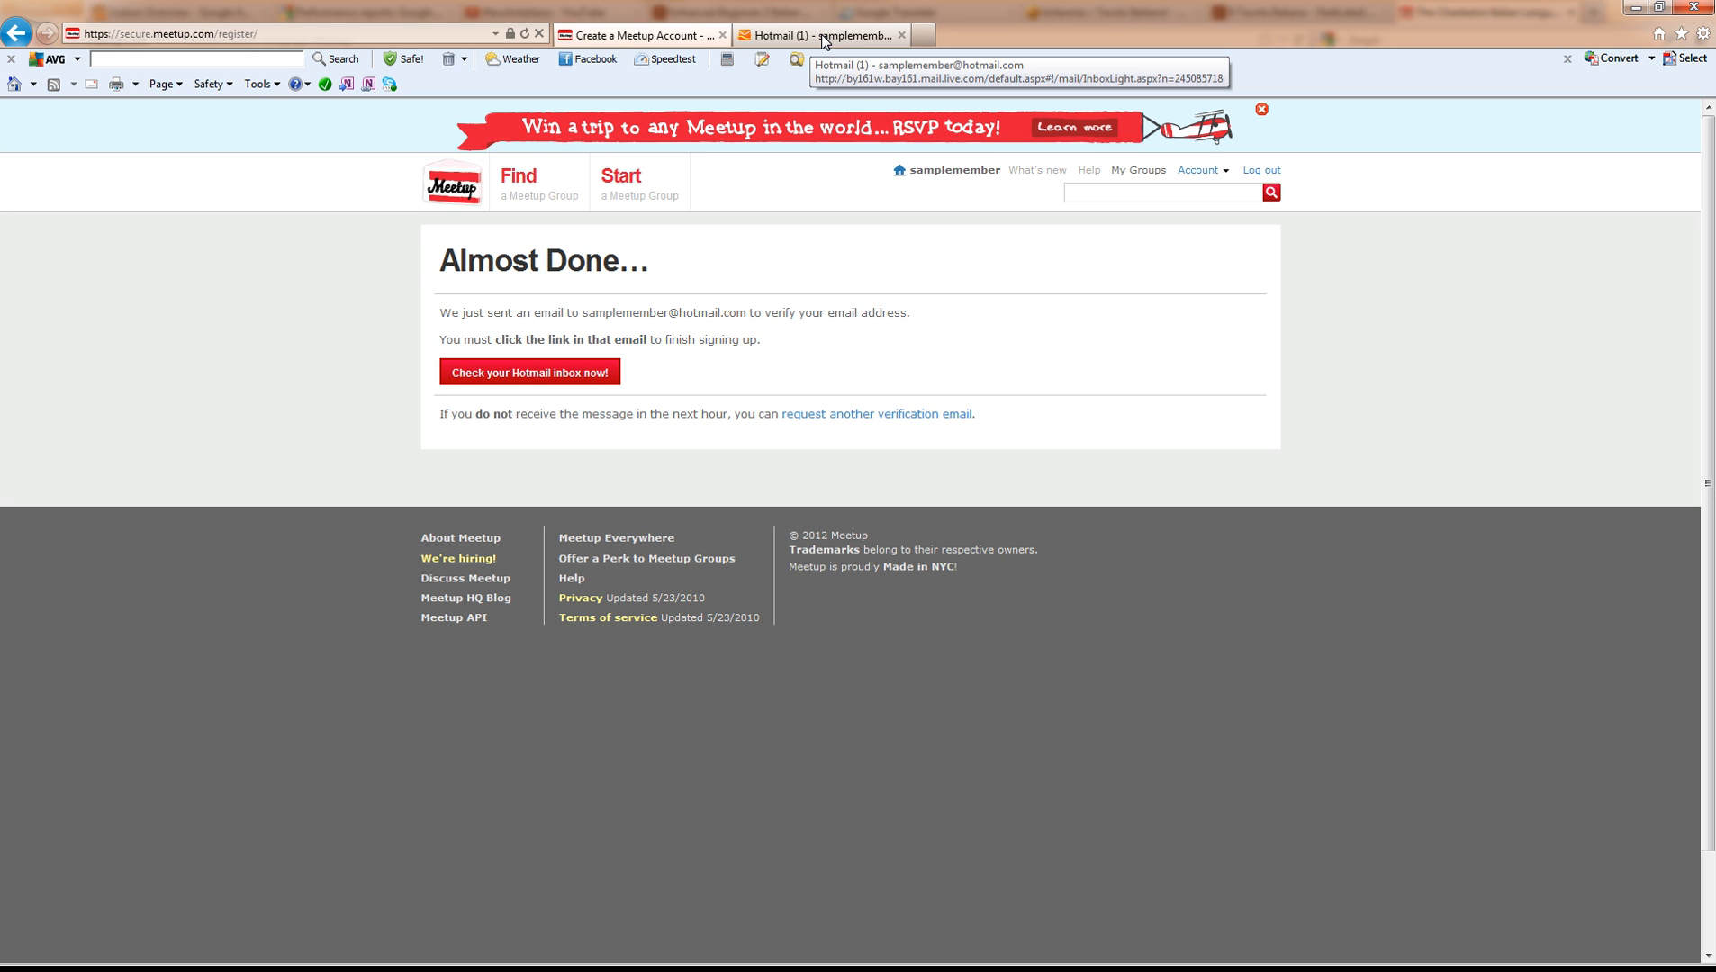
Switch to Hotmail and open the 'Verify your Meetup account' email.
left_click(821, 35)
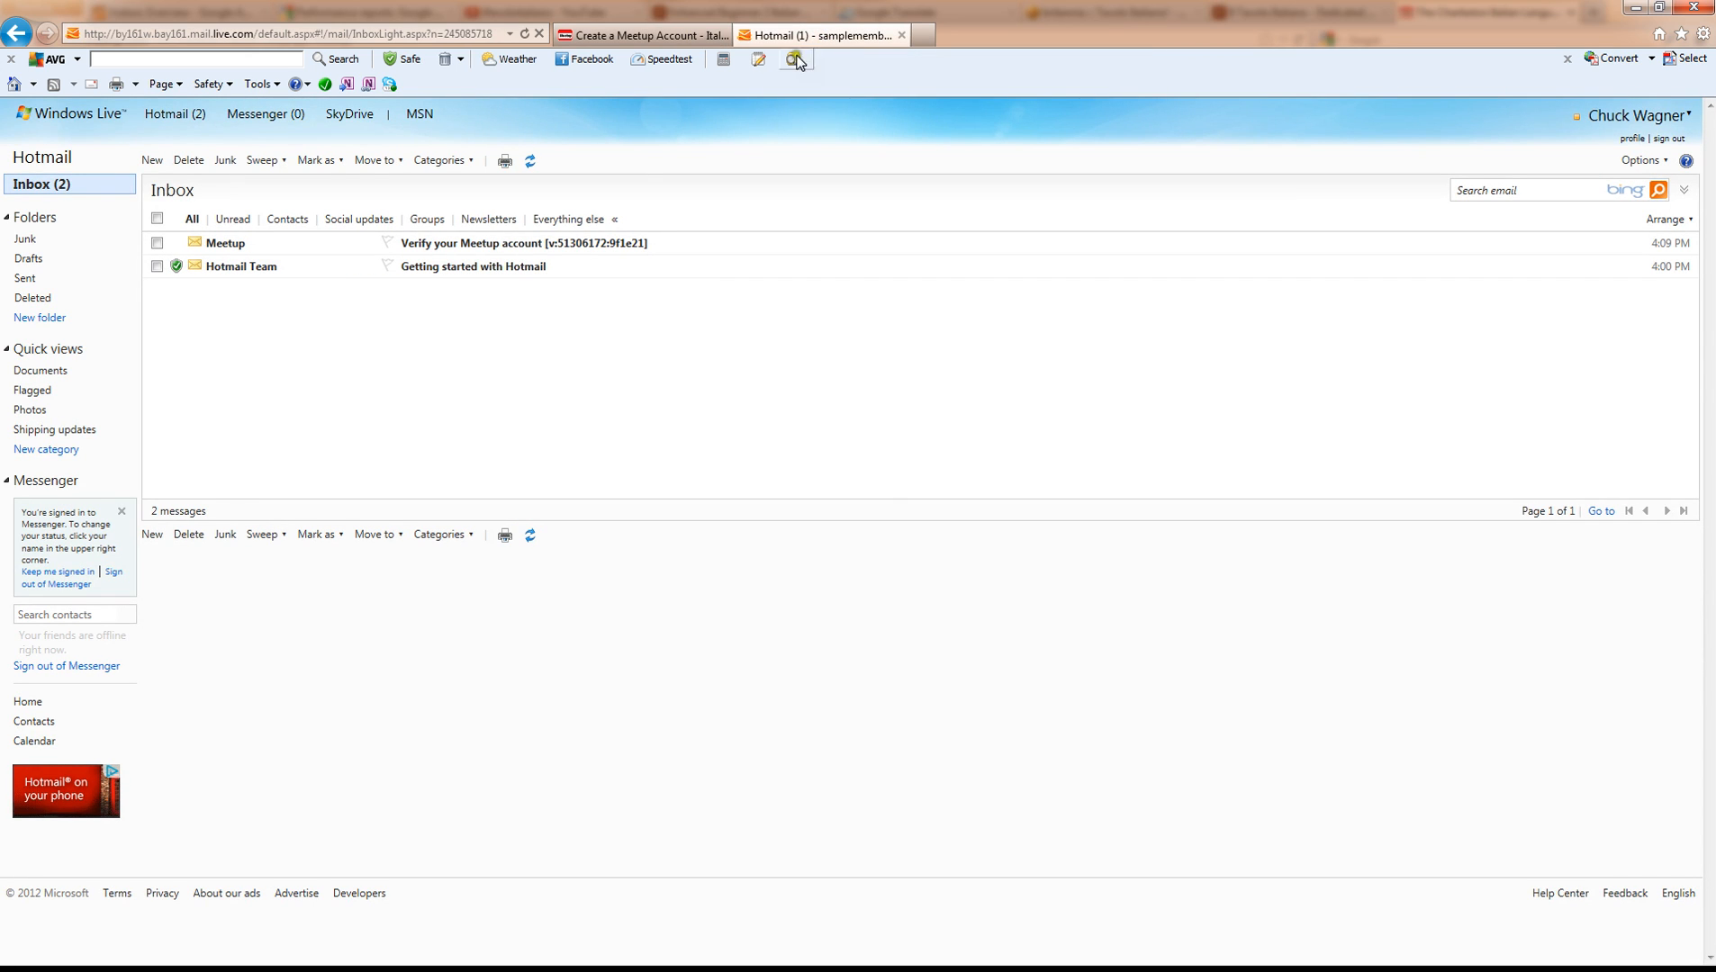
mouse_move(261, 280)
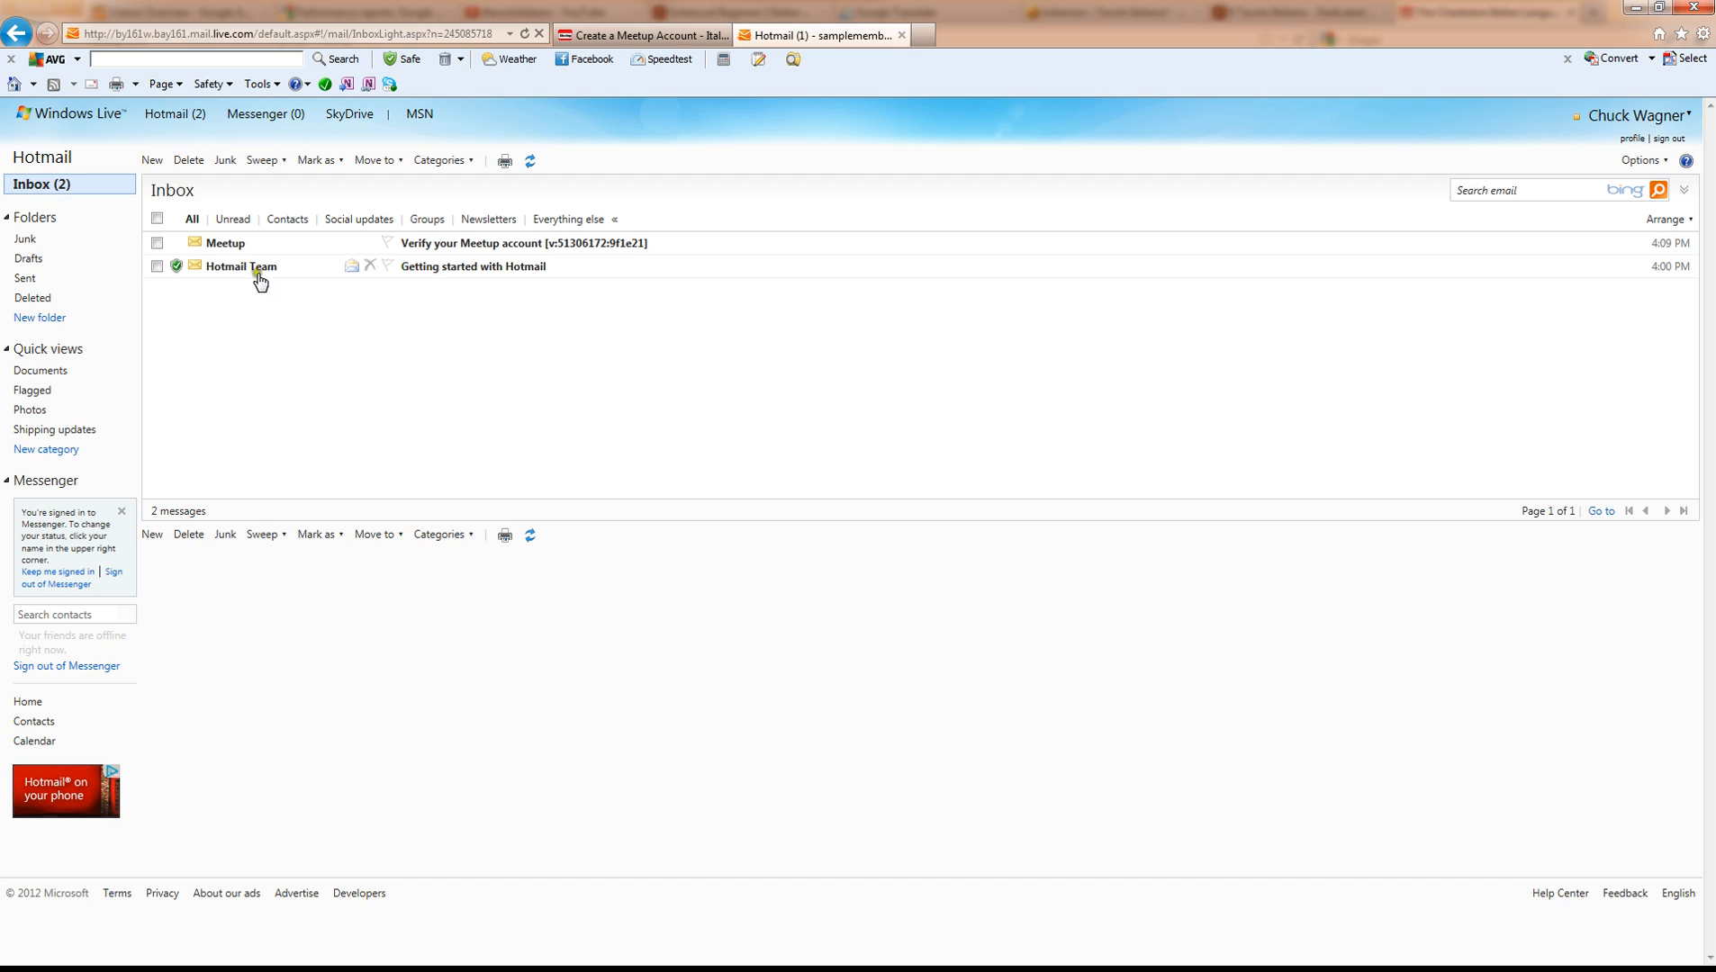
left_click(225, 243)
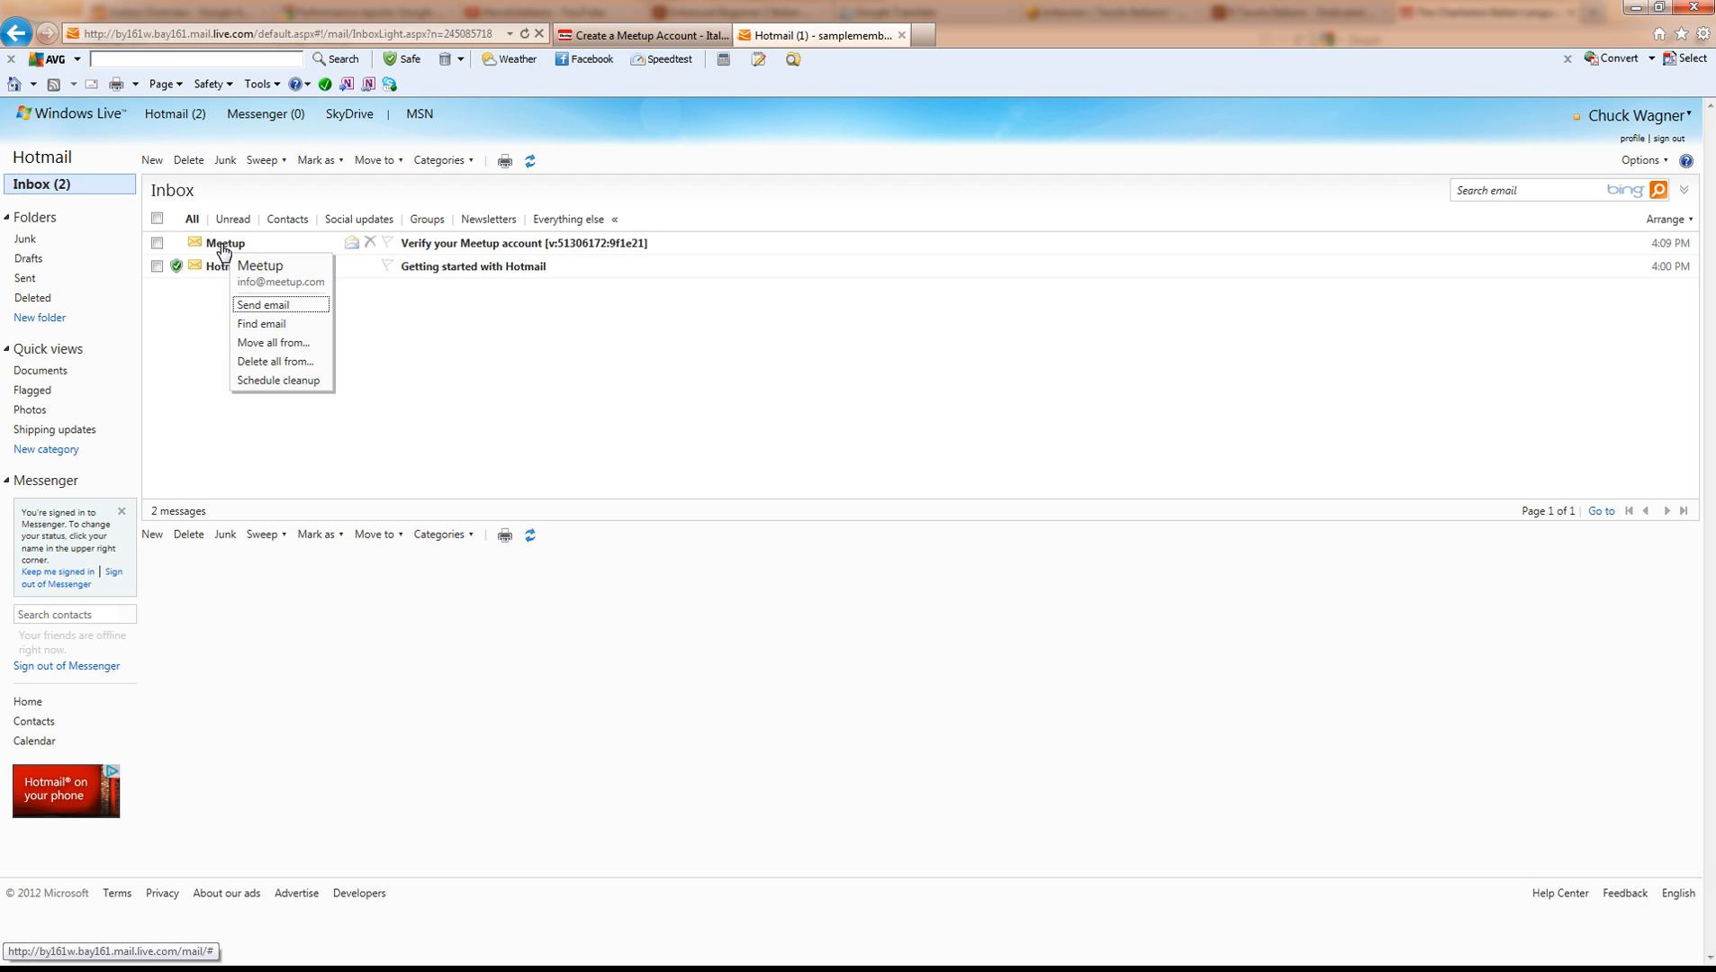
left_click(523, 241)
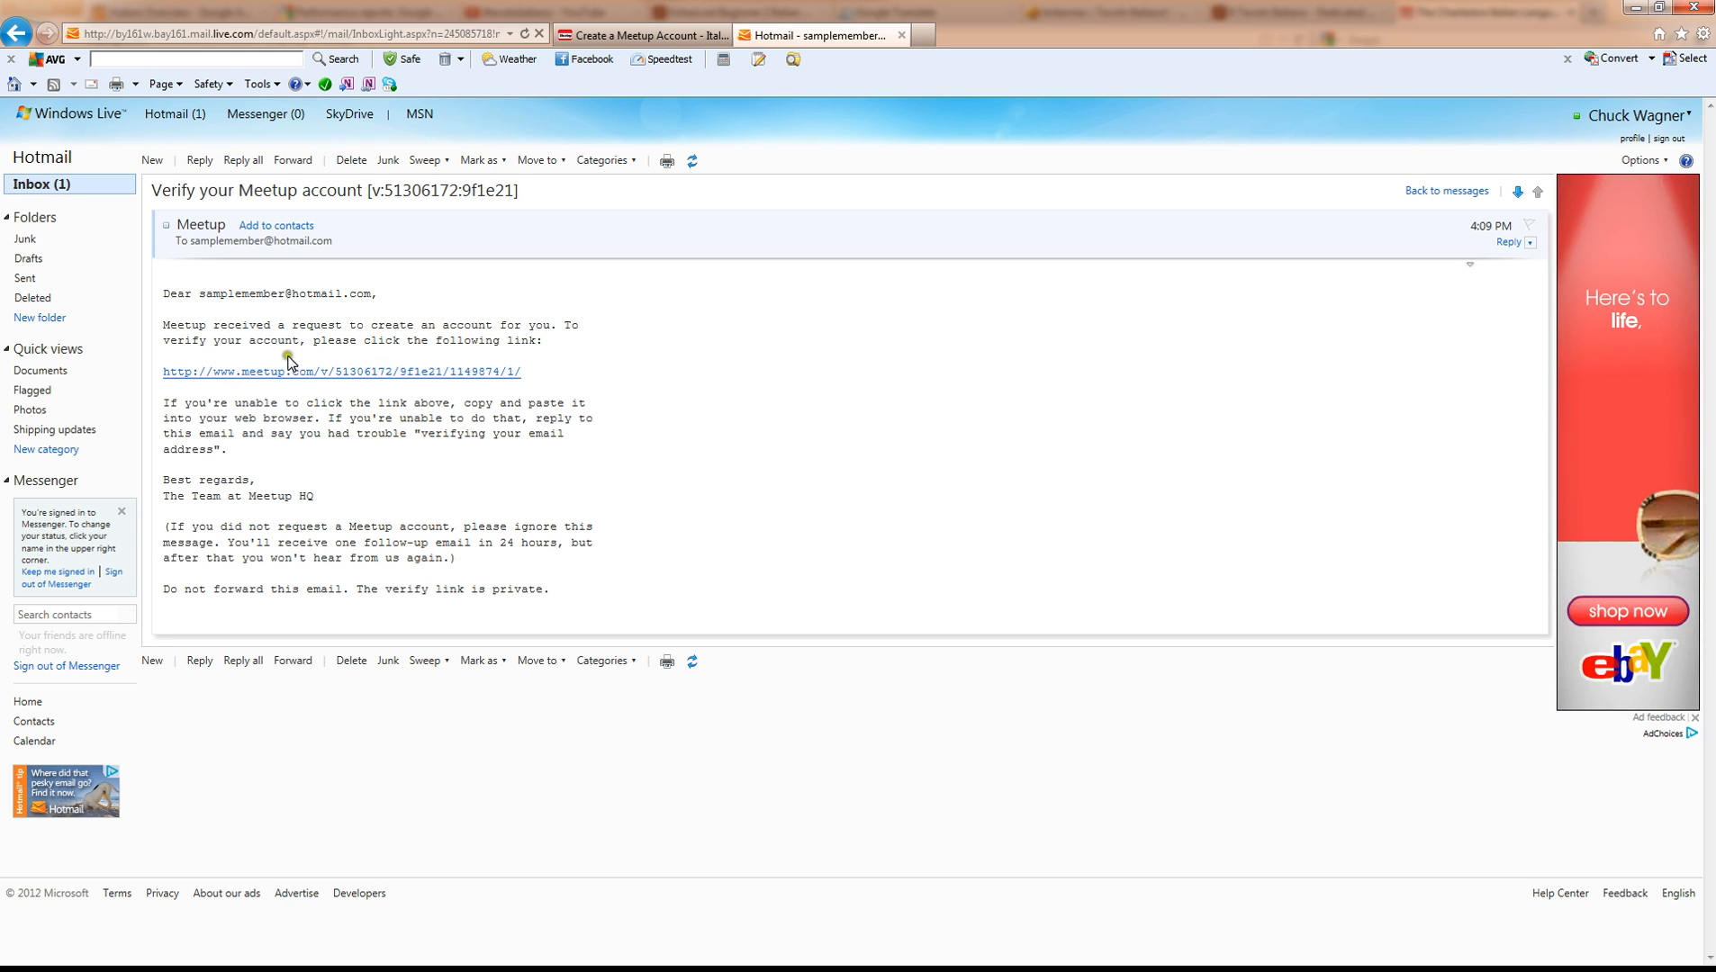
mouse_move(318, 378)
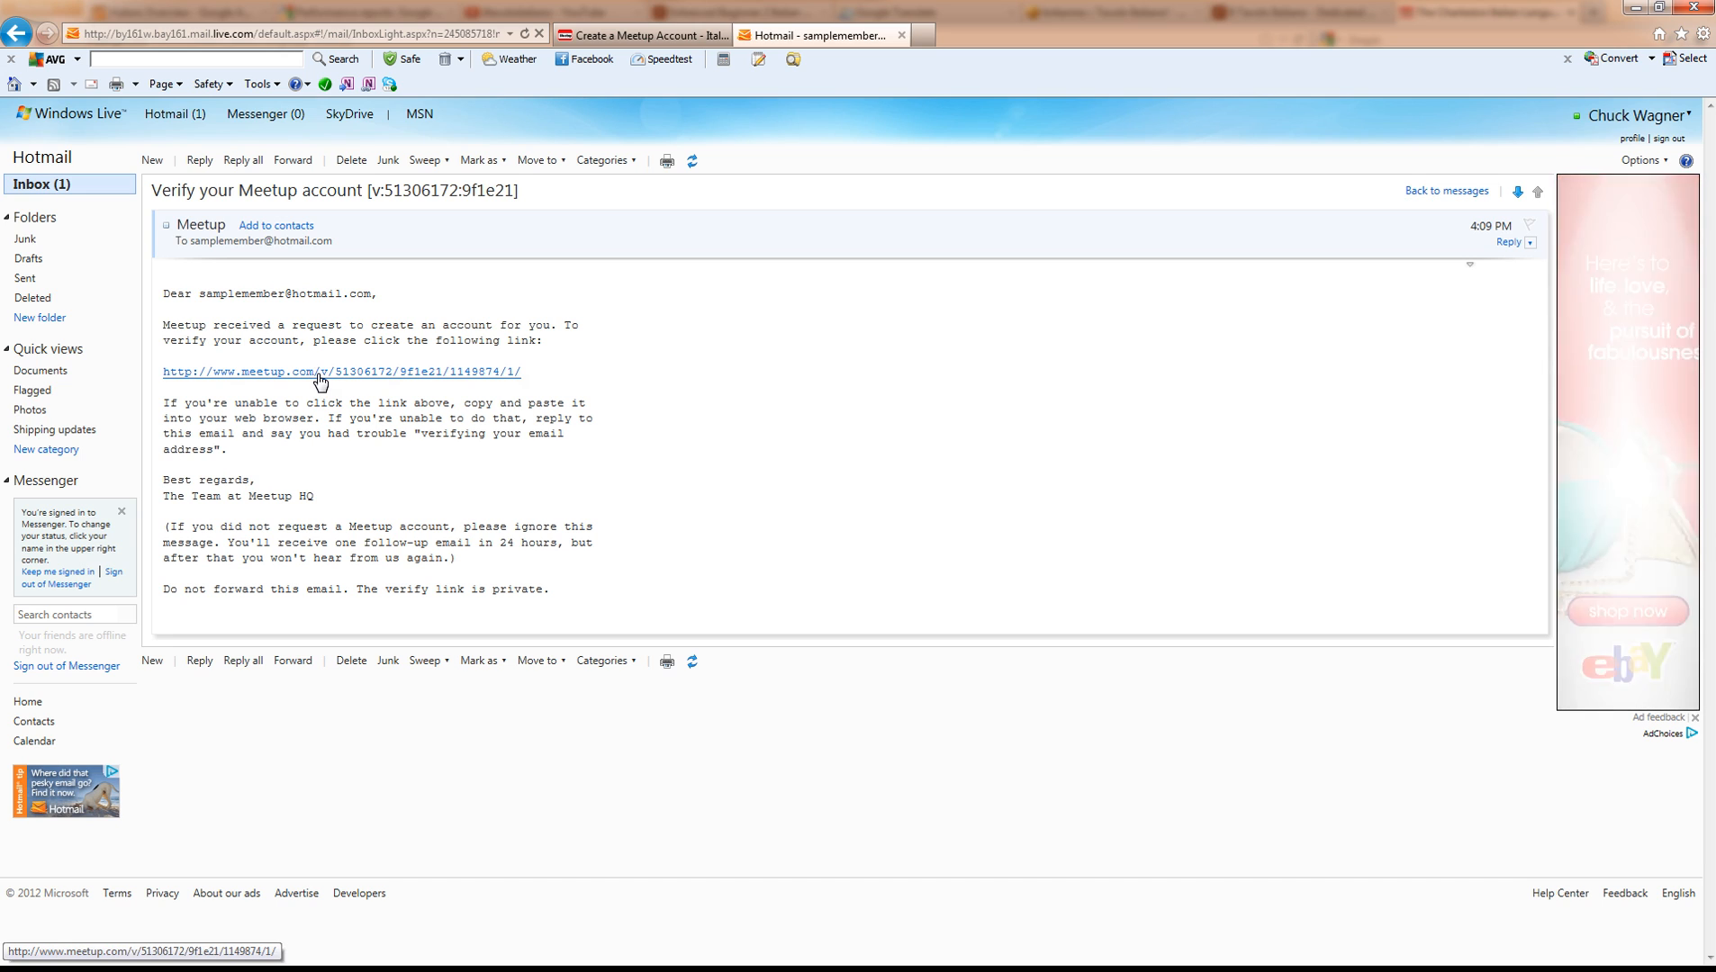
Follow the verification link and submit both reCAPTCHA words for the real-person check.
left_click(338, 371)
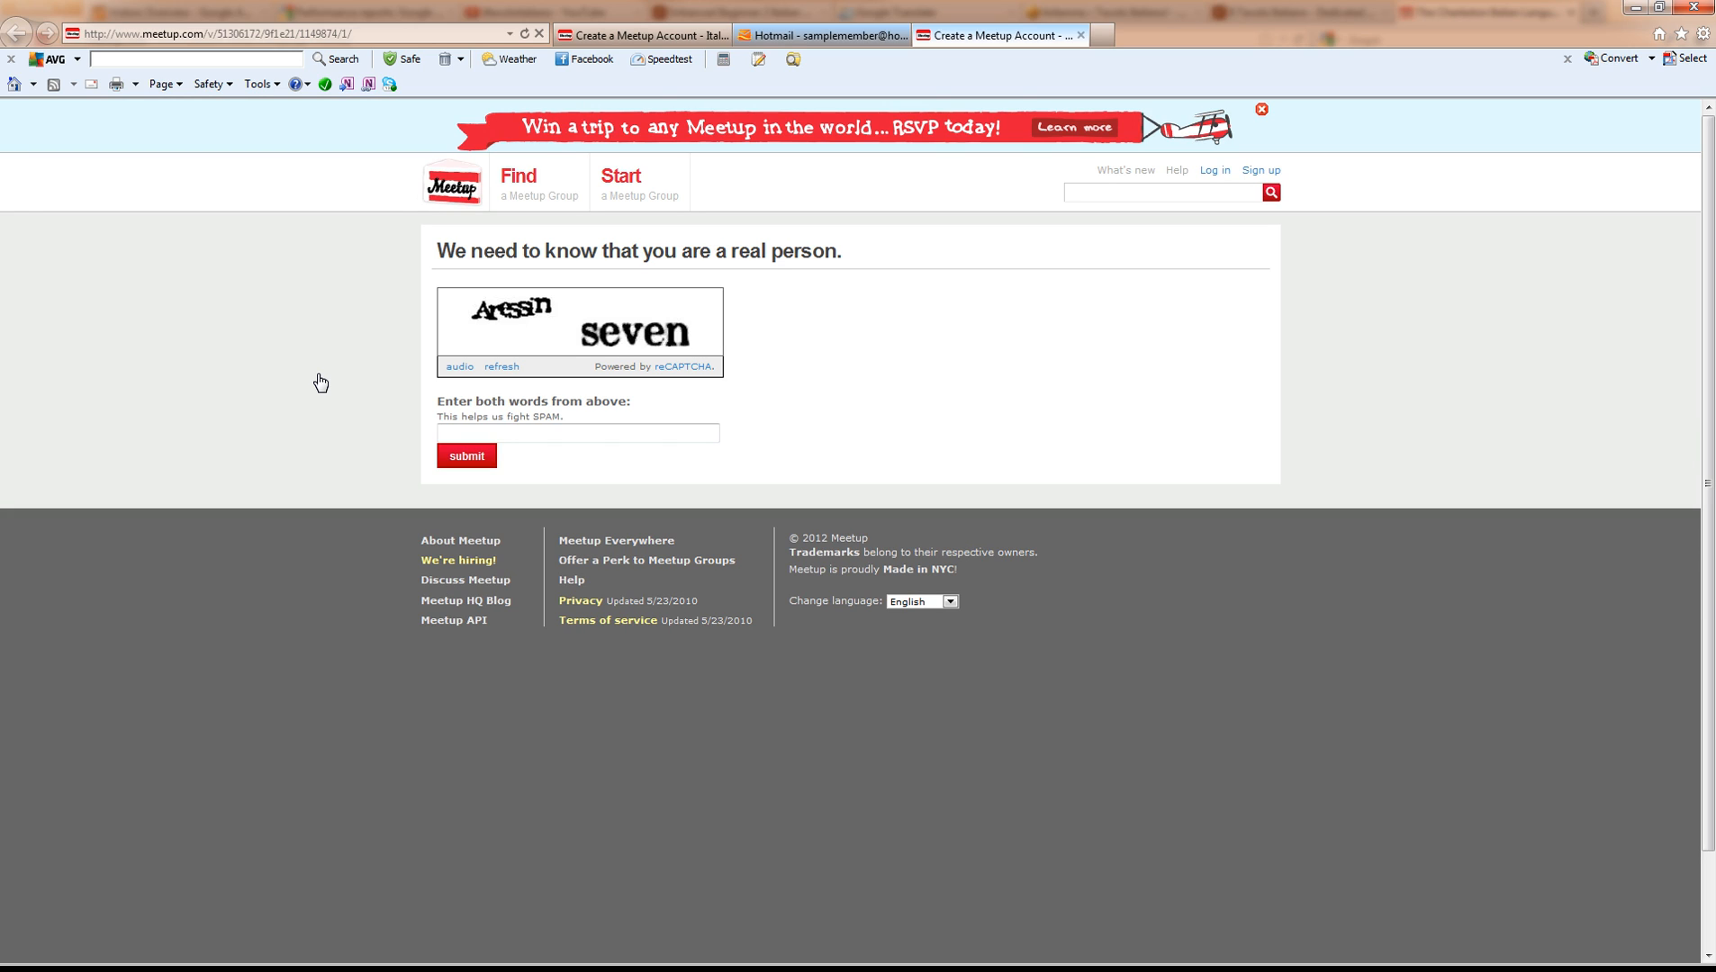
left_click(578, 432)
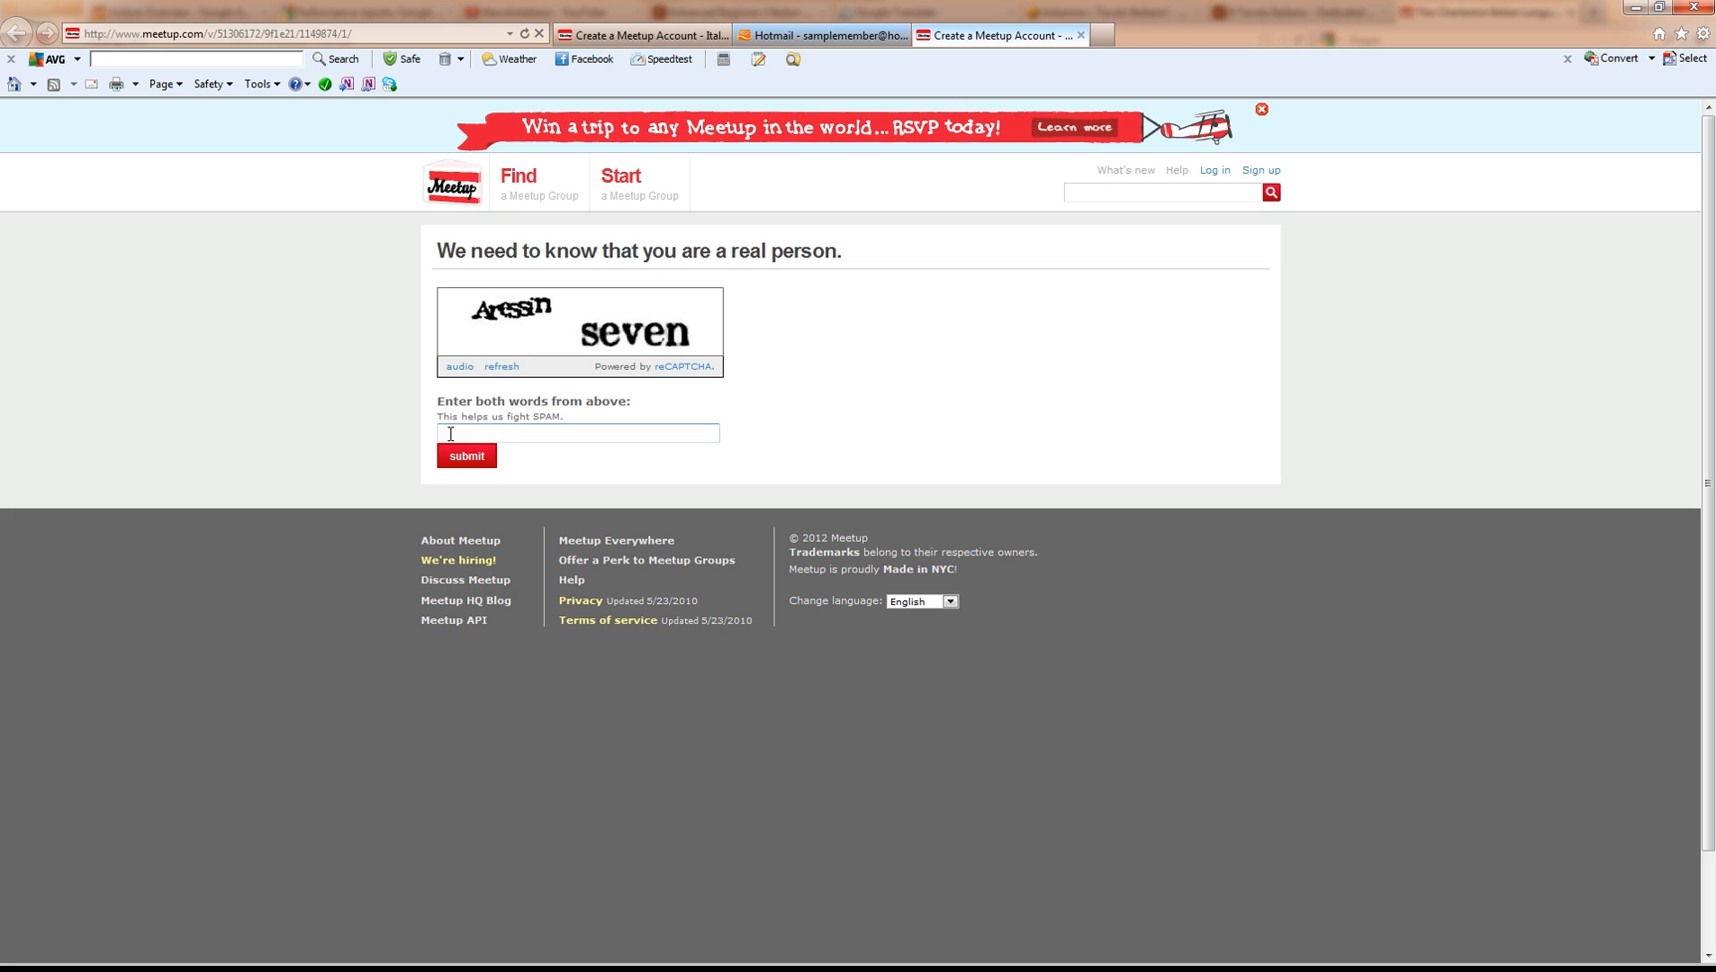
mouse_move(684, 337)
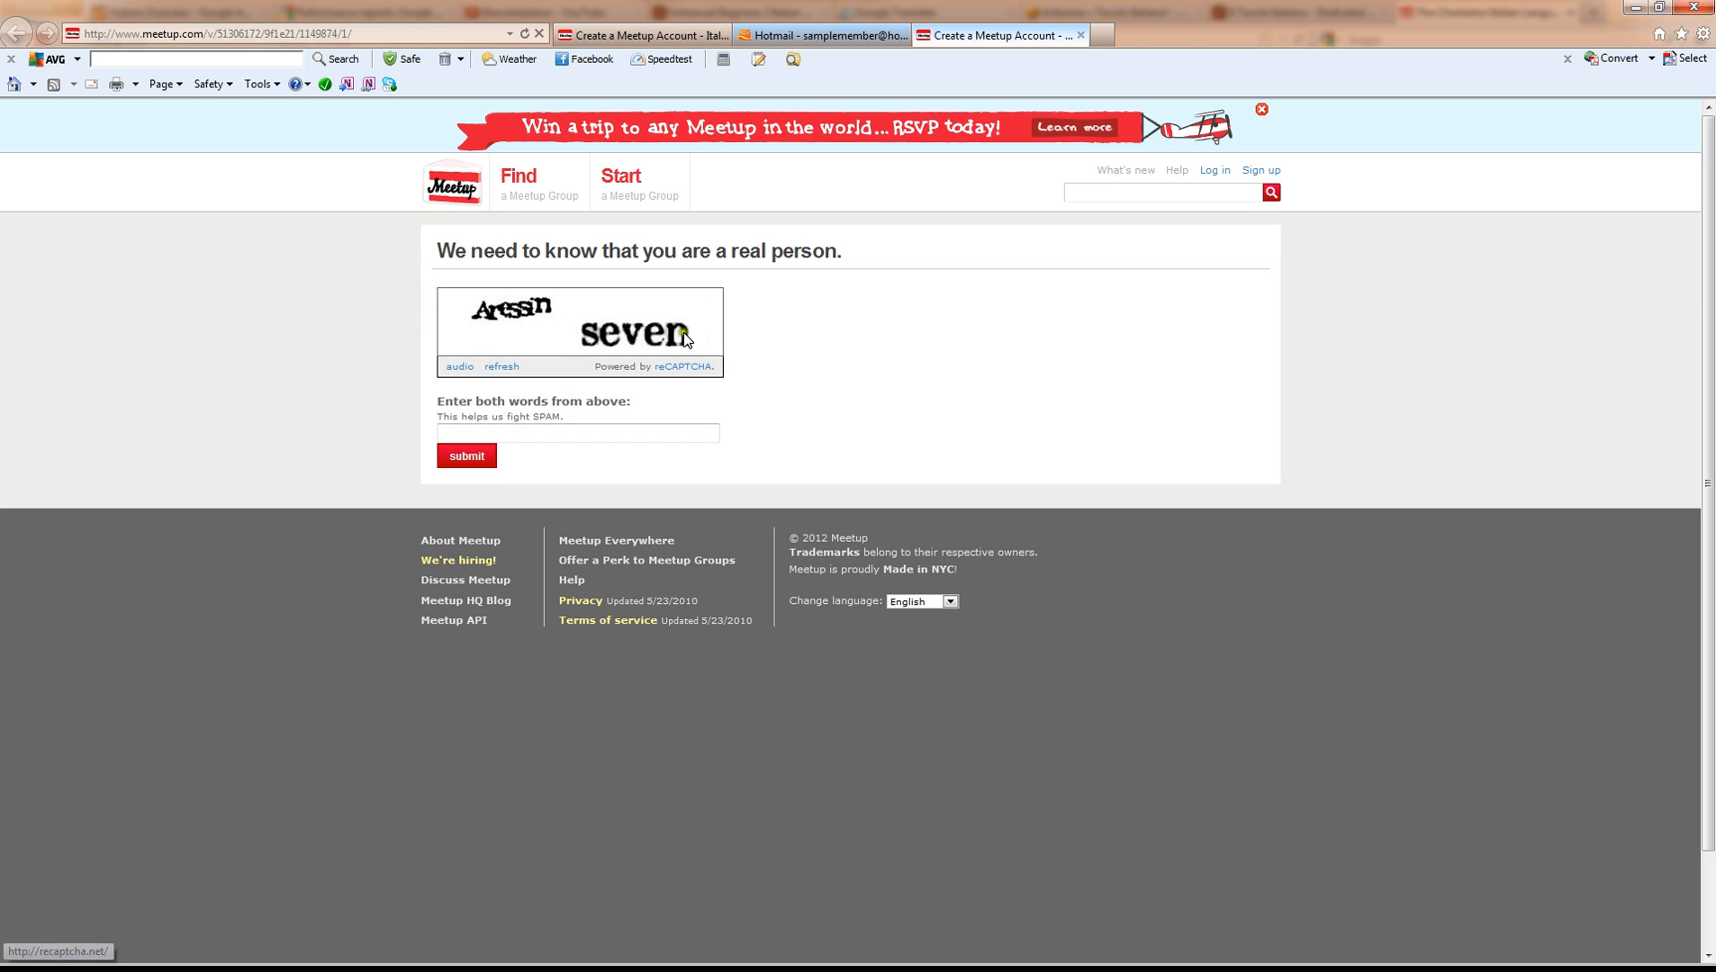
mouse_move(425, 353)
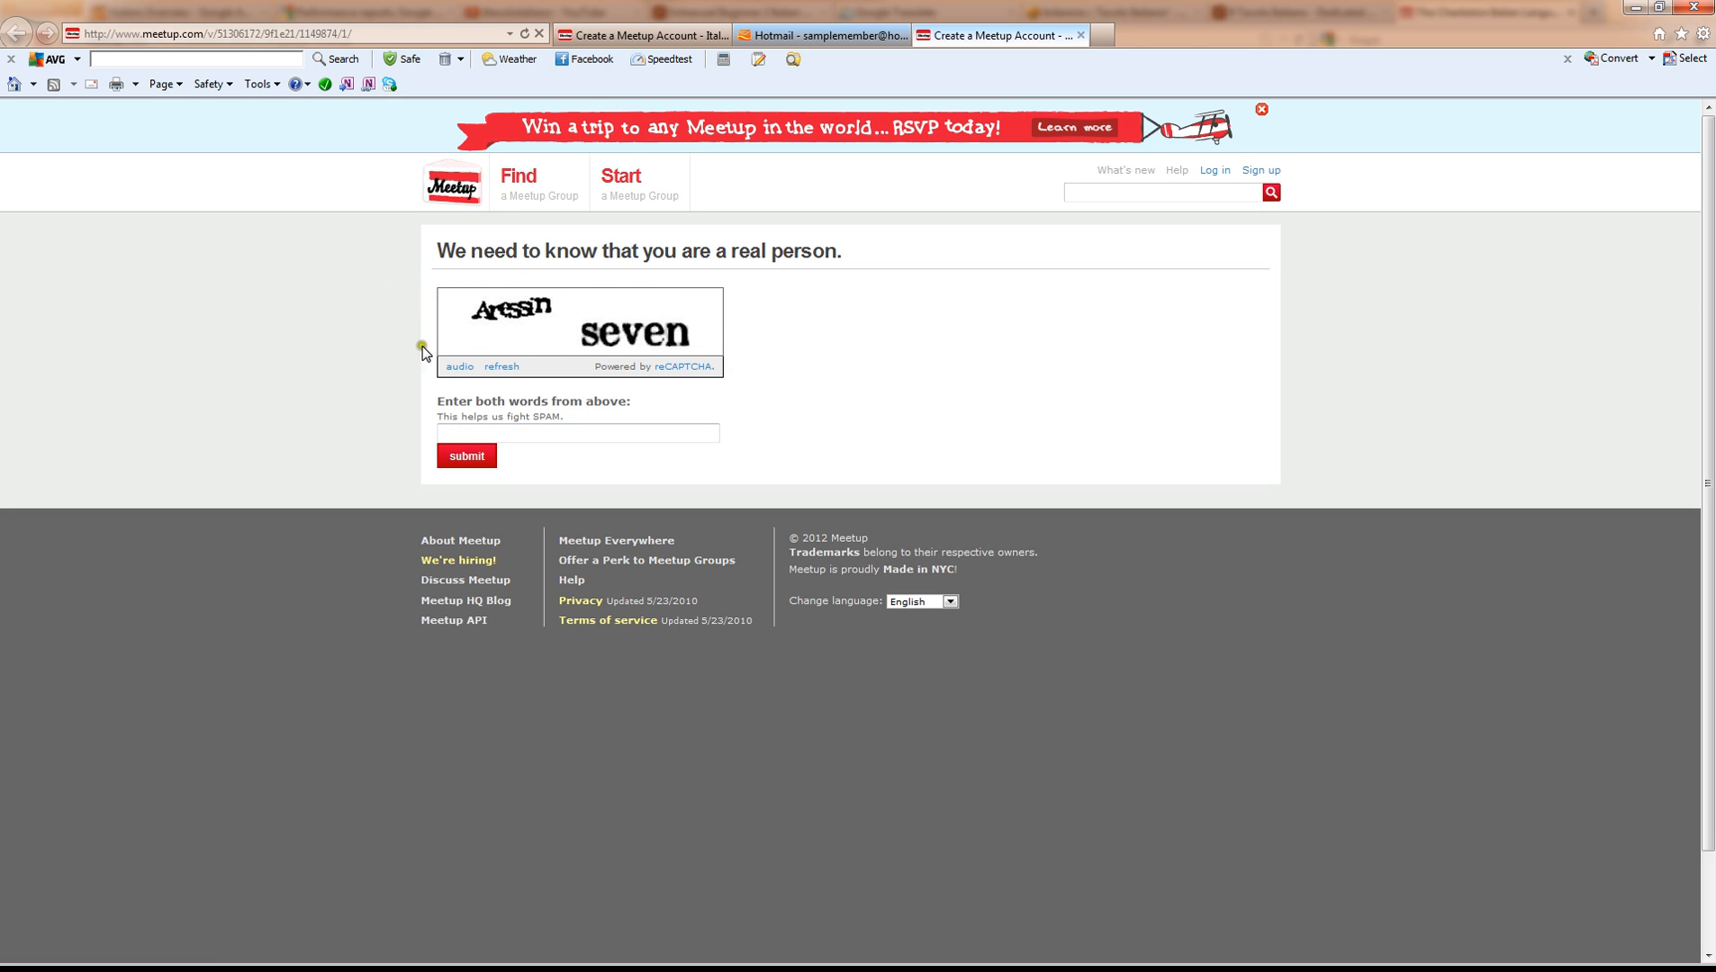
left_click(576, 432)
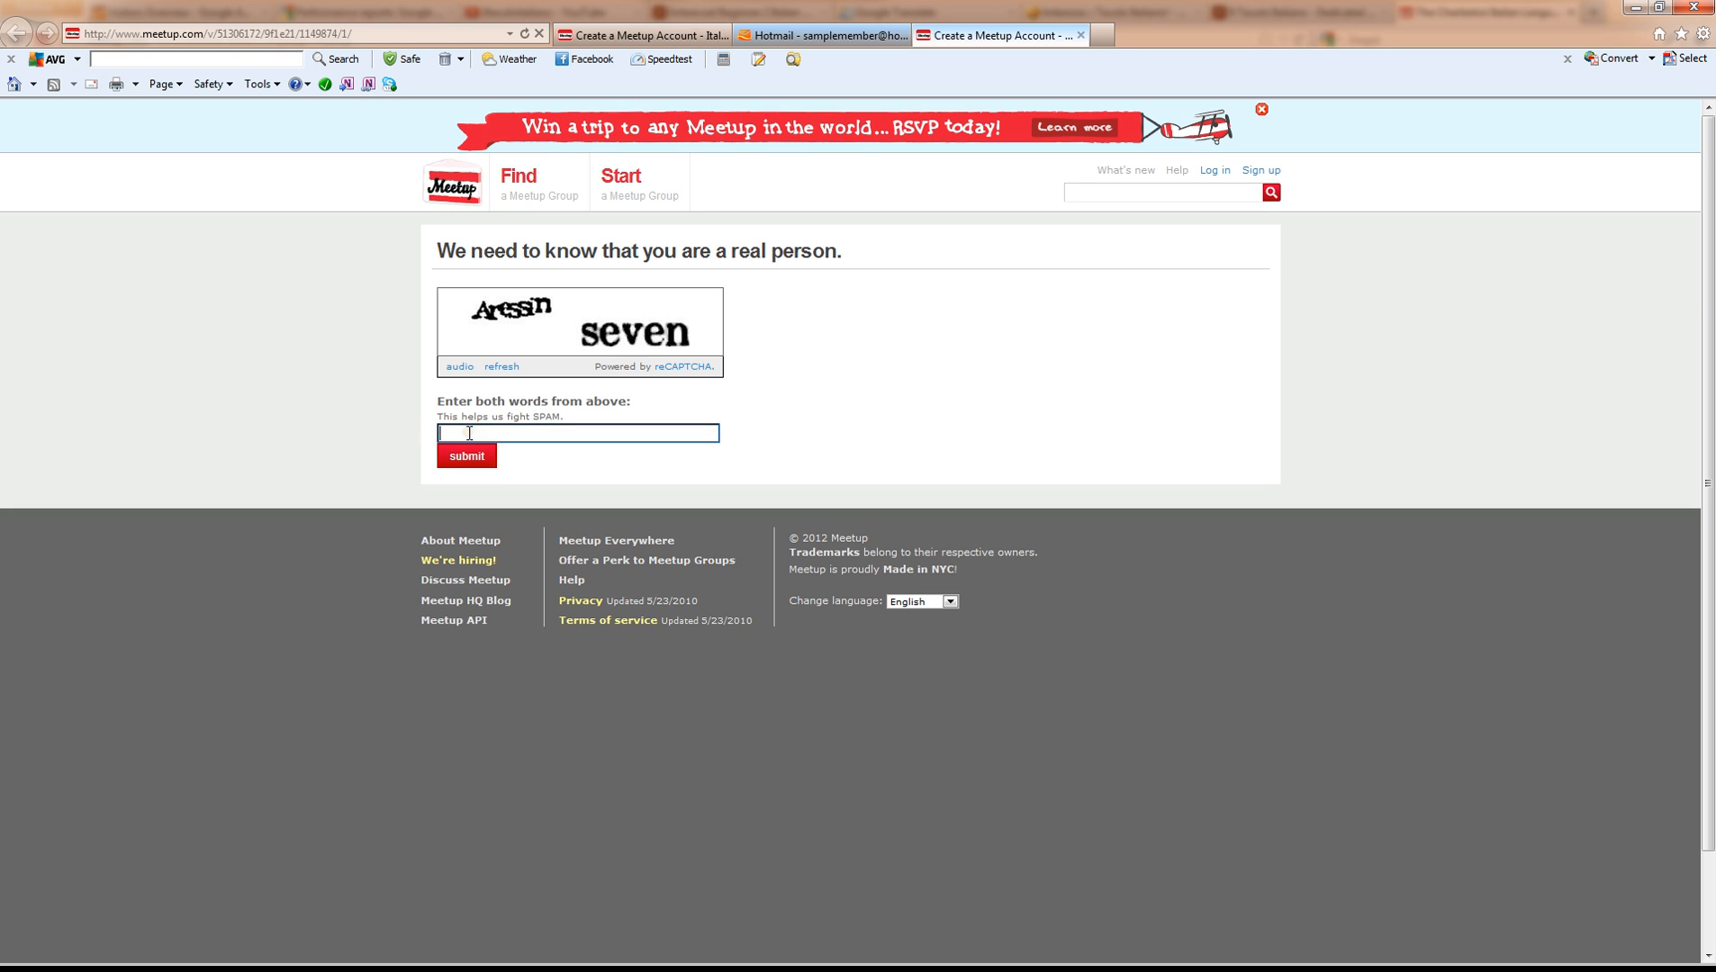
mouse_move(346, 396)
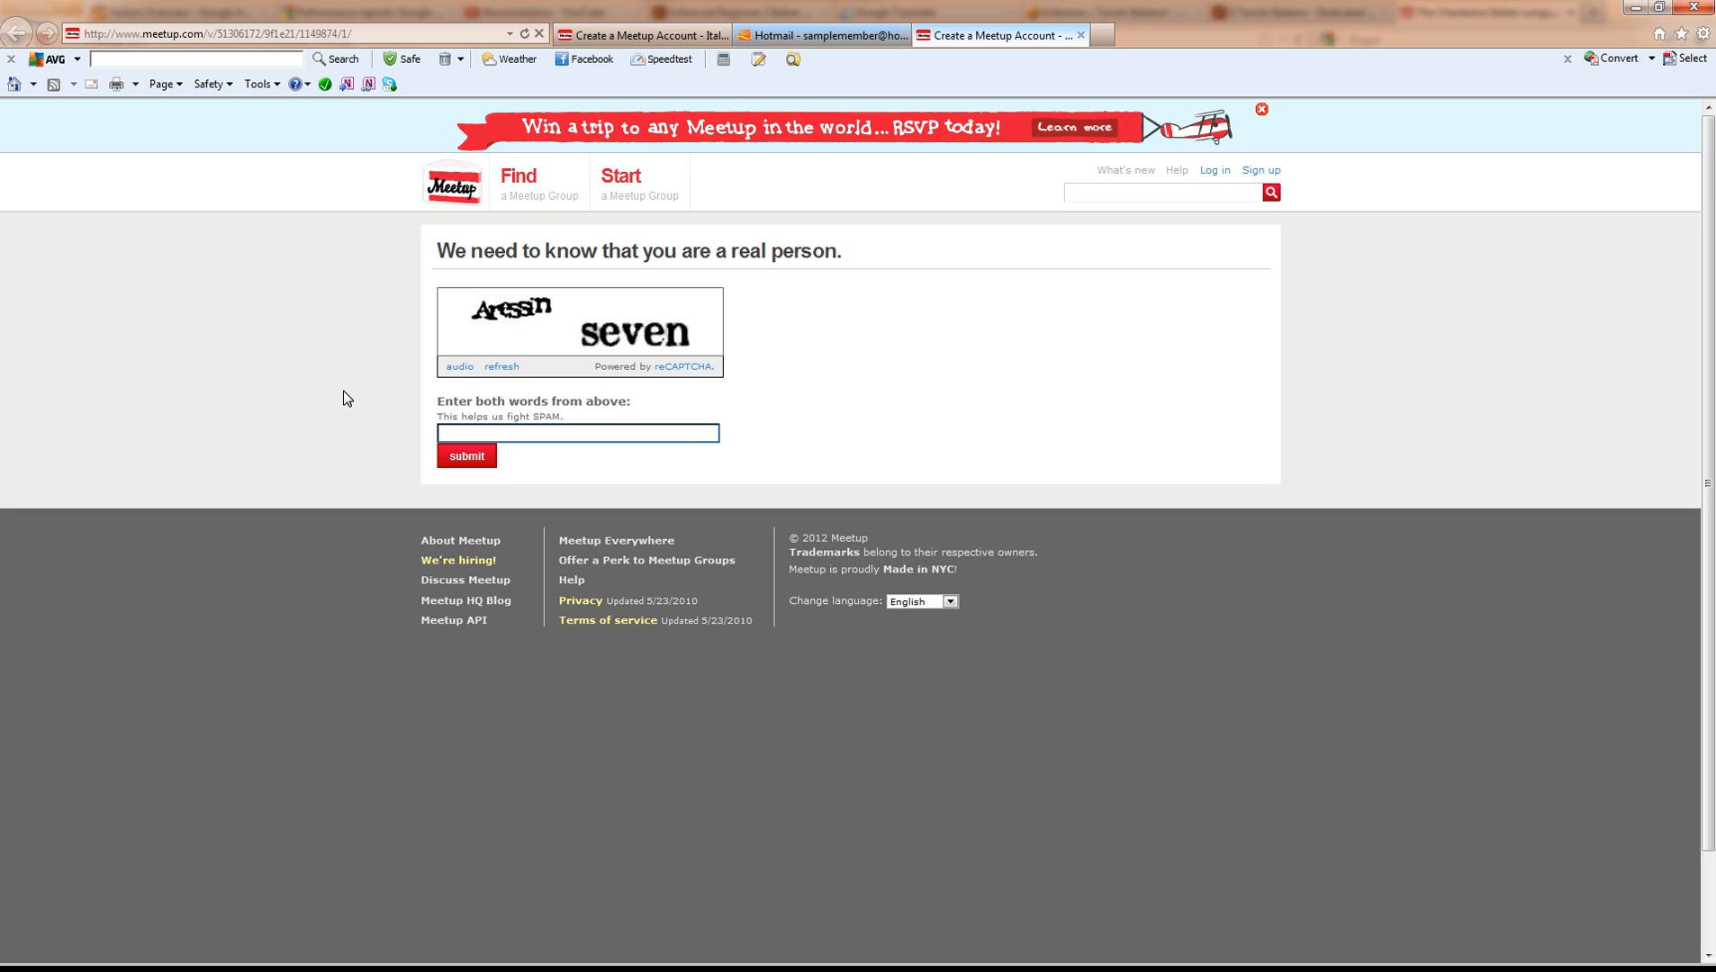
type("Ar")
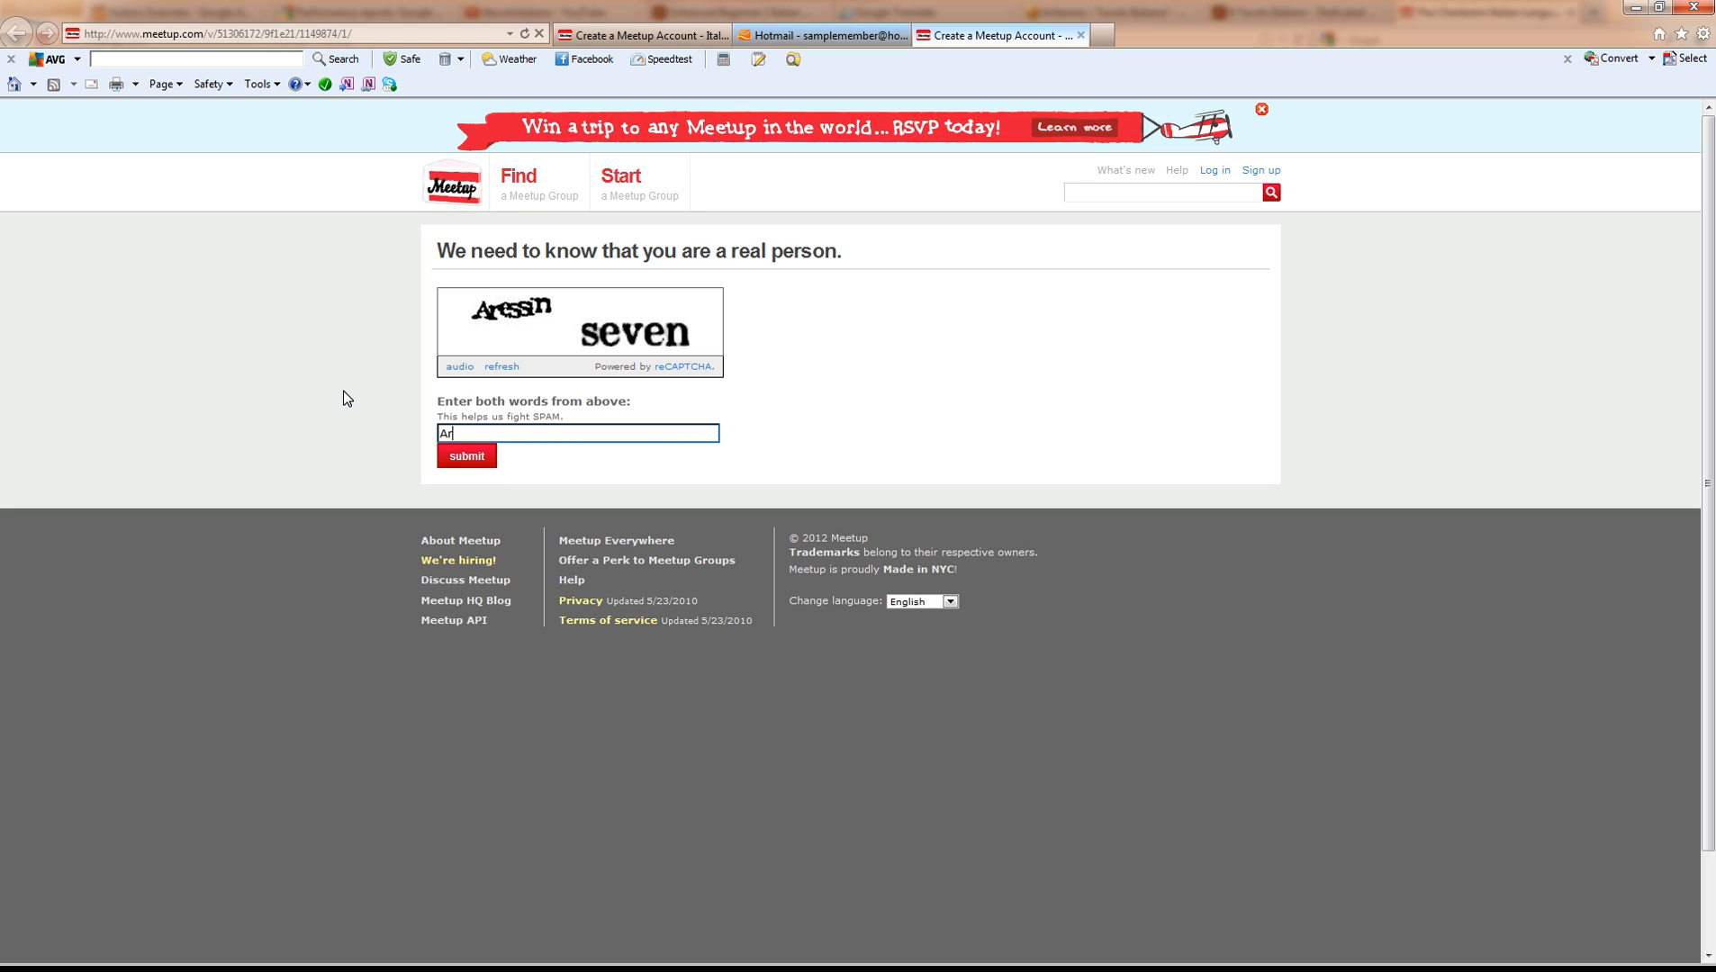
type("essn")
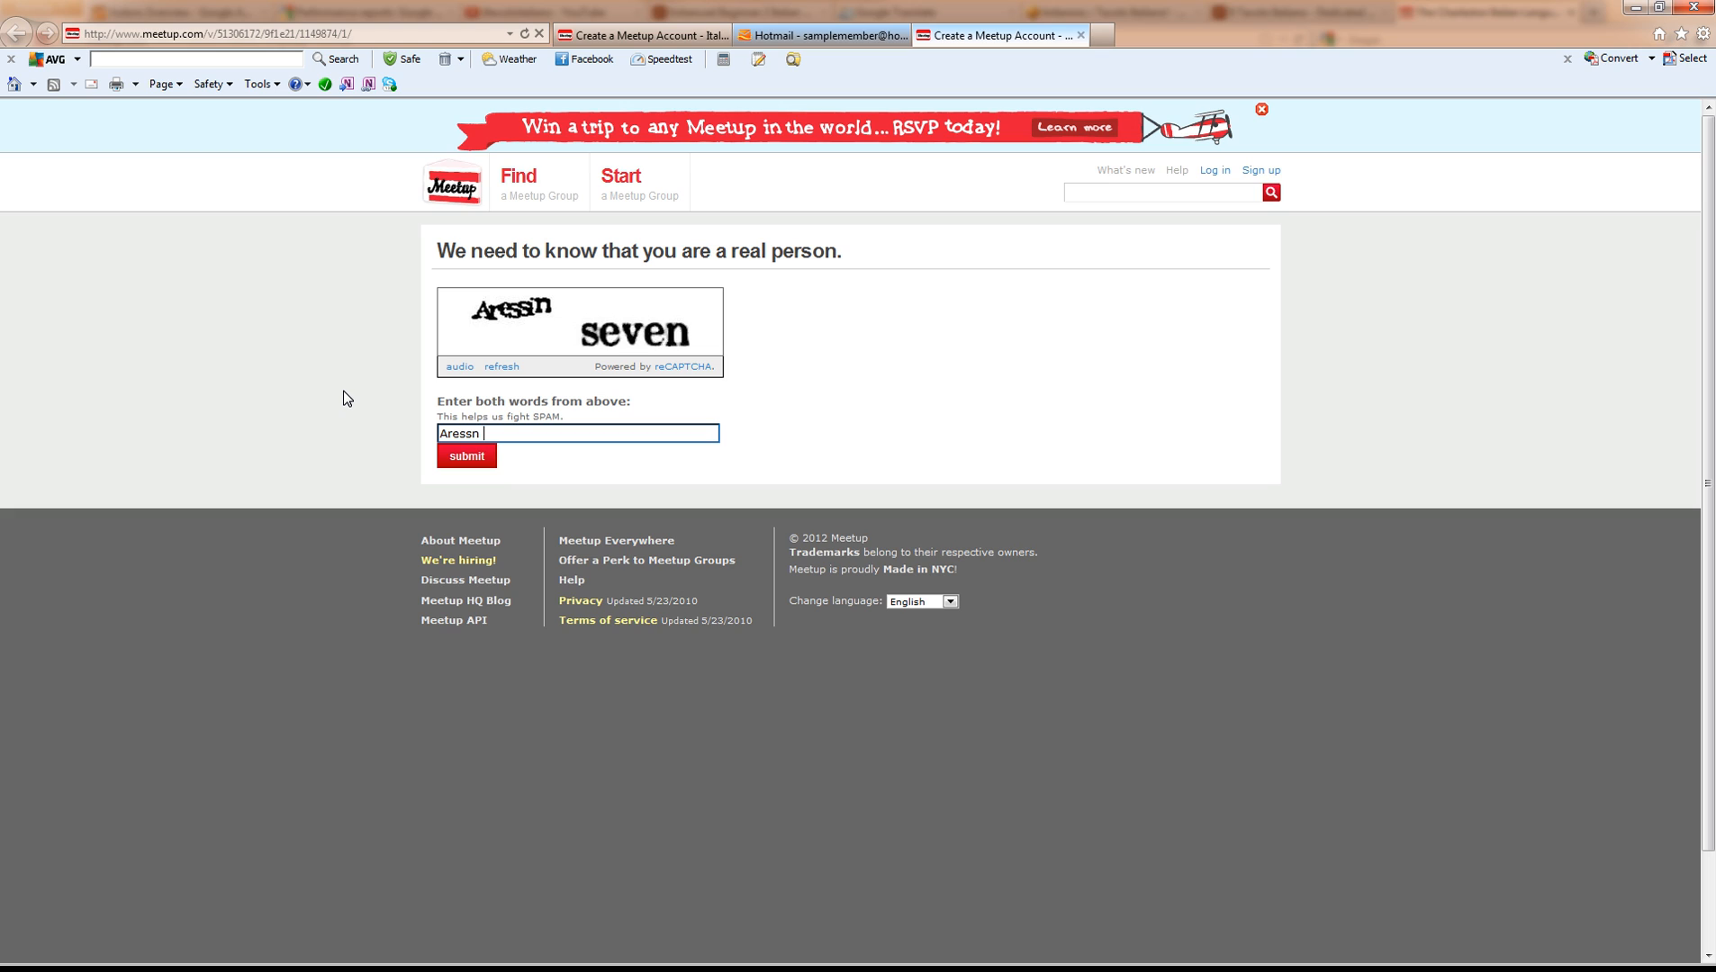
type("seven")
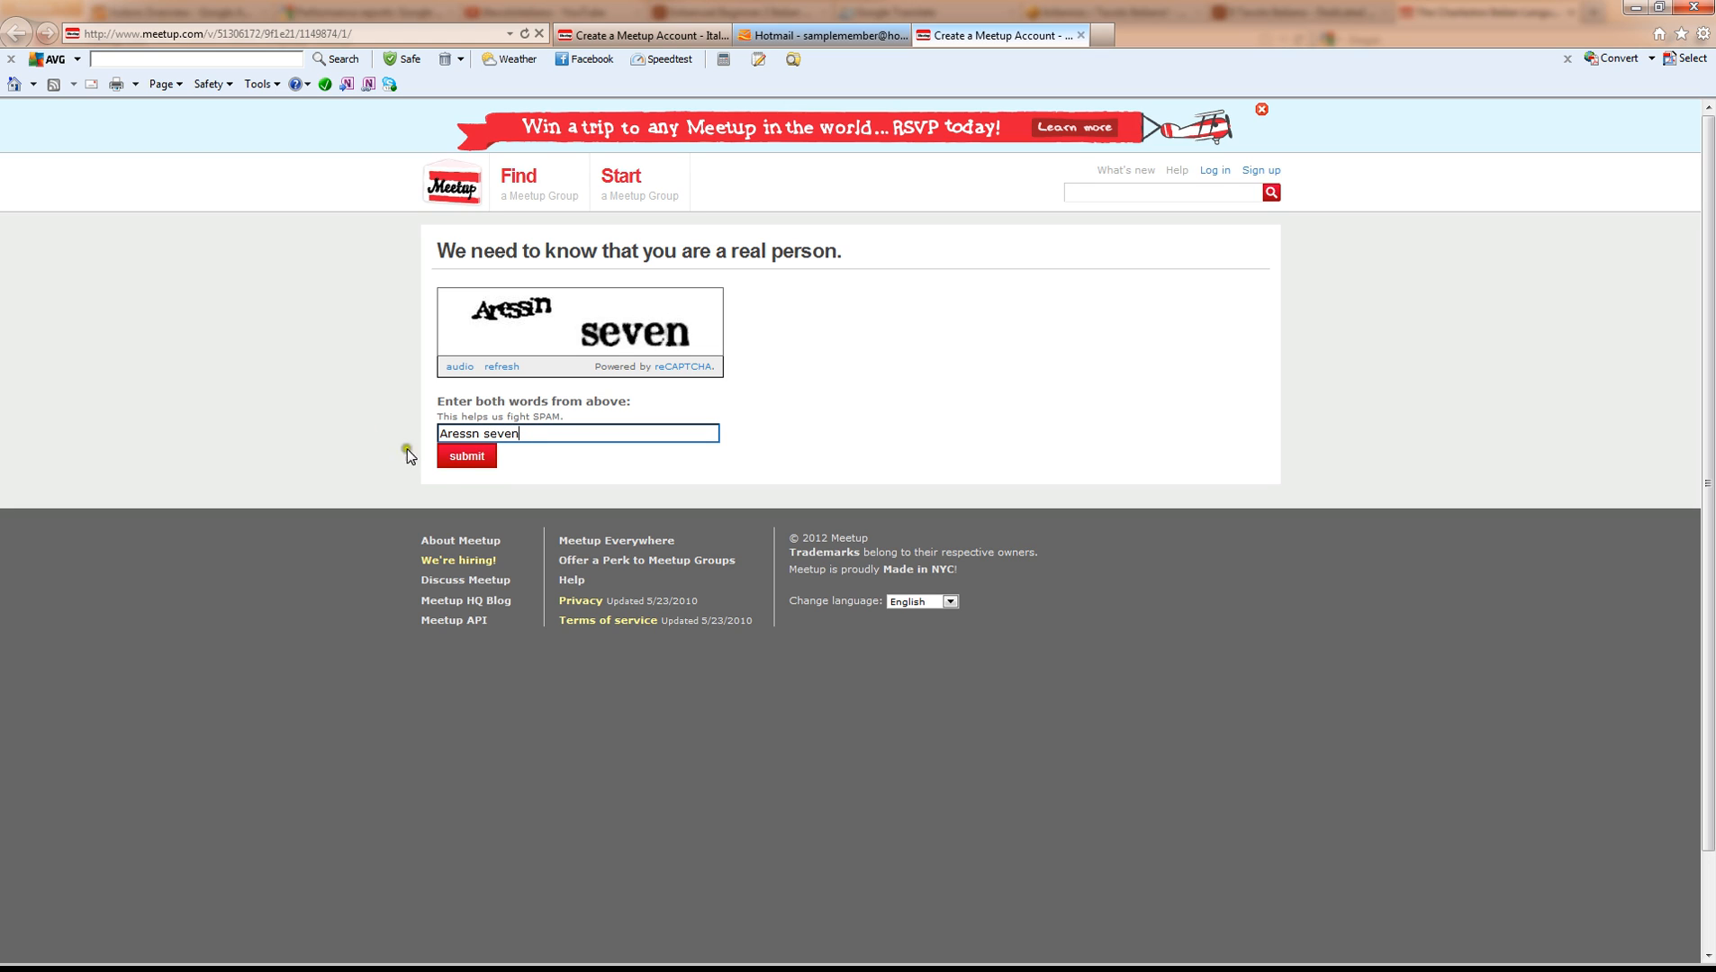
left_click(465, 456)
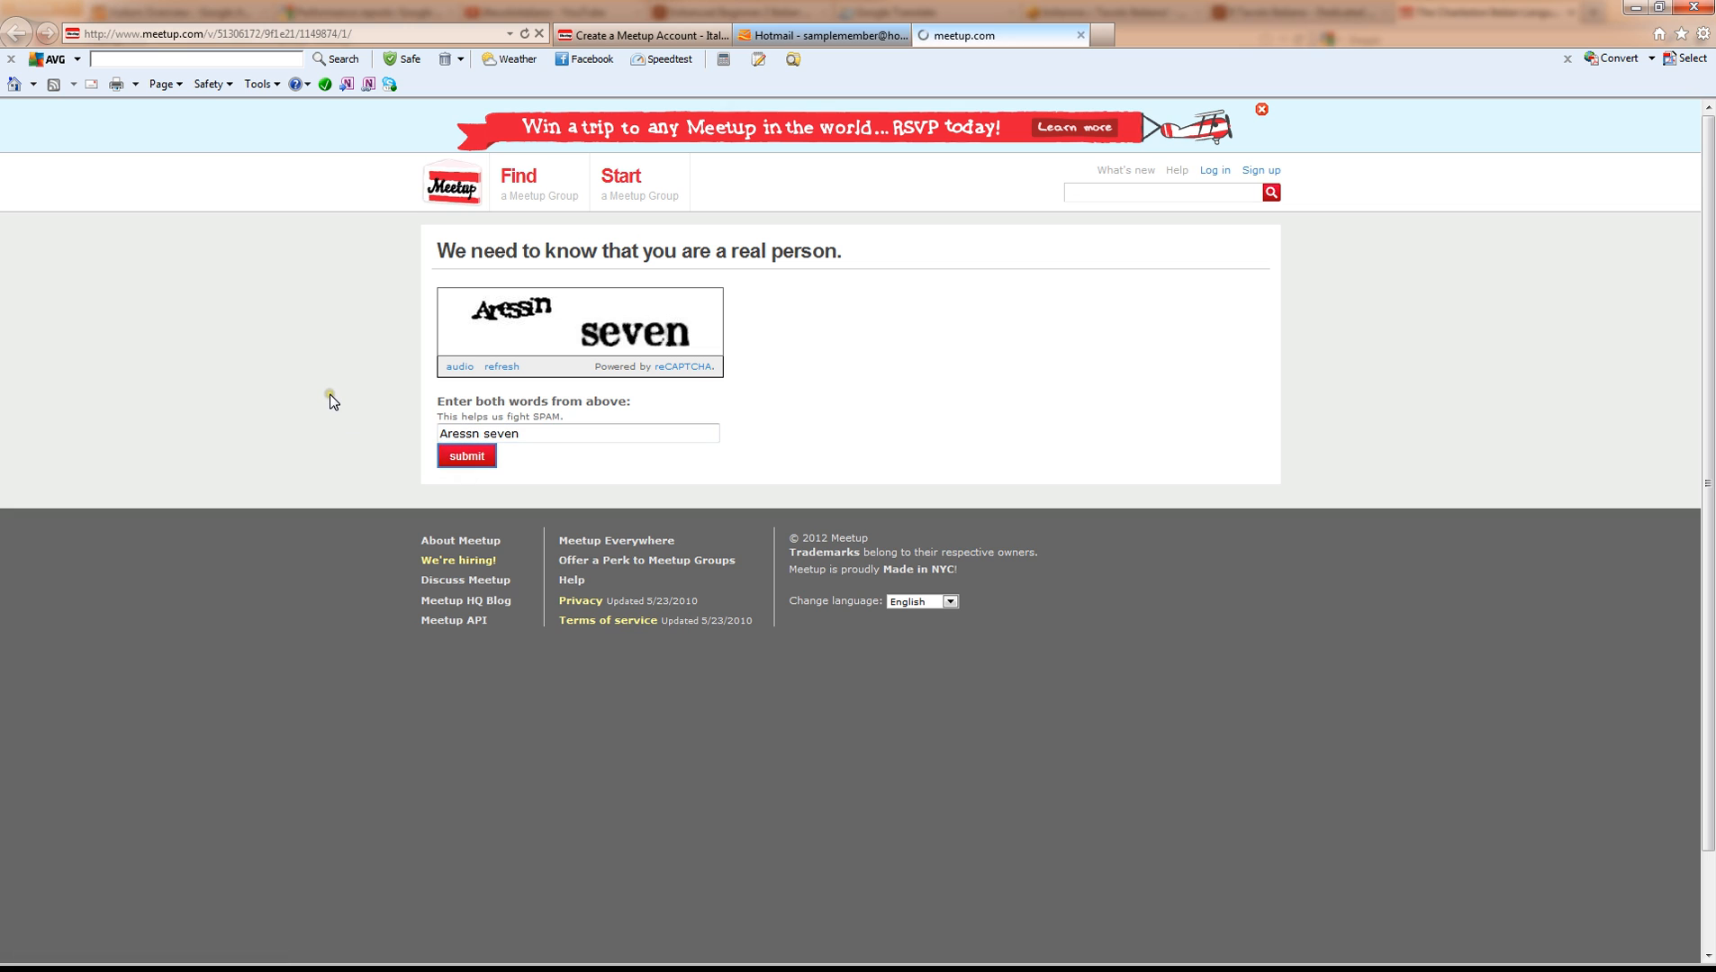
Write the introduction 'This is a sample member used to create video help files'.
left_click(465, 455)
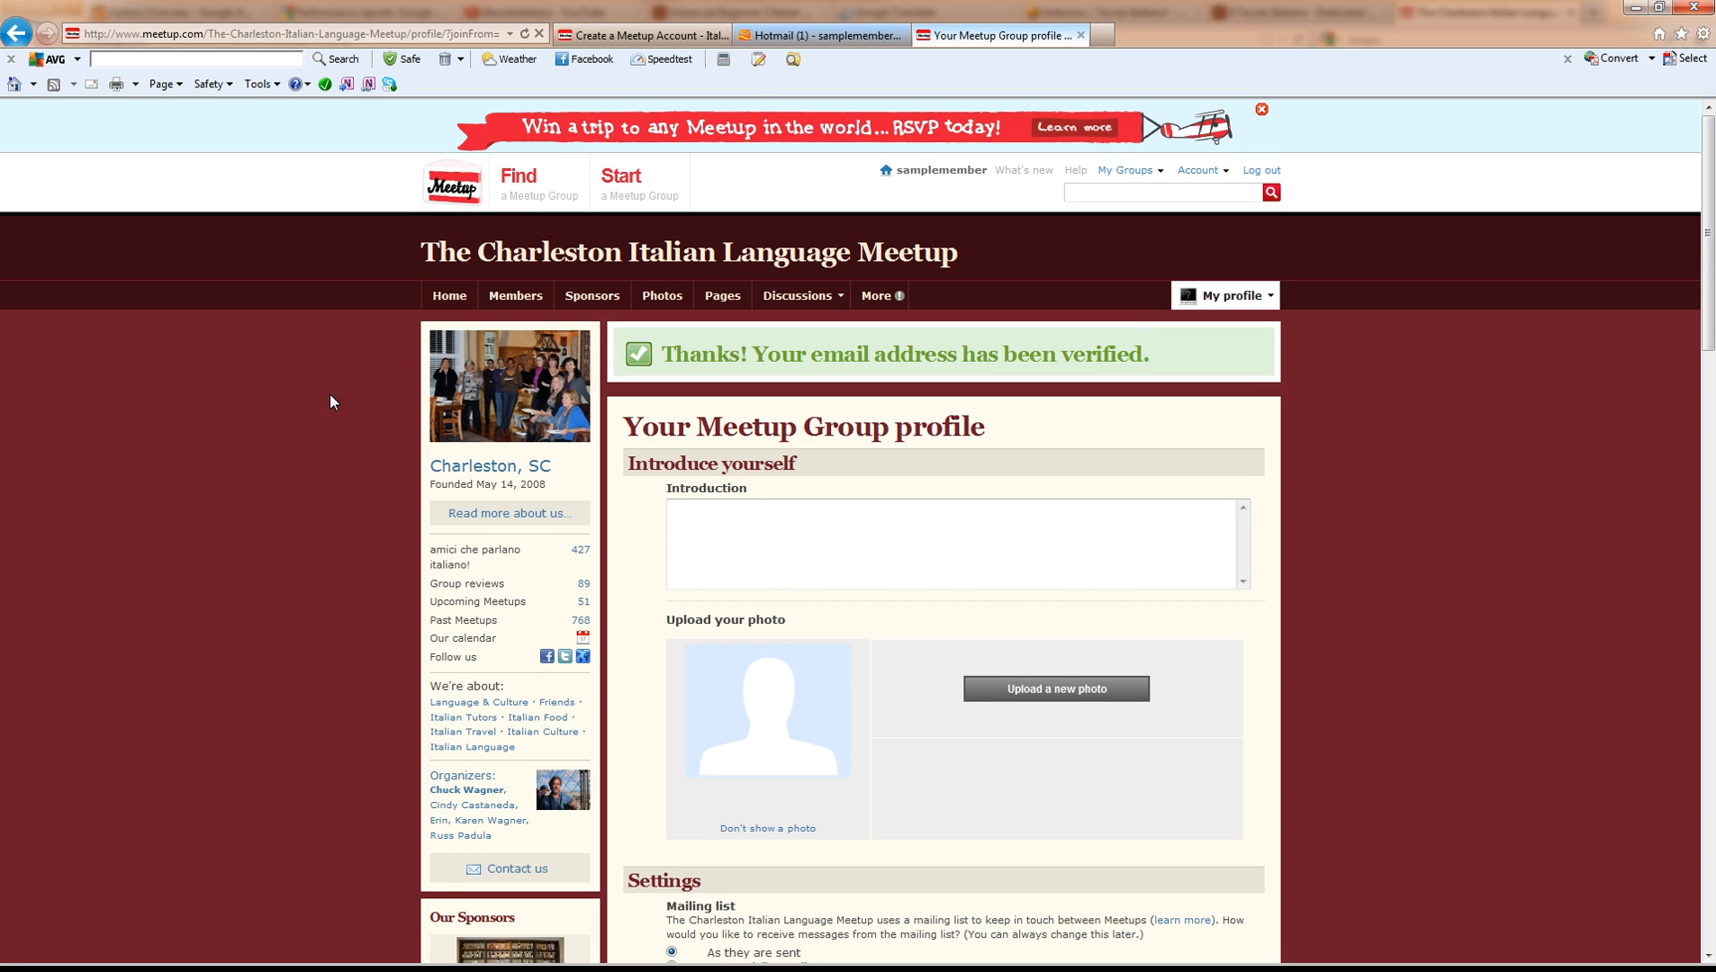
mouse_move(1310, 566)
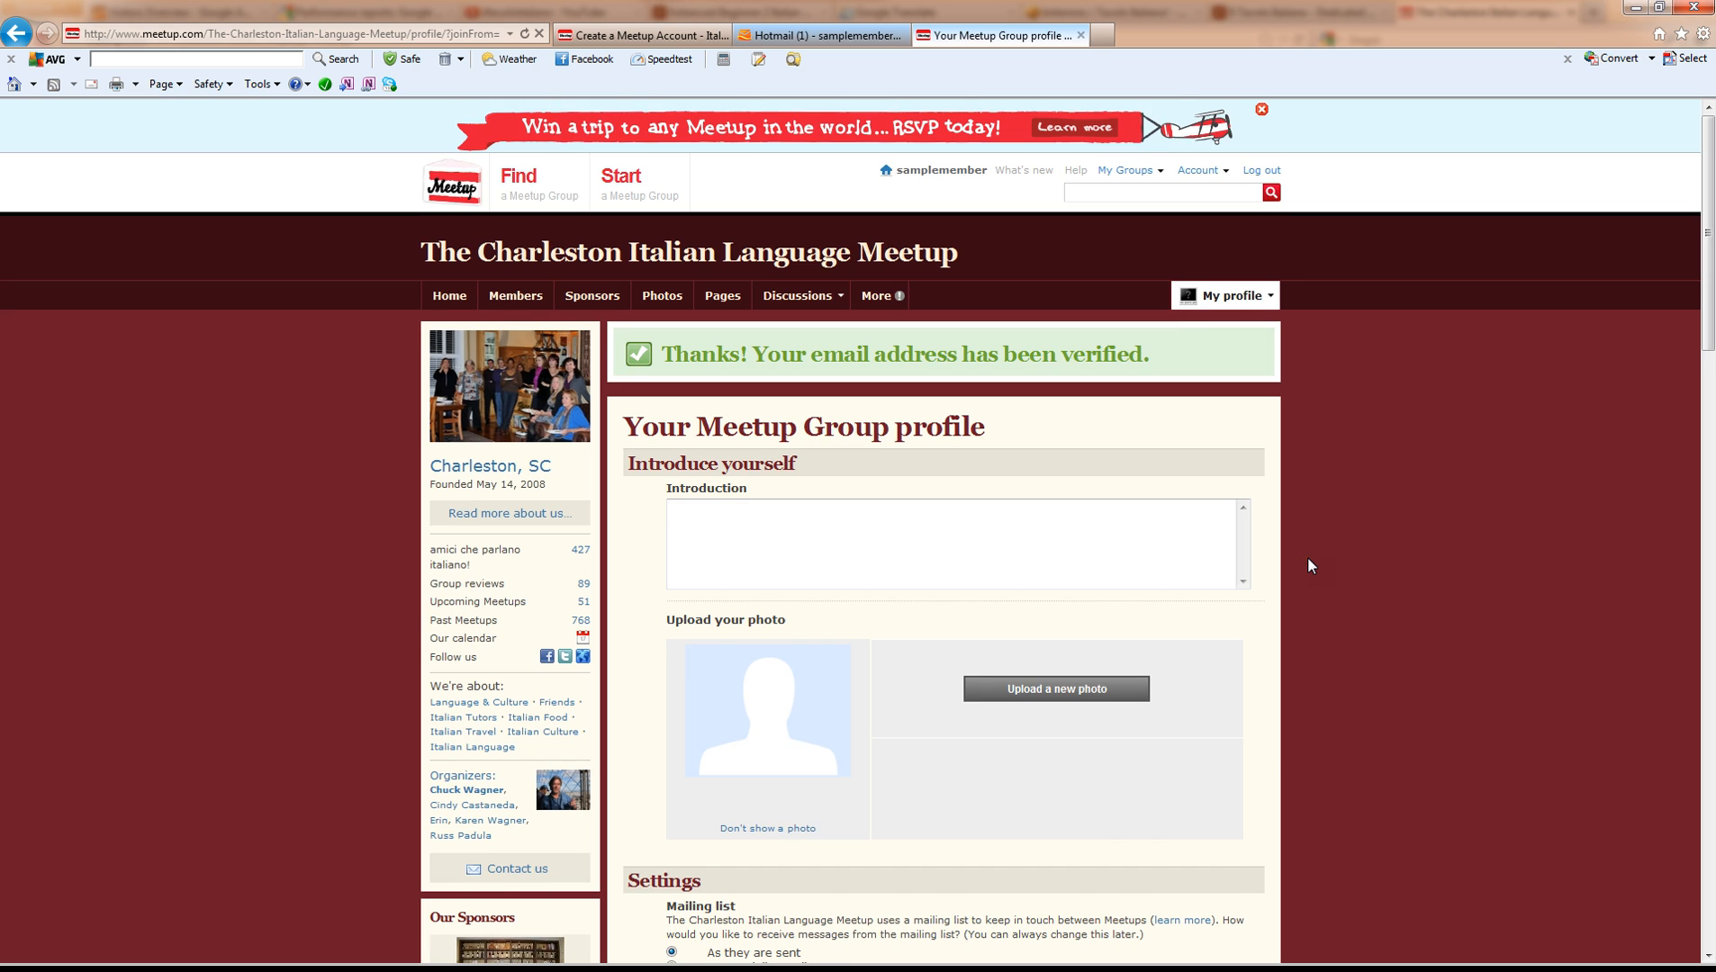
scroll("down", 3)
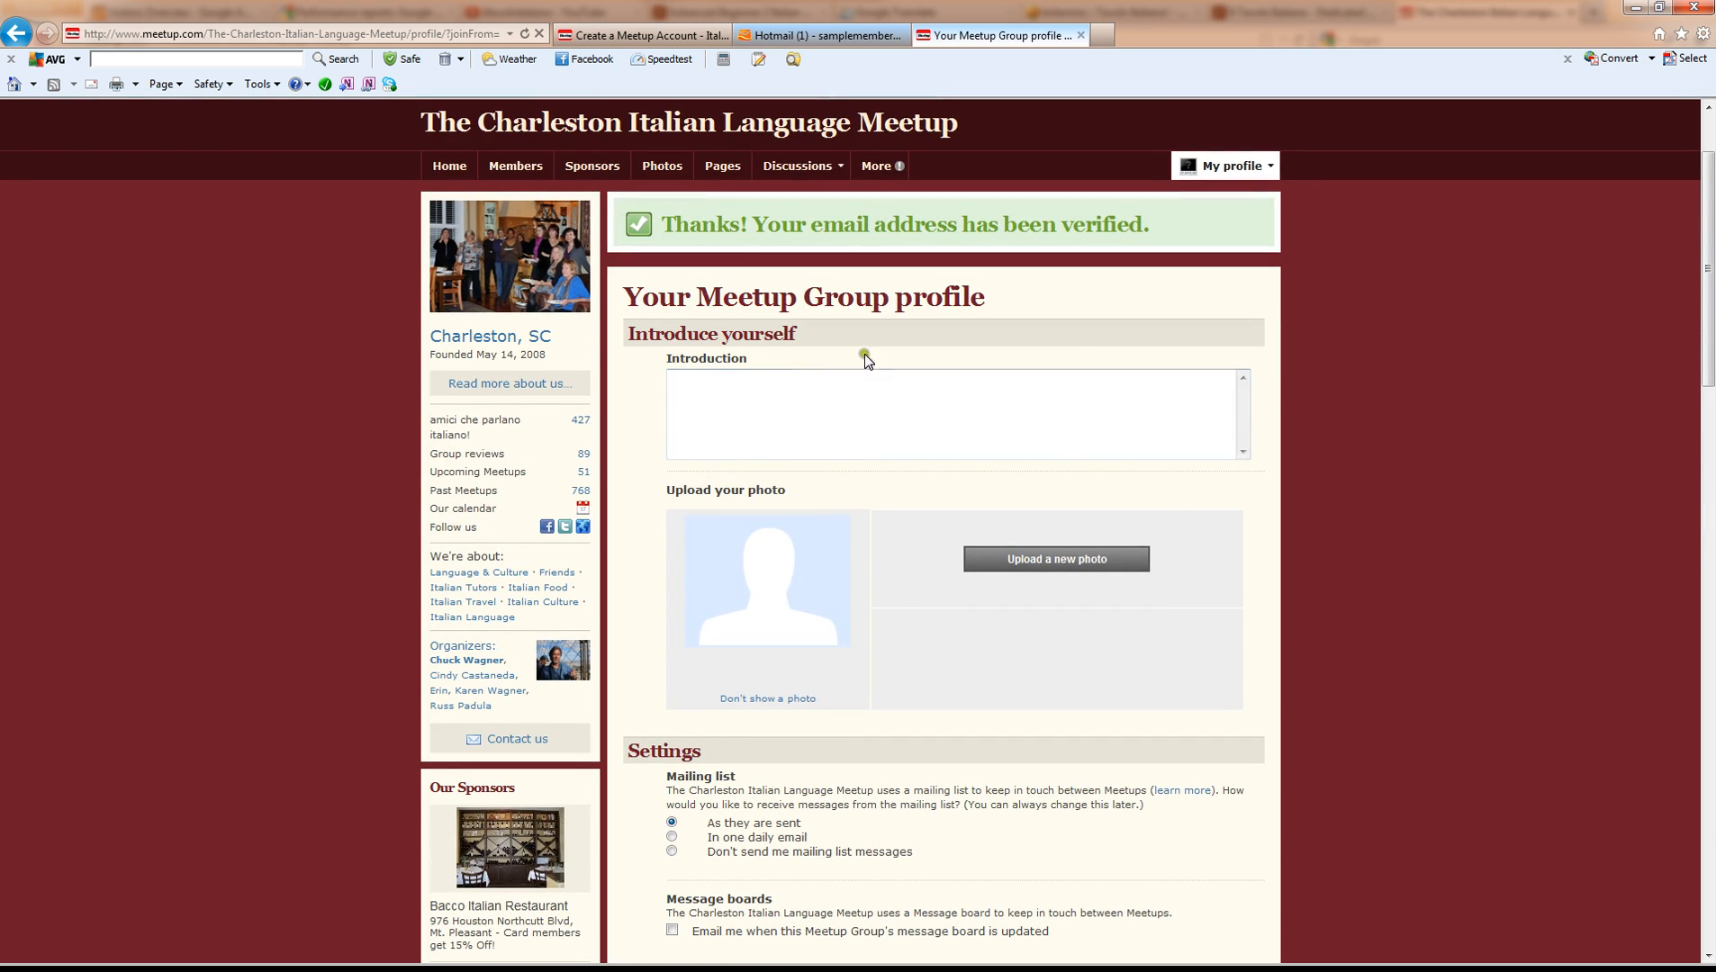
left_click(957, 414)
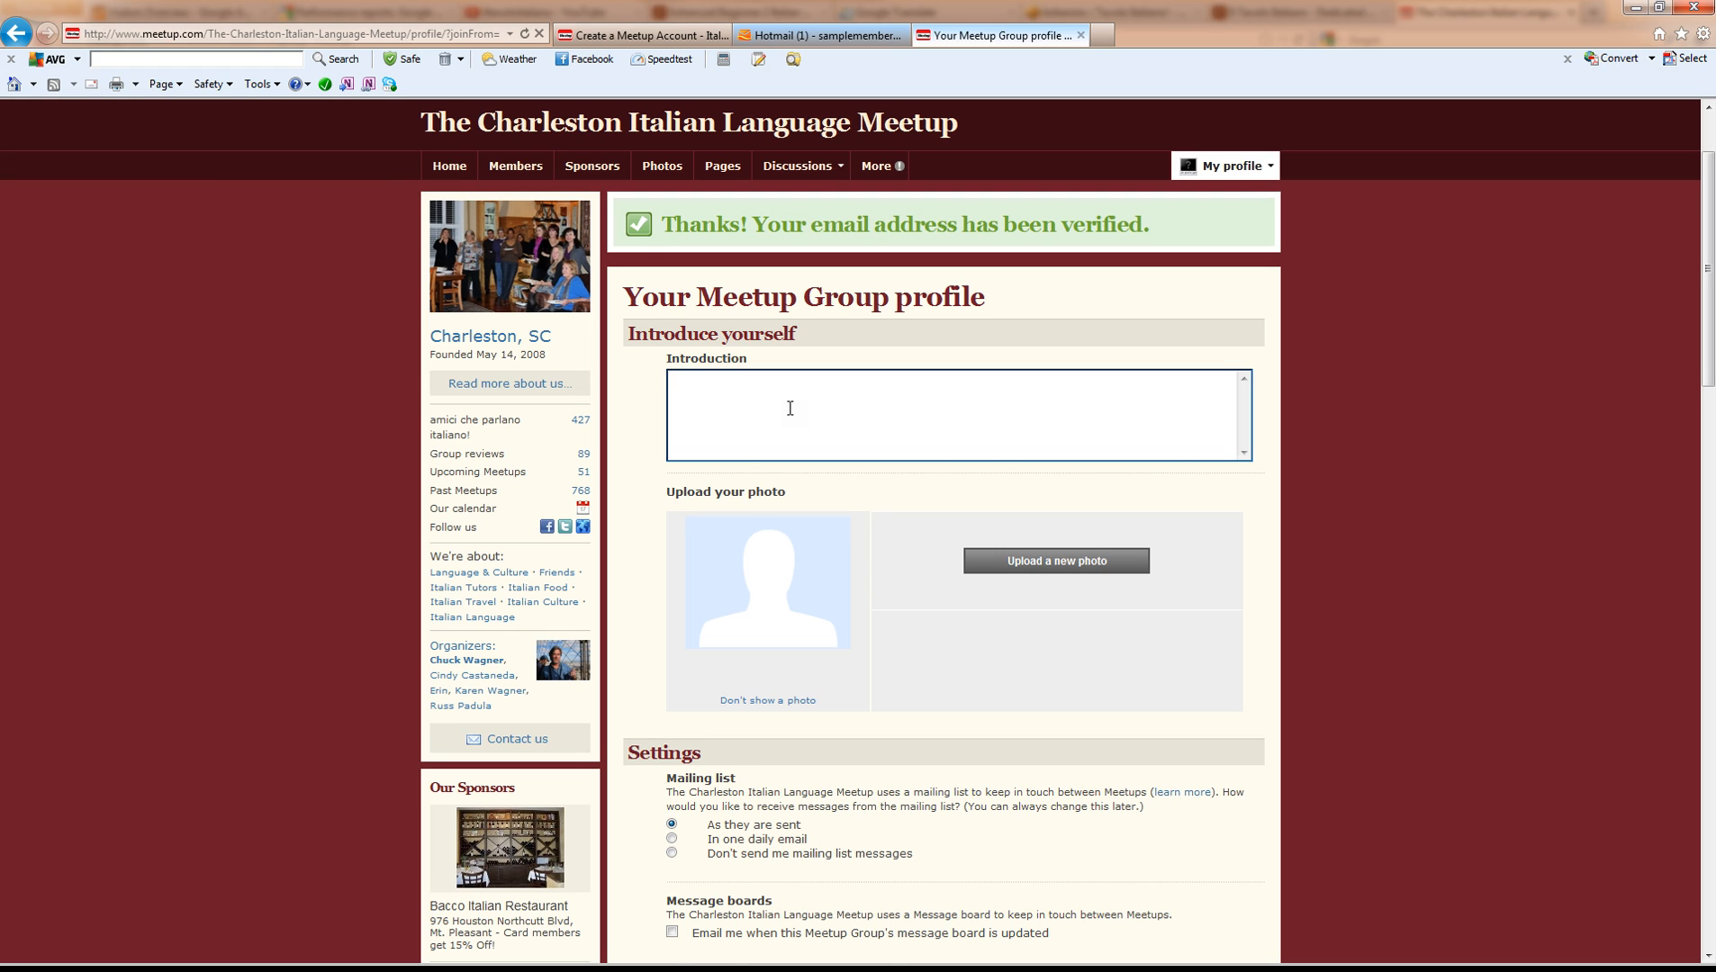
type("This is")
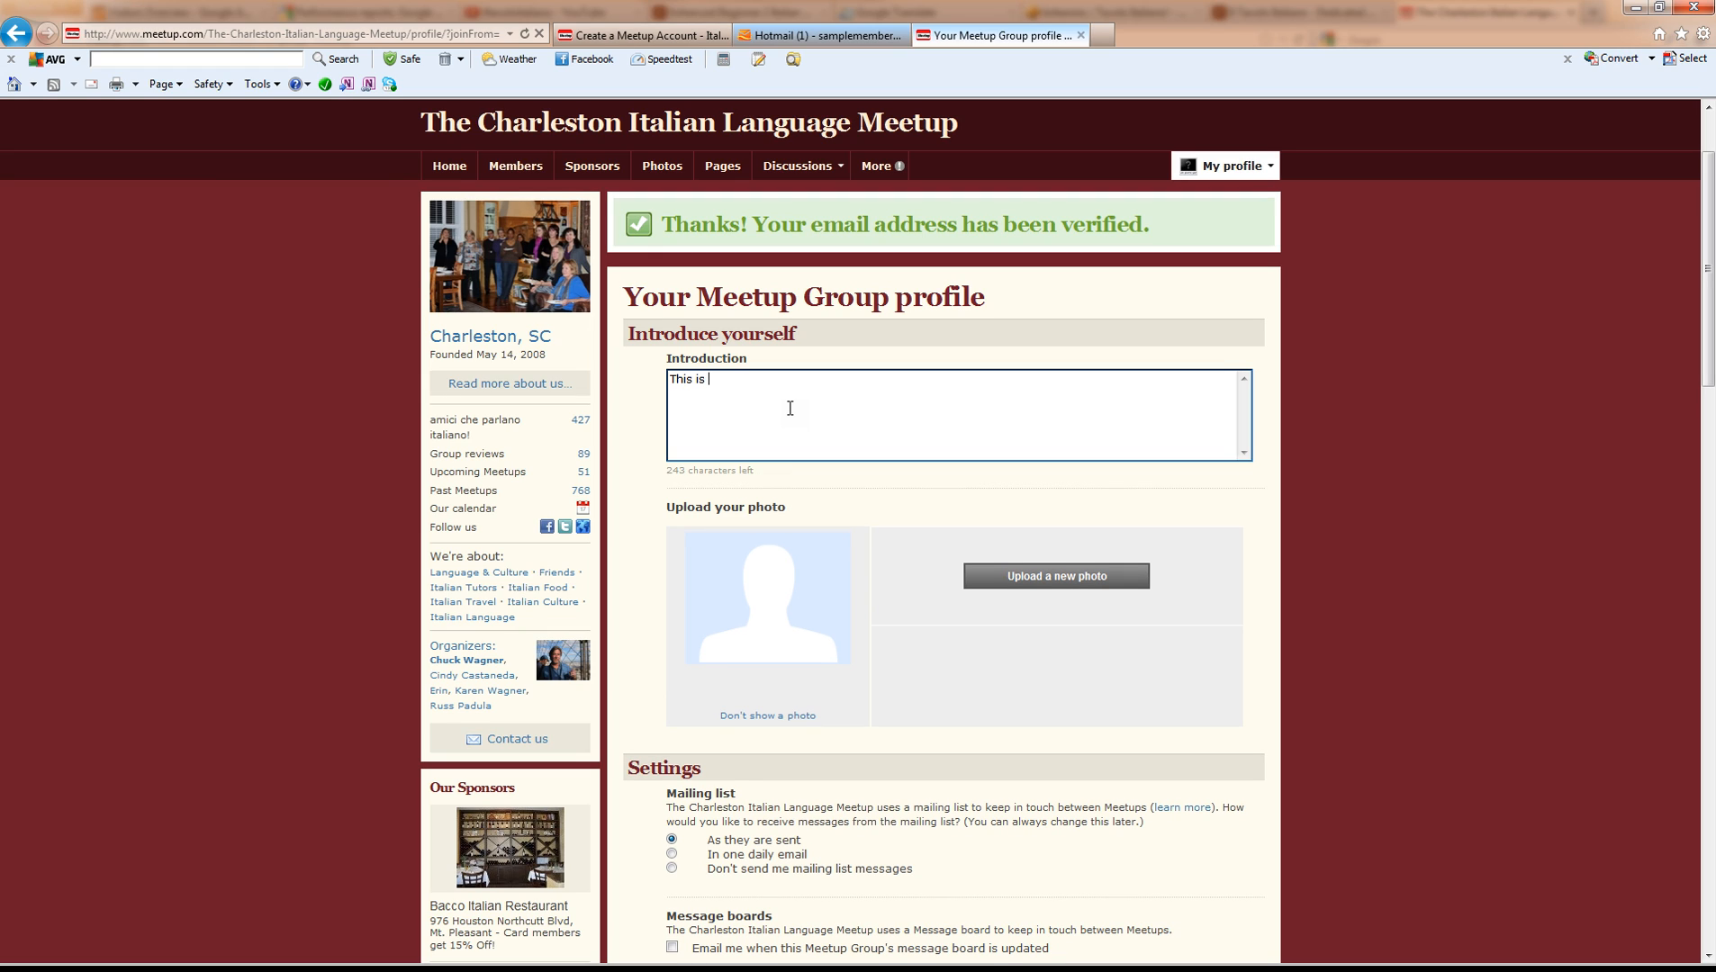
type("a sample")
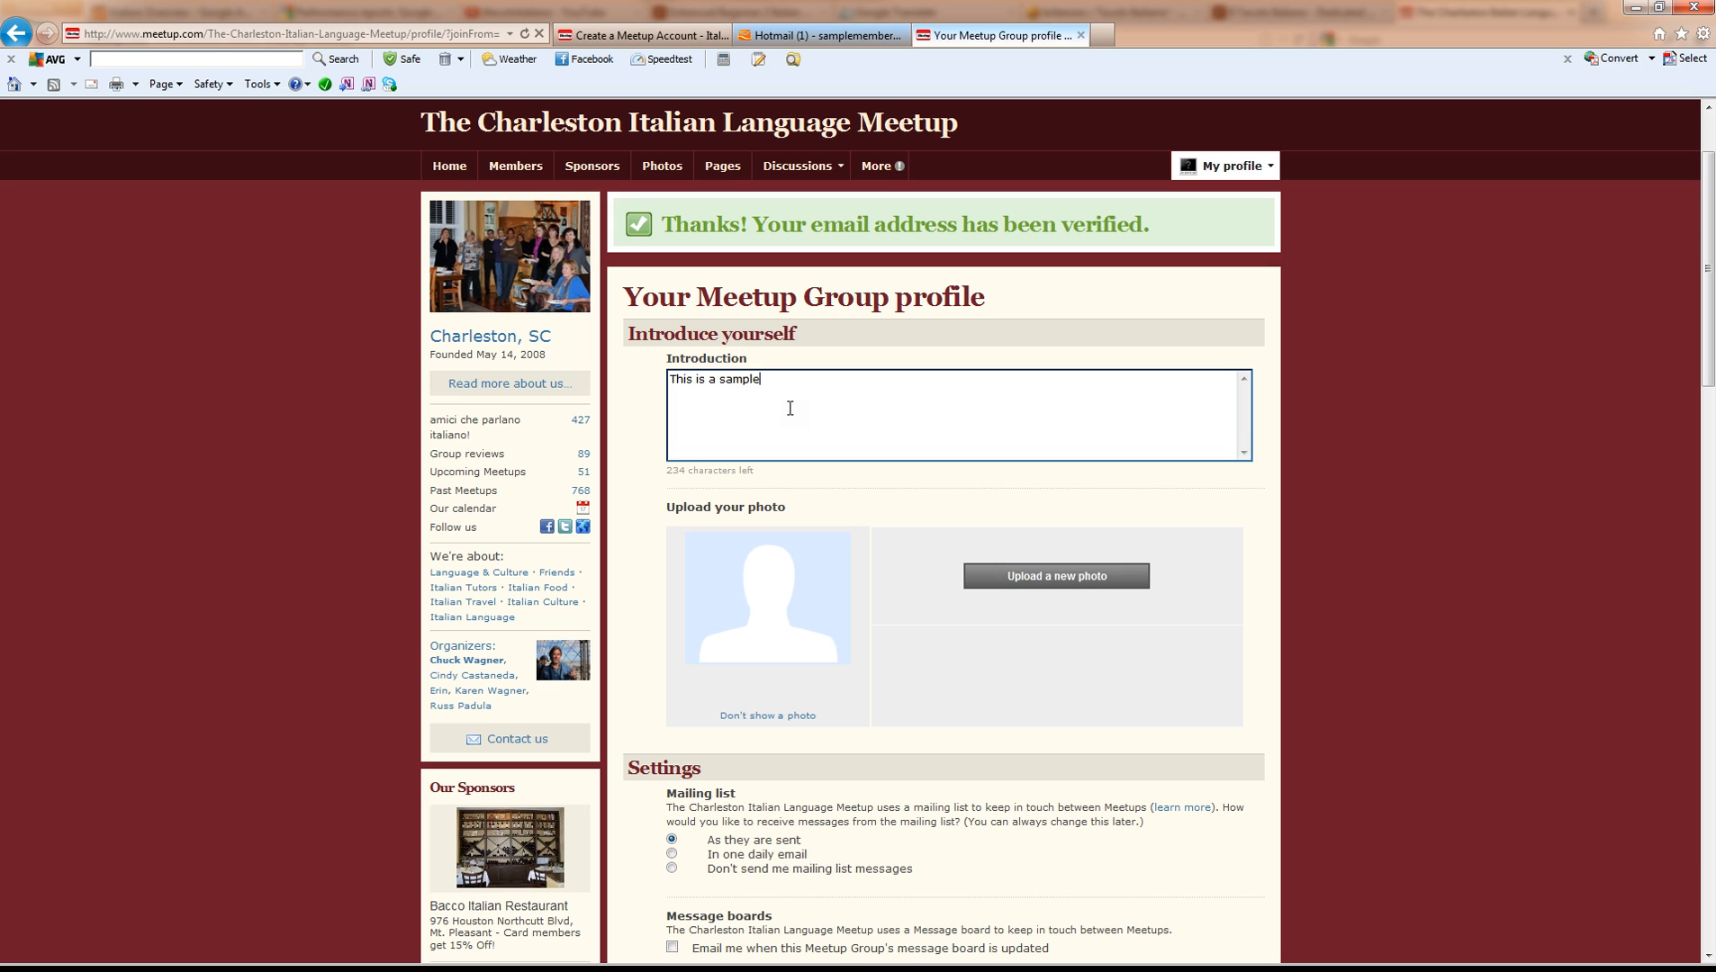
type("member u")
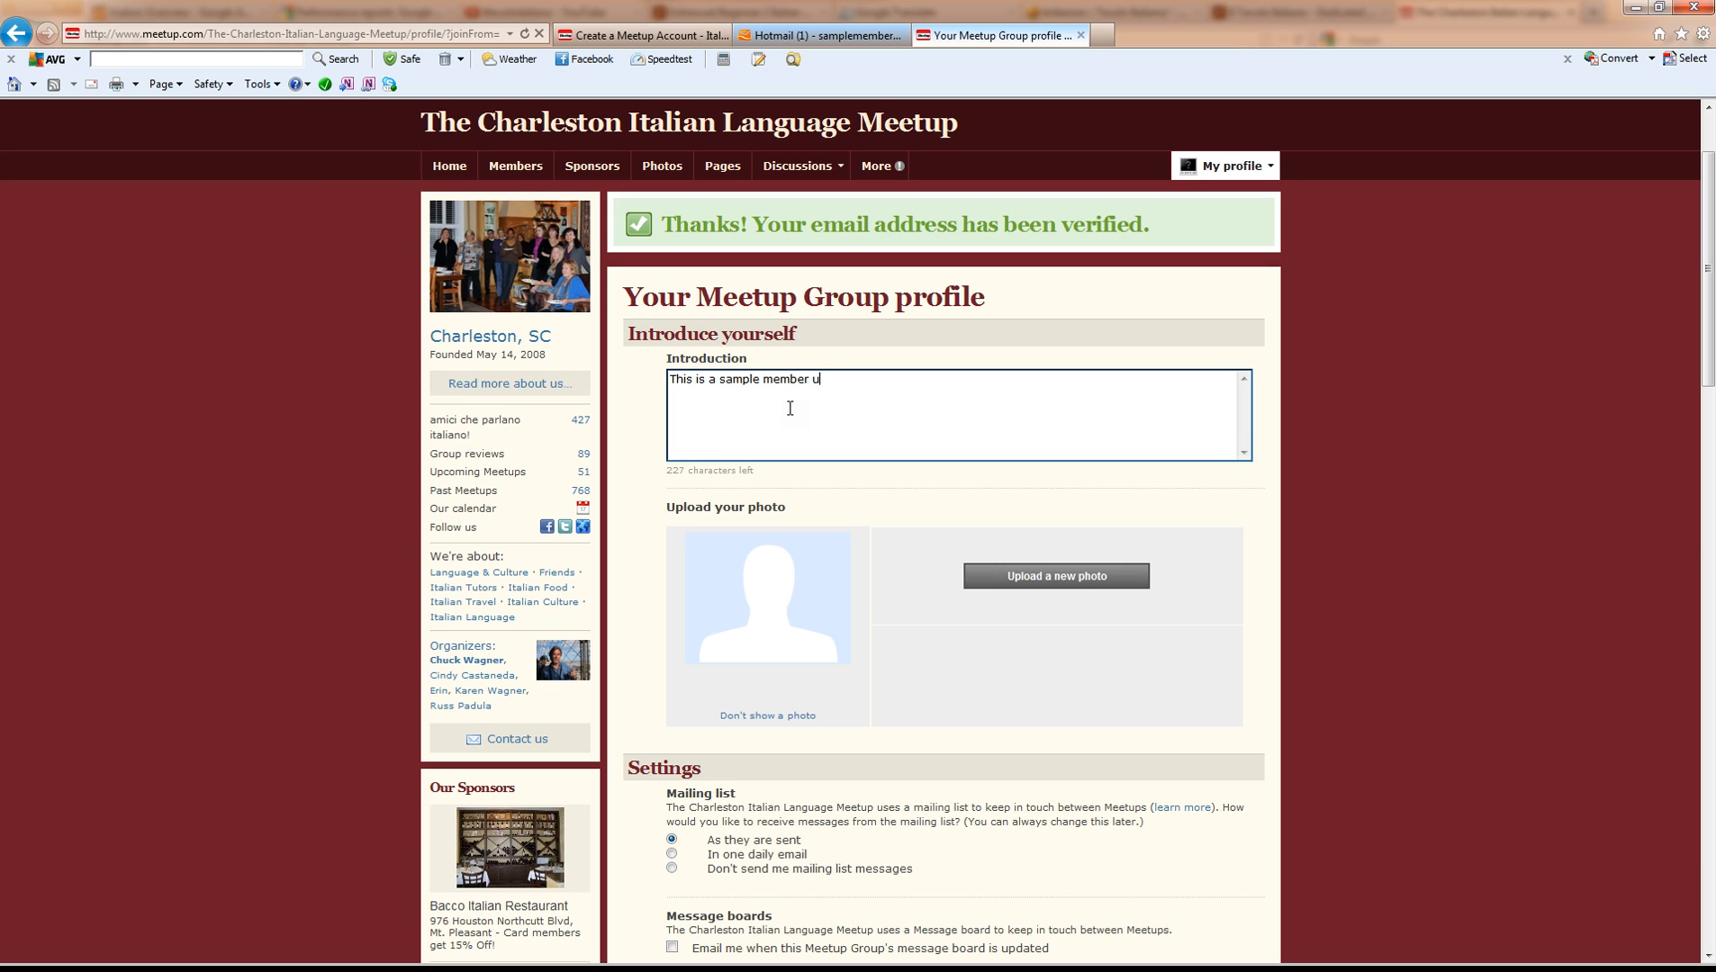
type("sed to cr")
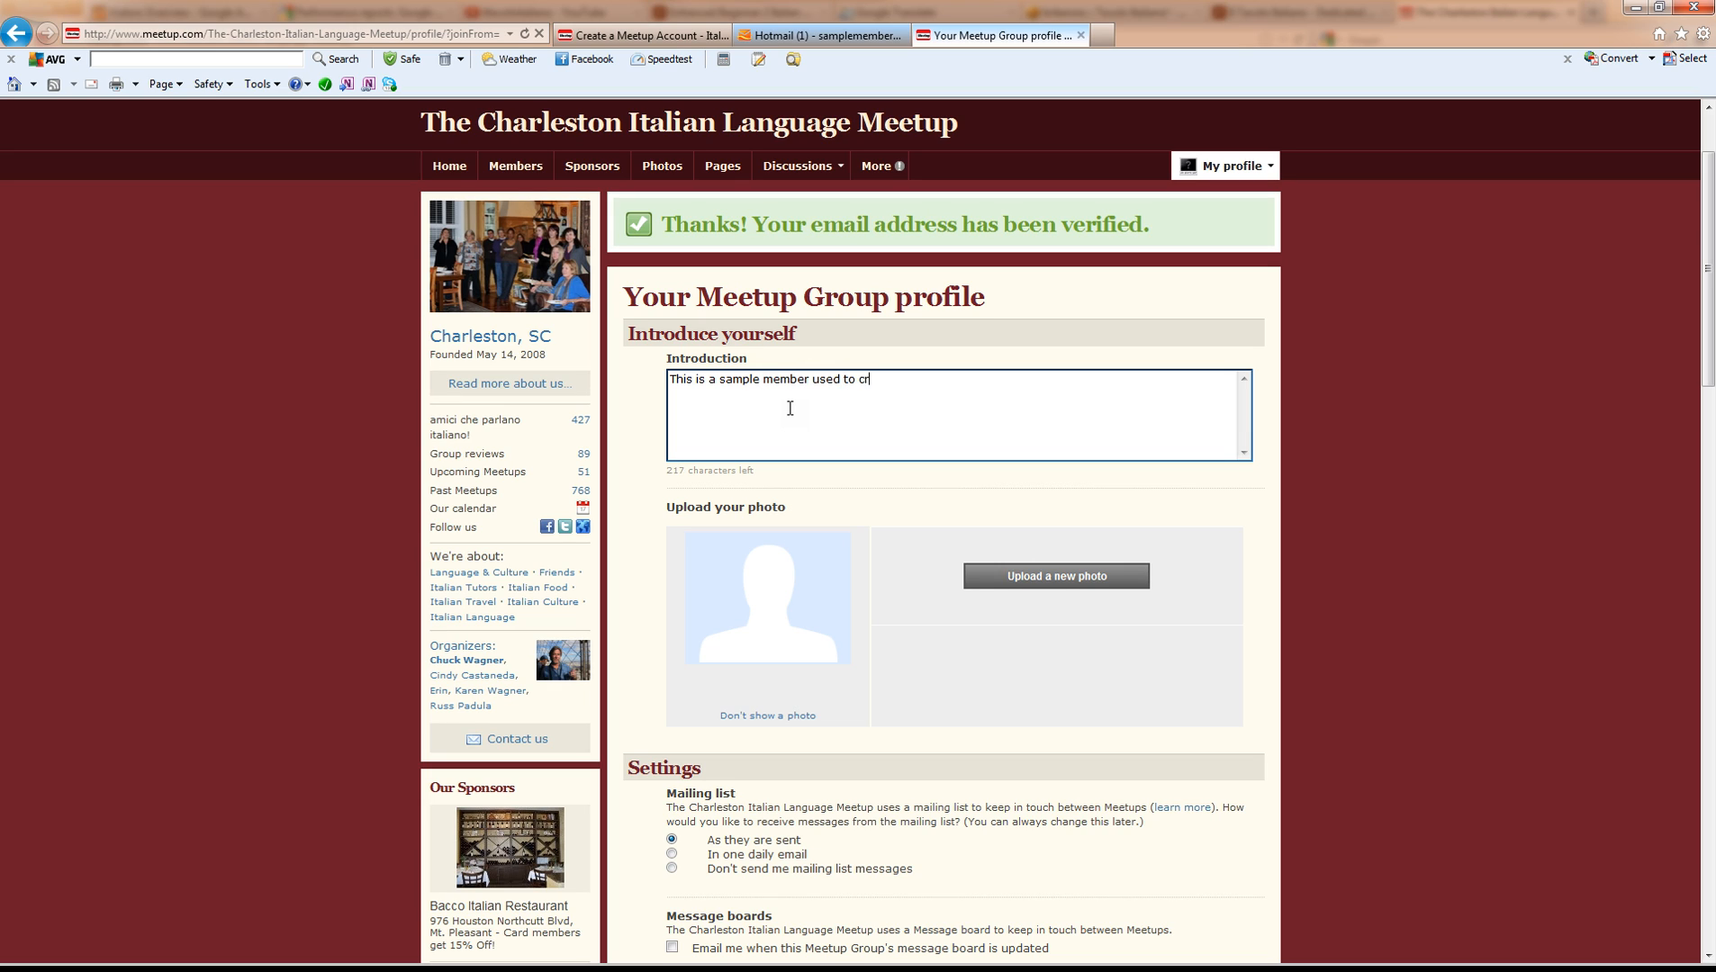
type("eate video help f")
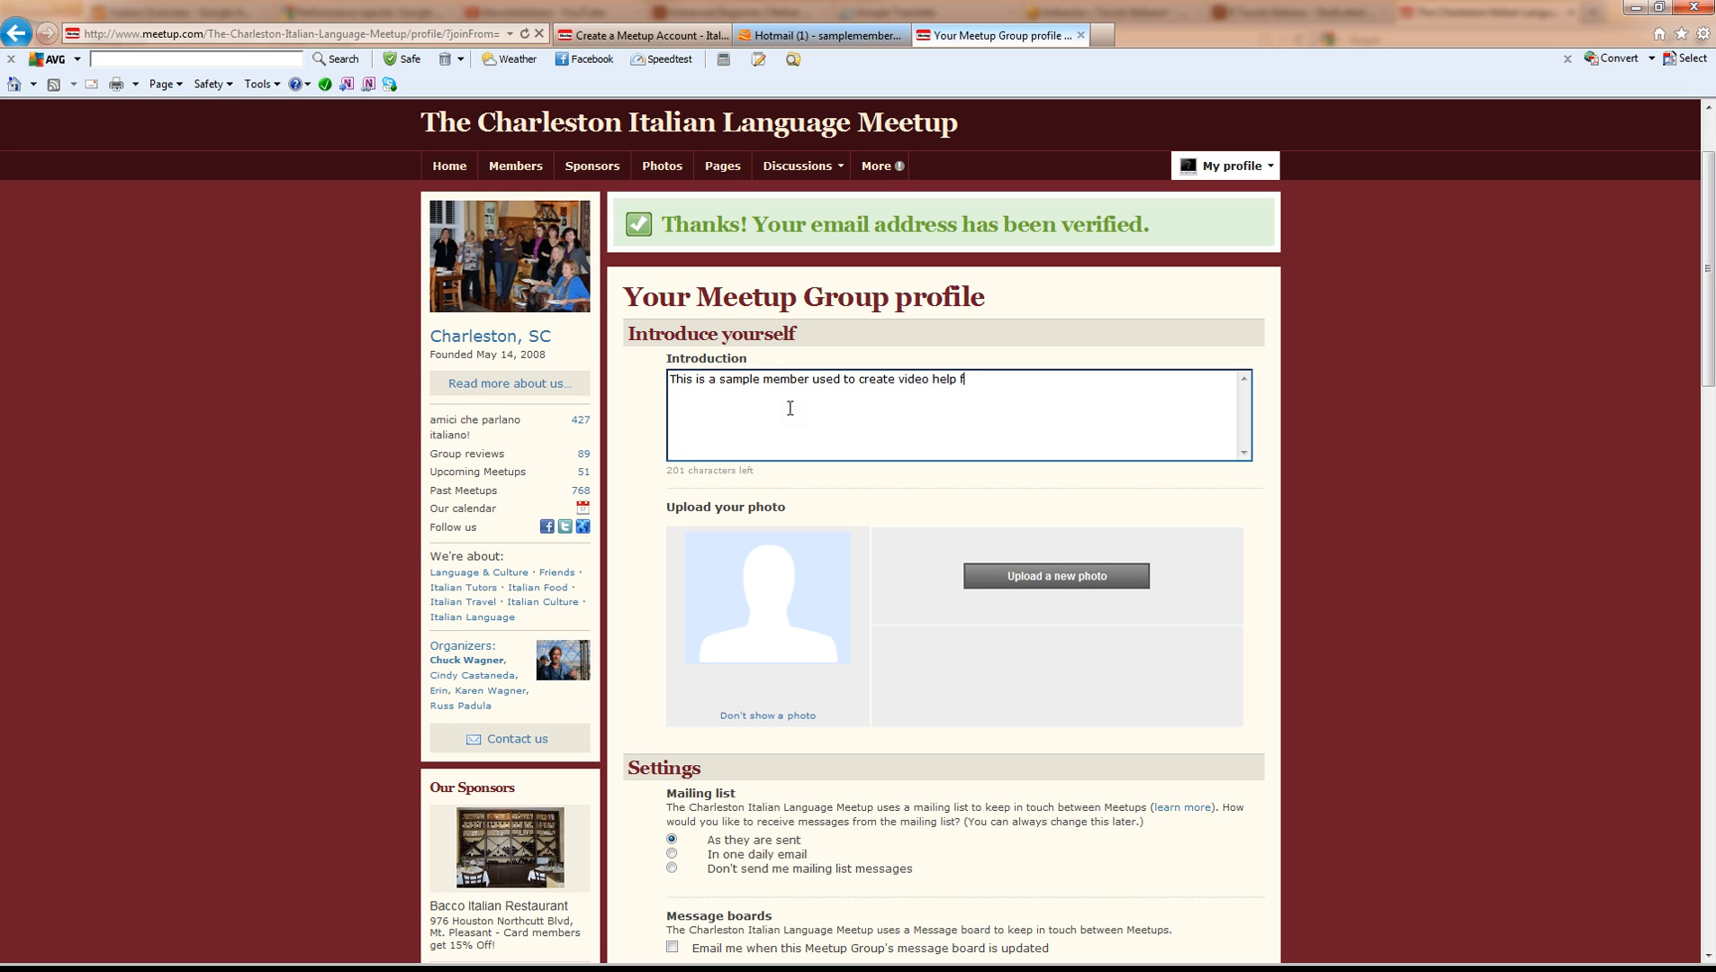
type("iles")
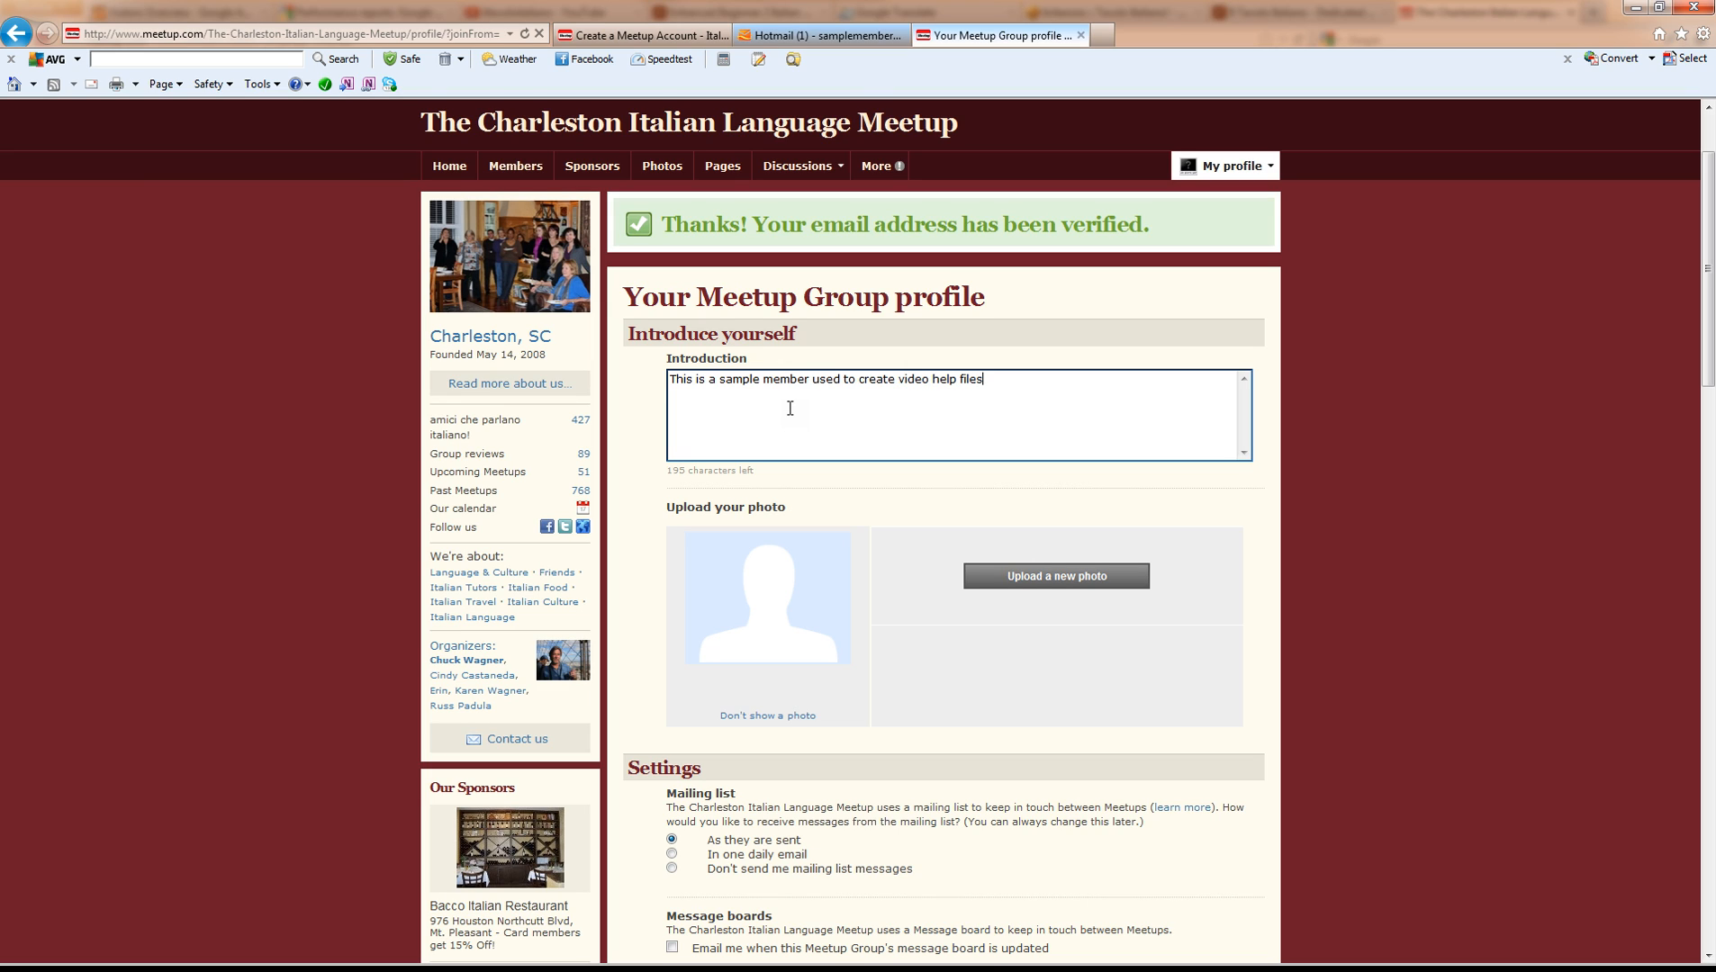
Keep mailing list 'As they are sent', enable message board update emails, and save the profile.
scroll("down", 3)
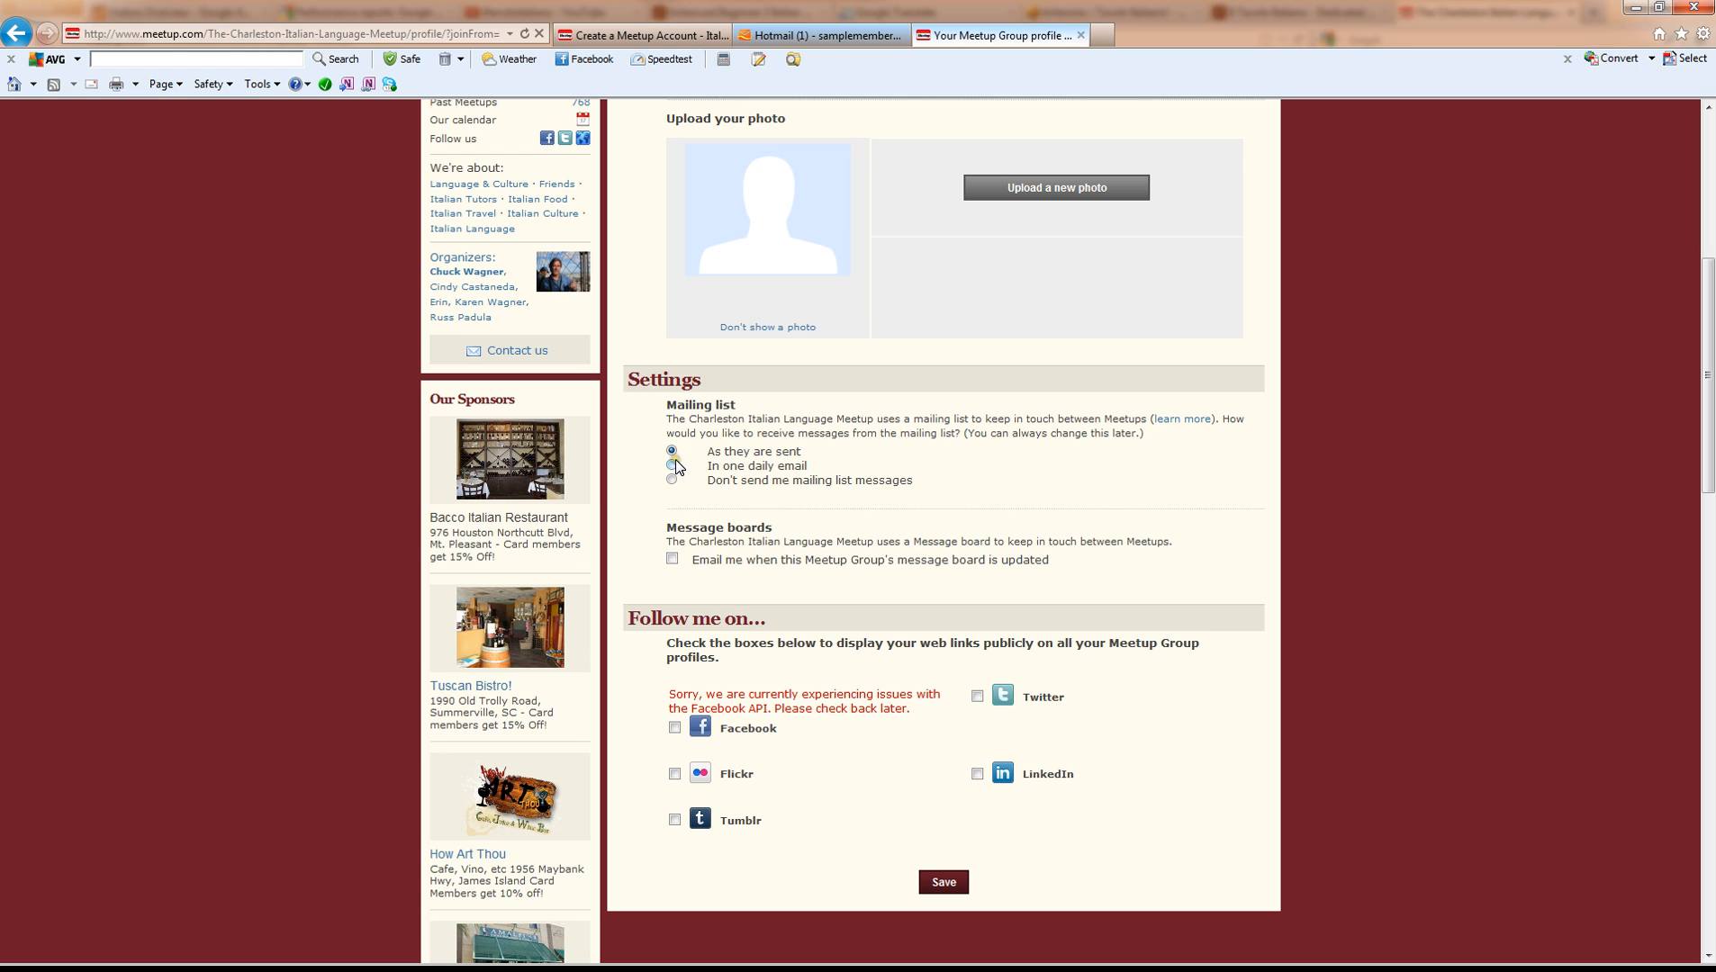
left_click(672, 452)
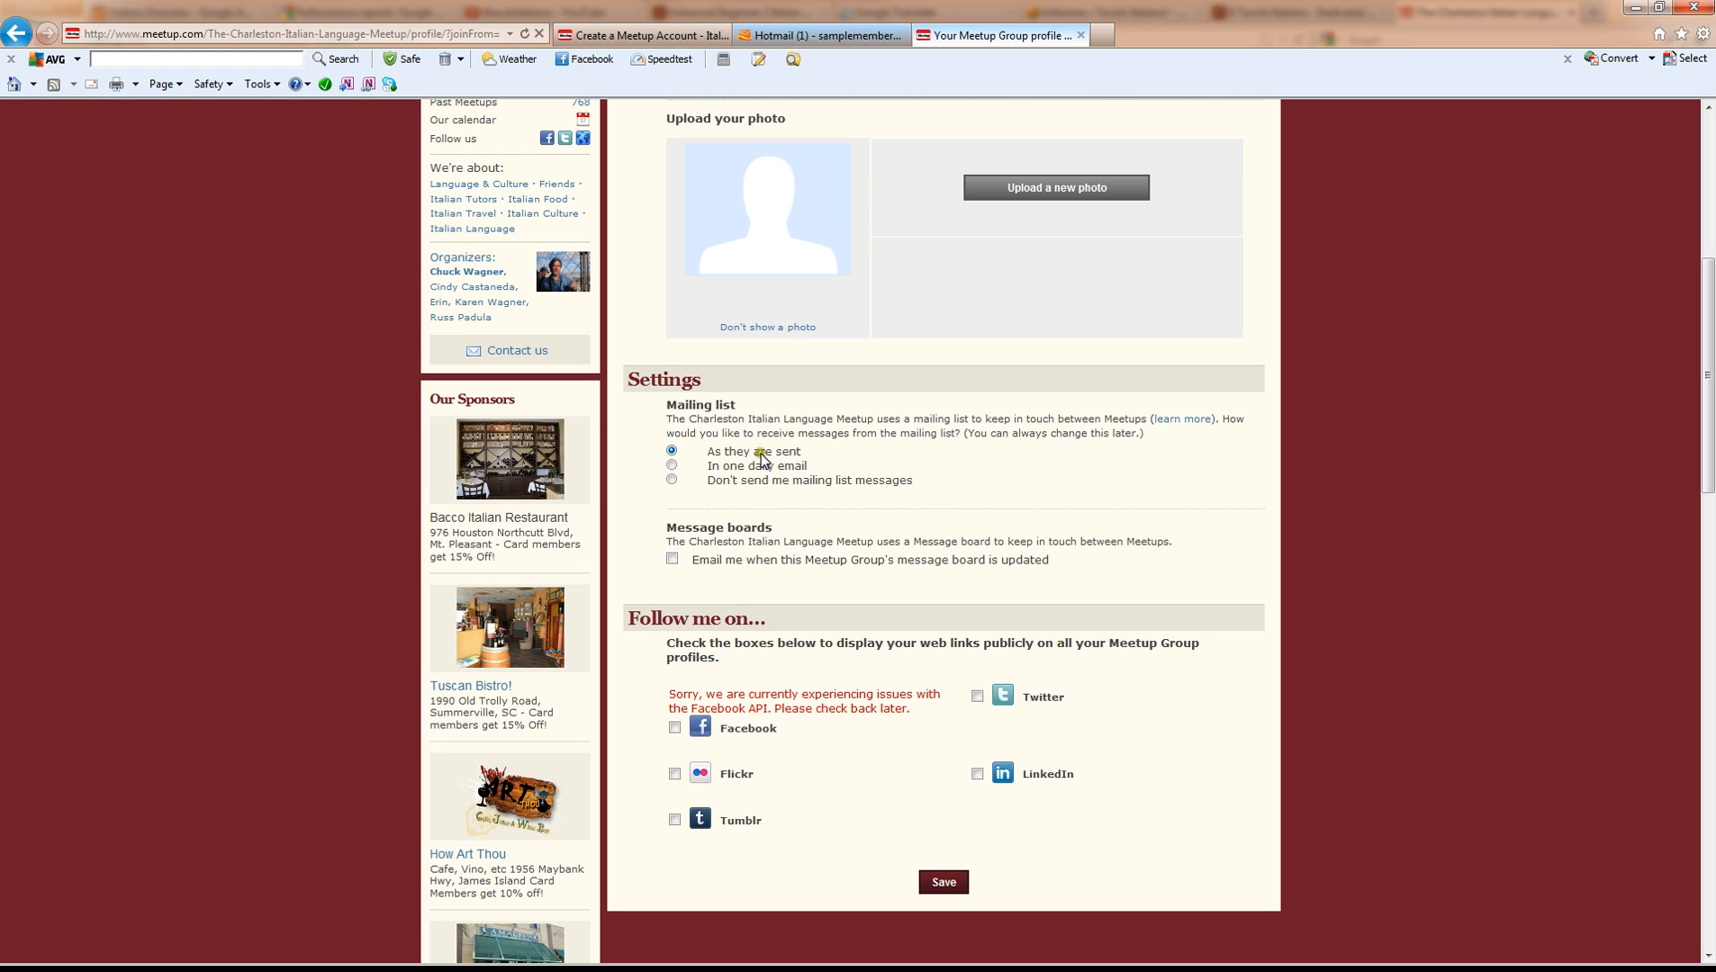
mouse_move(785, 459)
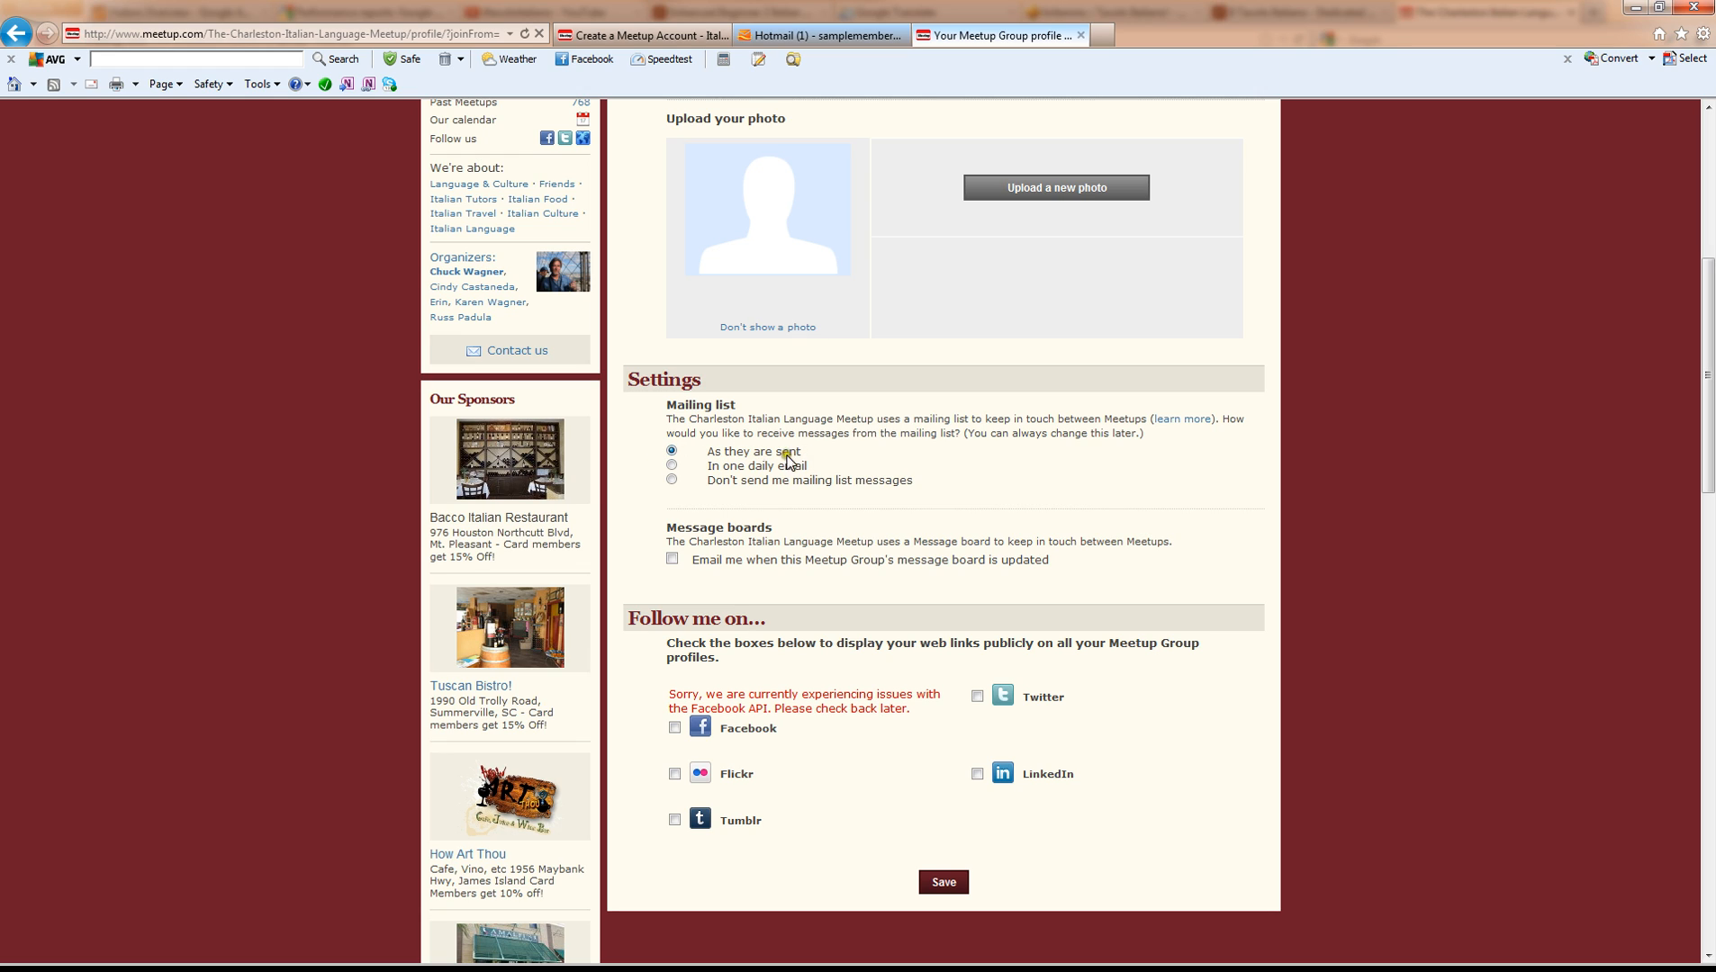
mouse_move(673, 588)
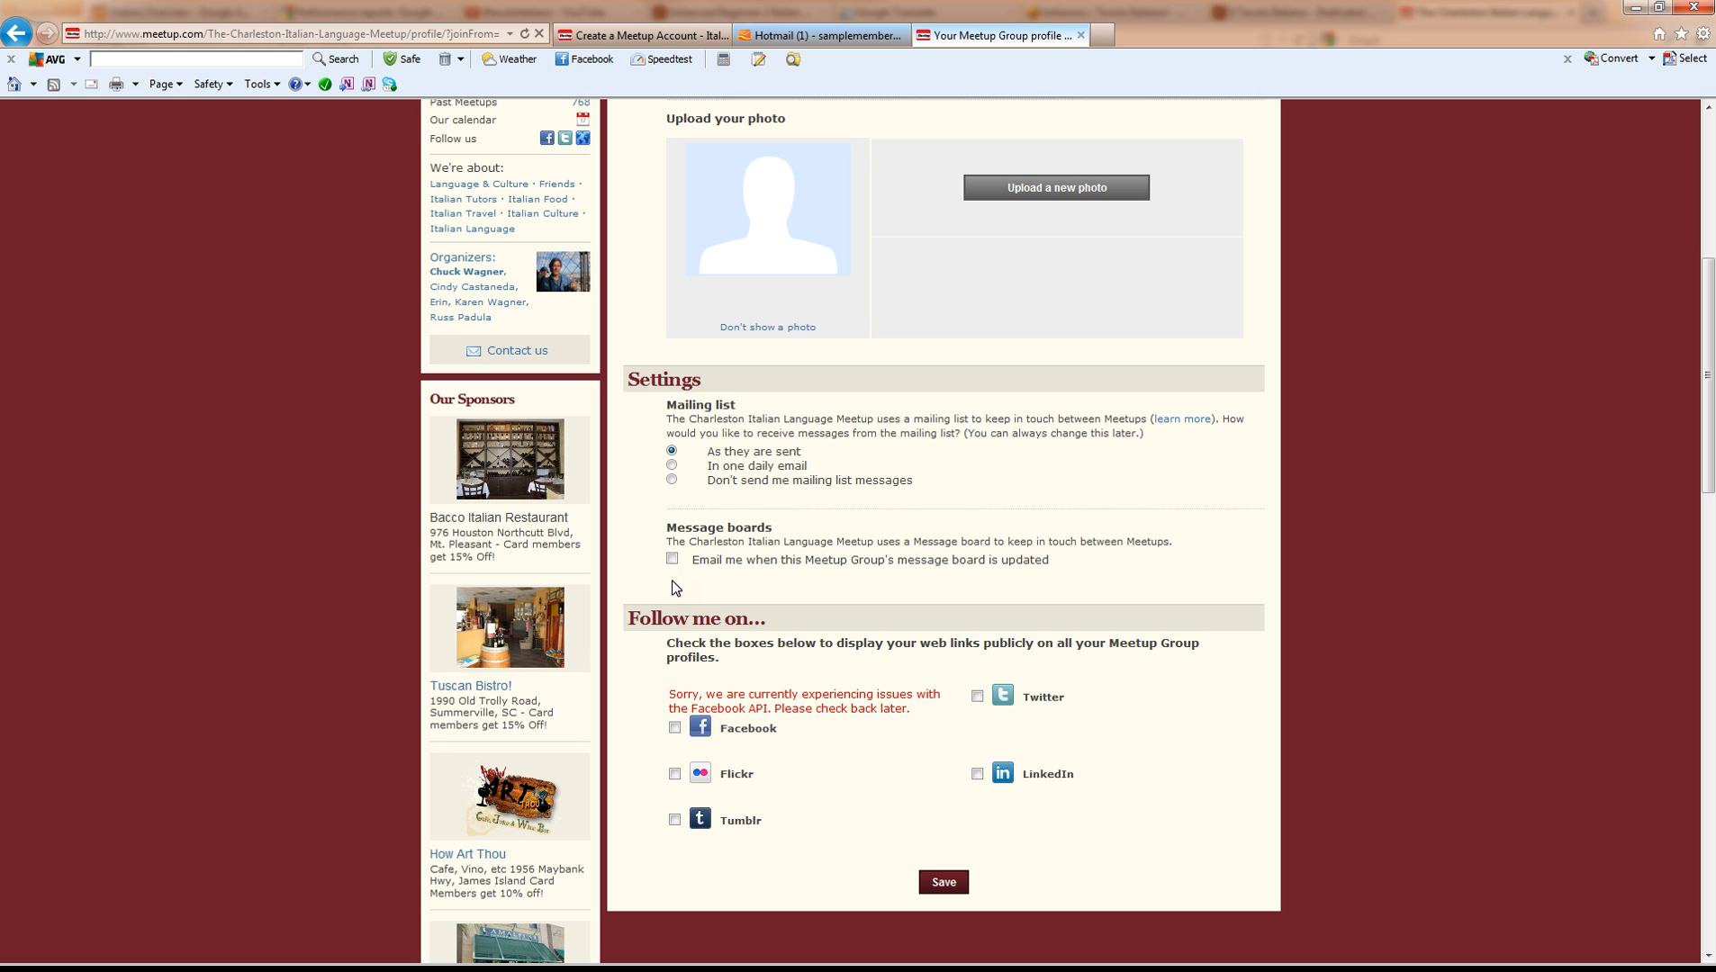
left_click(673, 559)
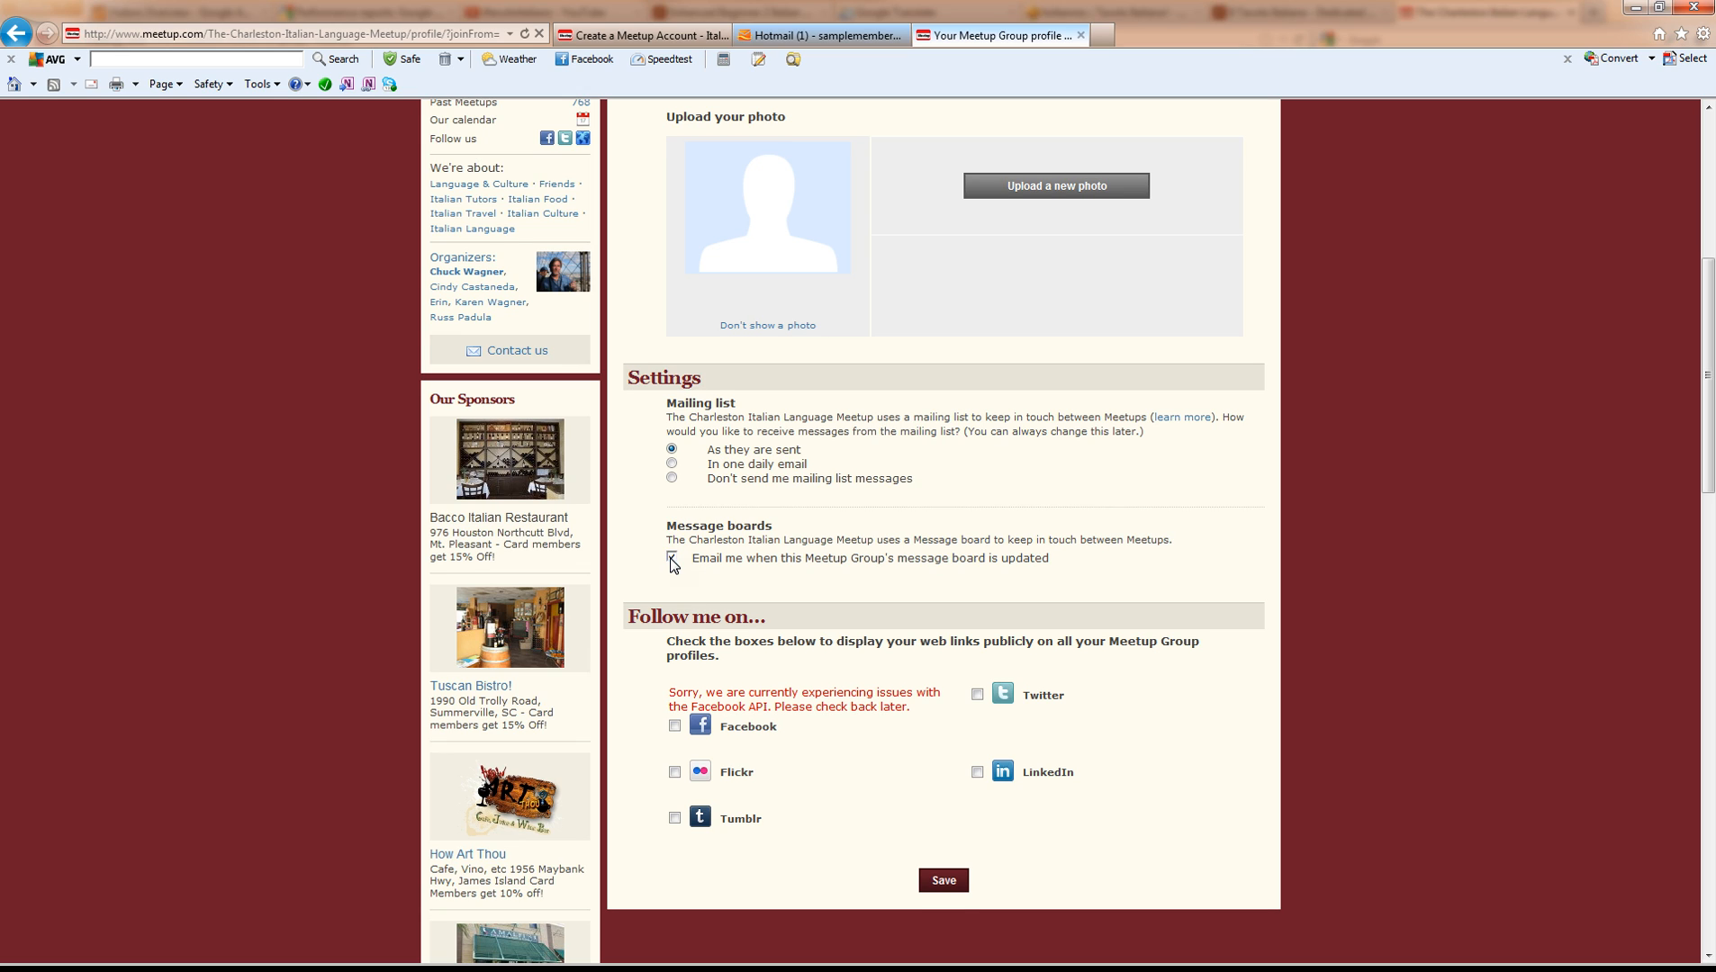
left_click(671, 557)
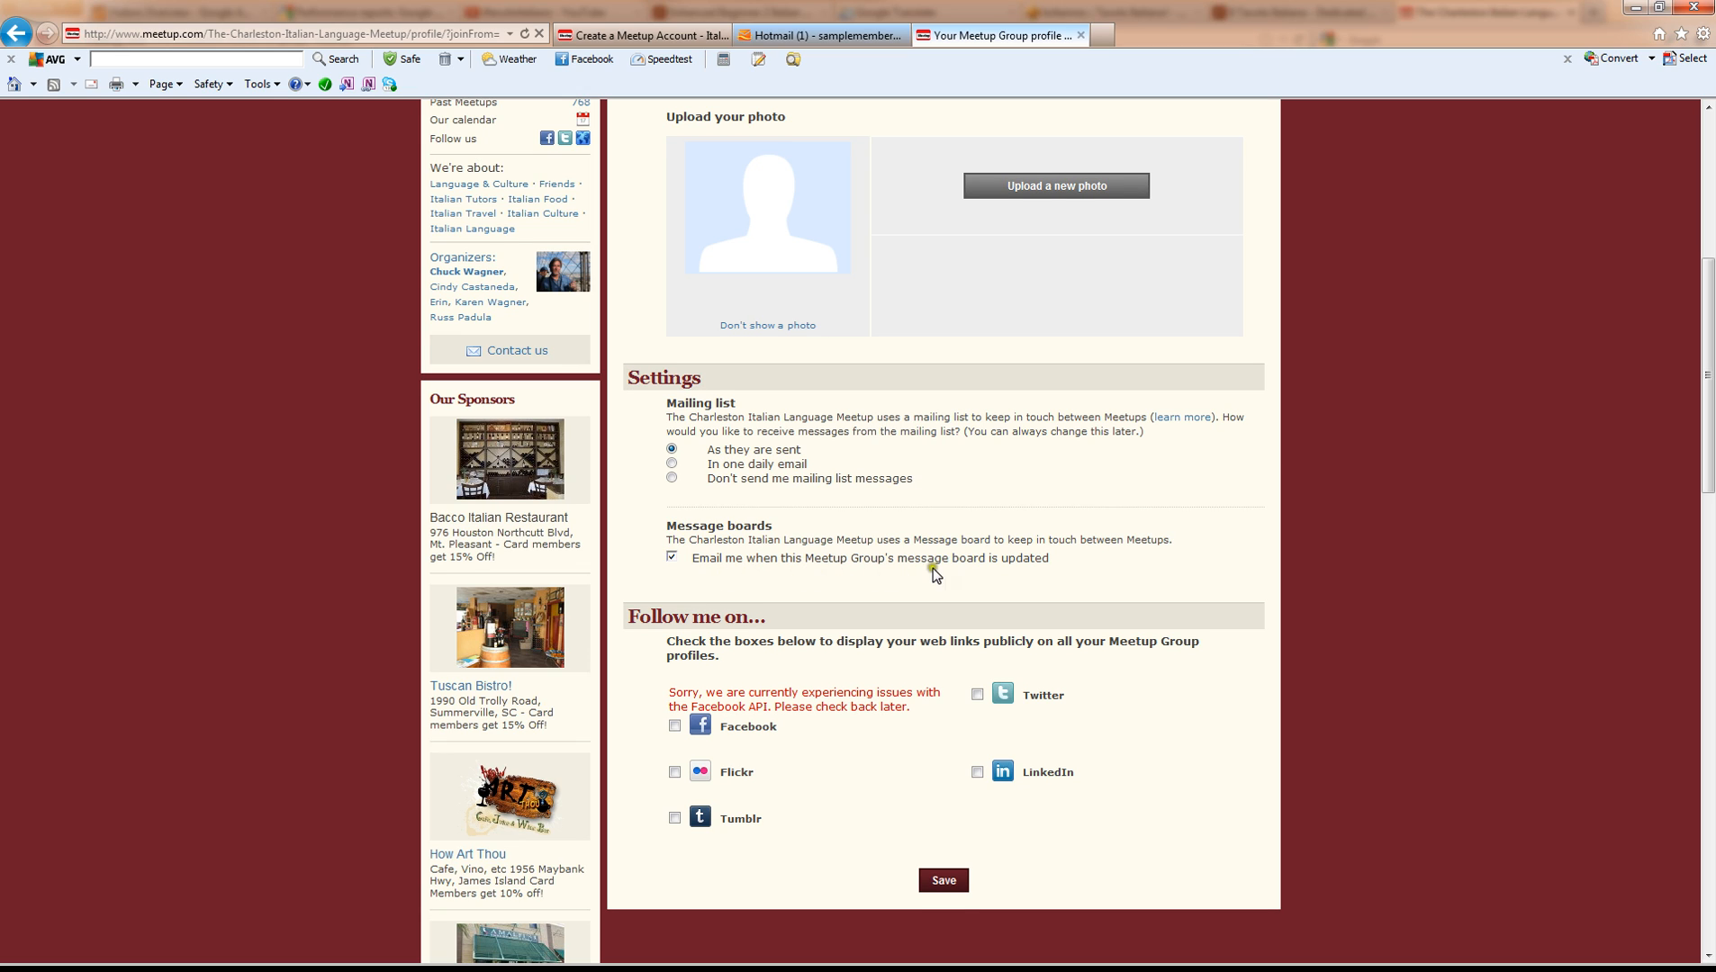
mouse_move(1075, 576)
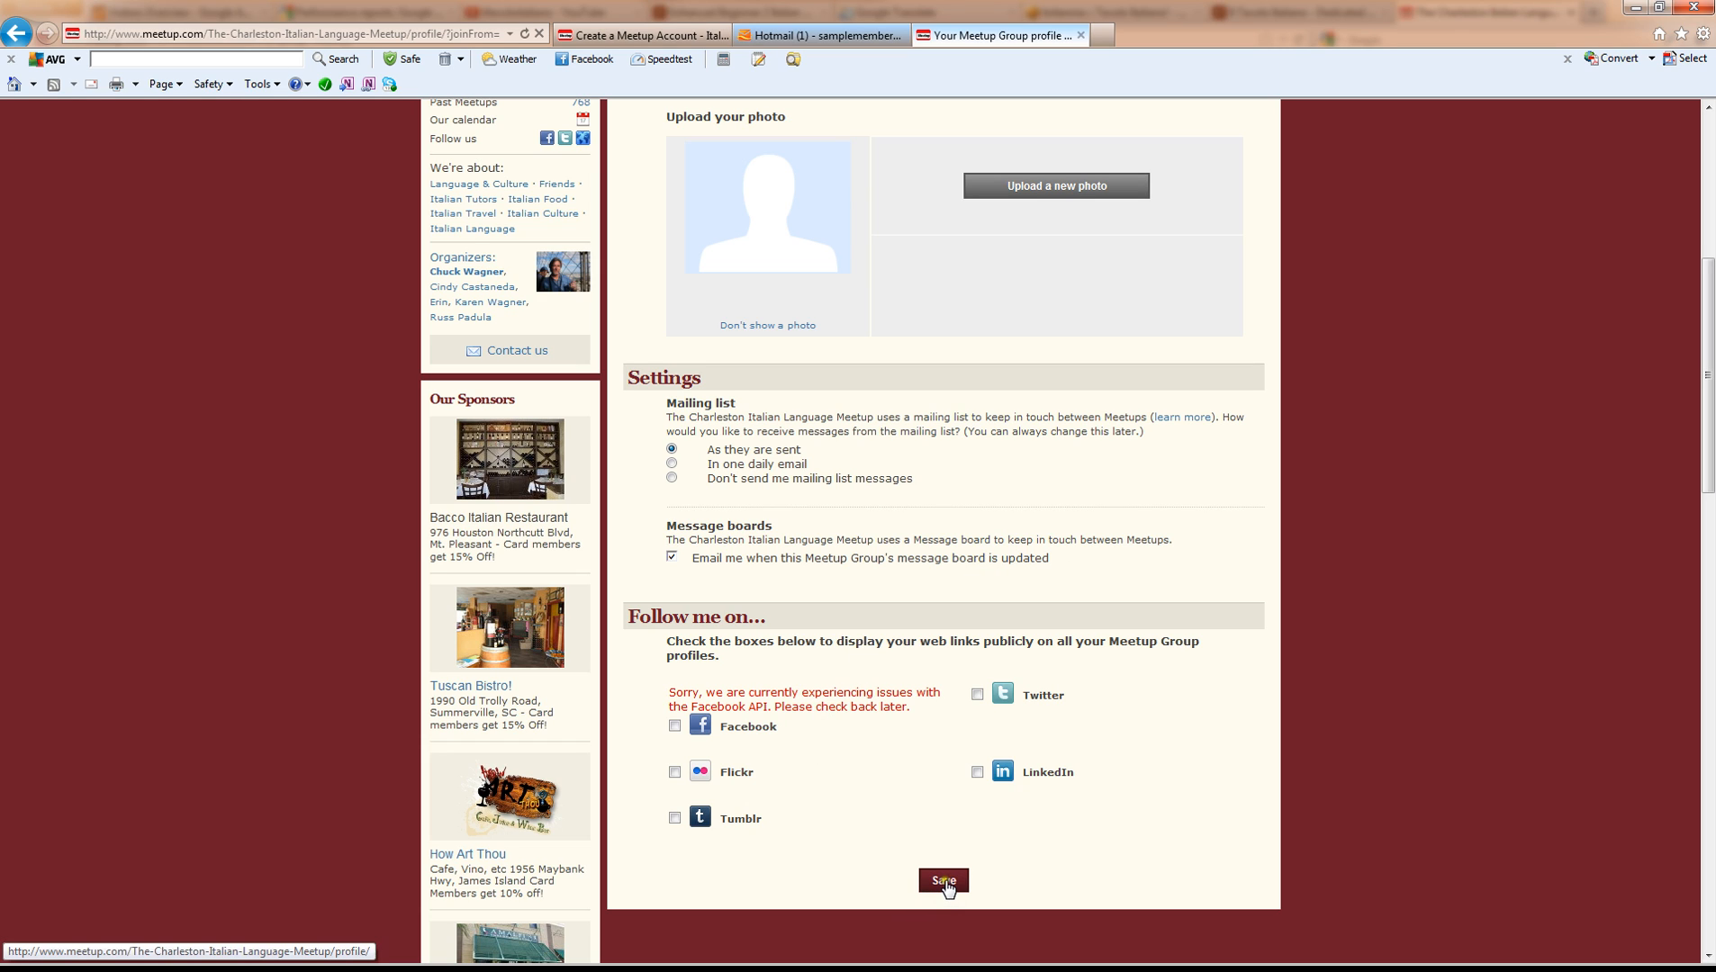
left_click(942, 881)
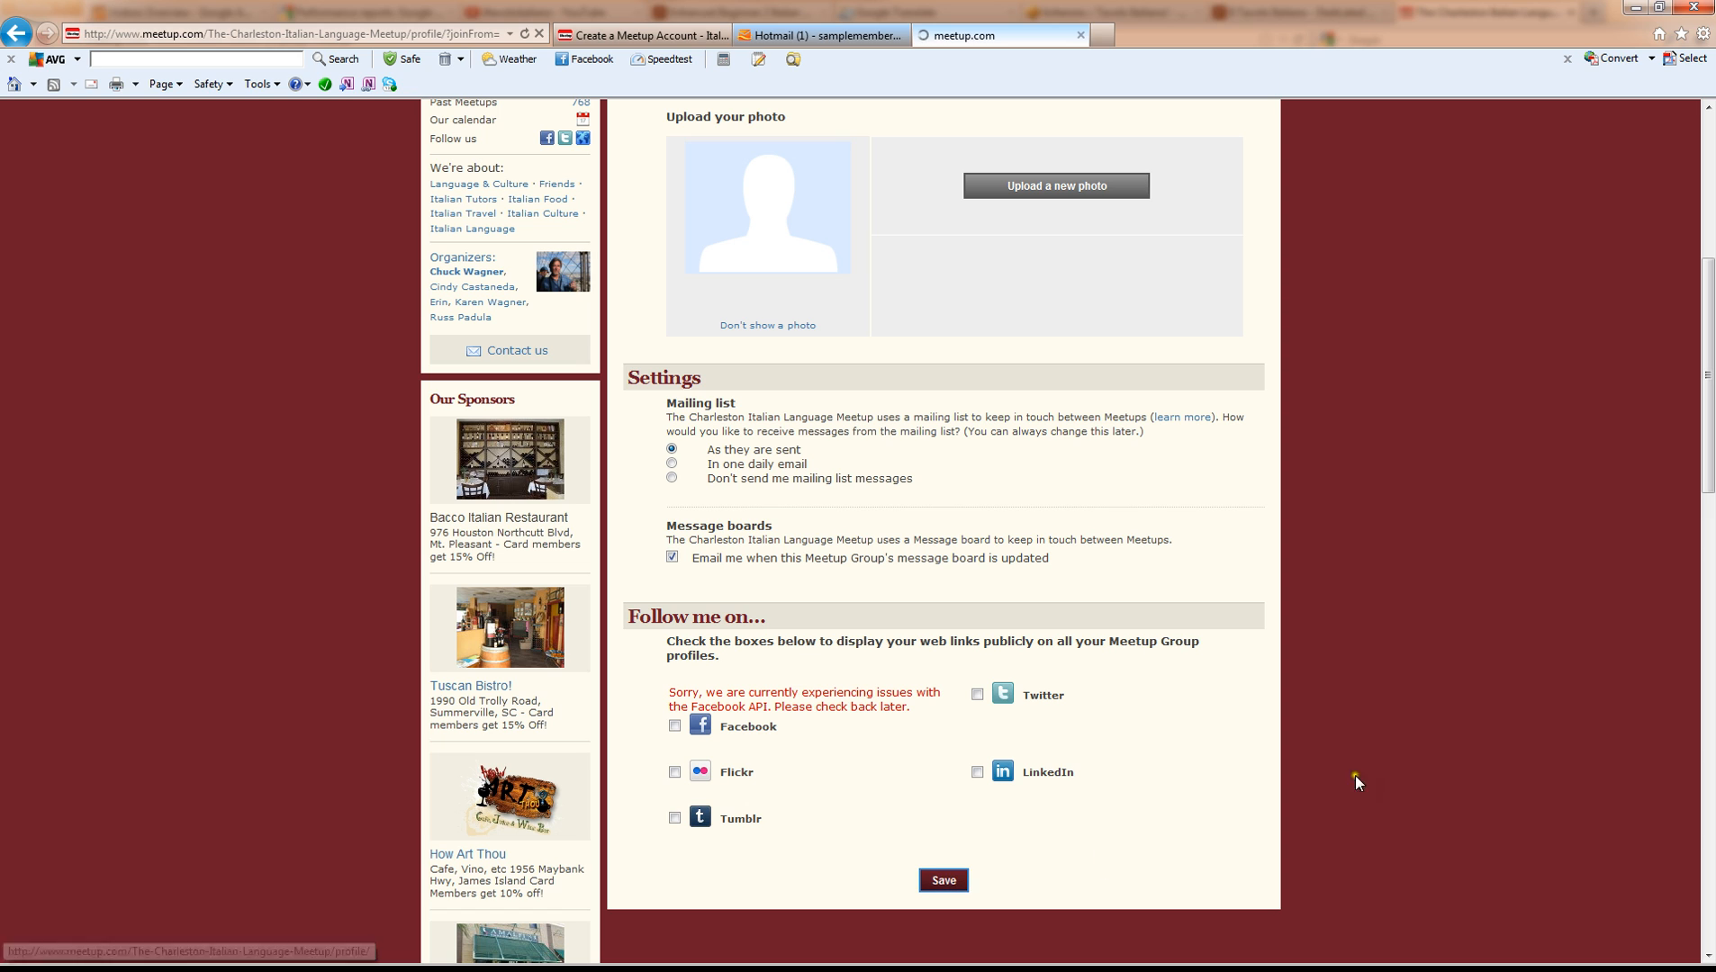
Close the topic suggestions with Done, revealing the group welcome page confirming membership.
left_click(942, 878)
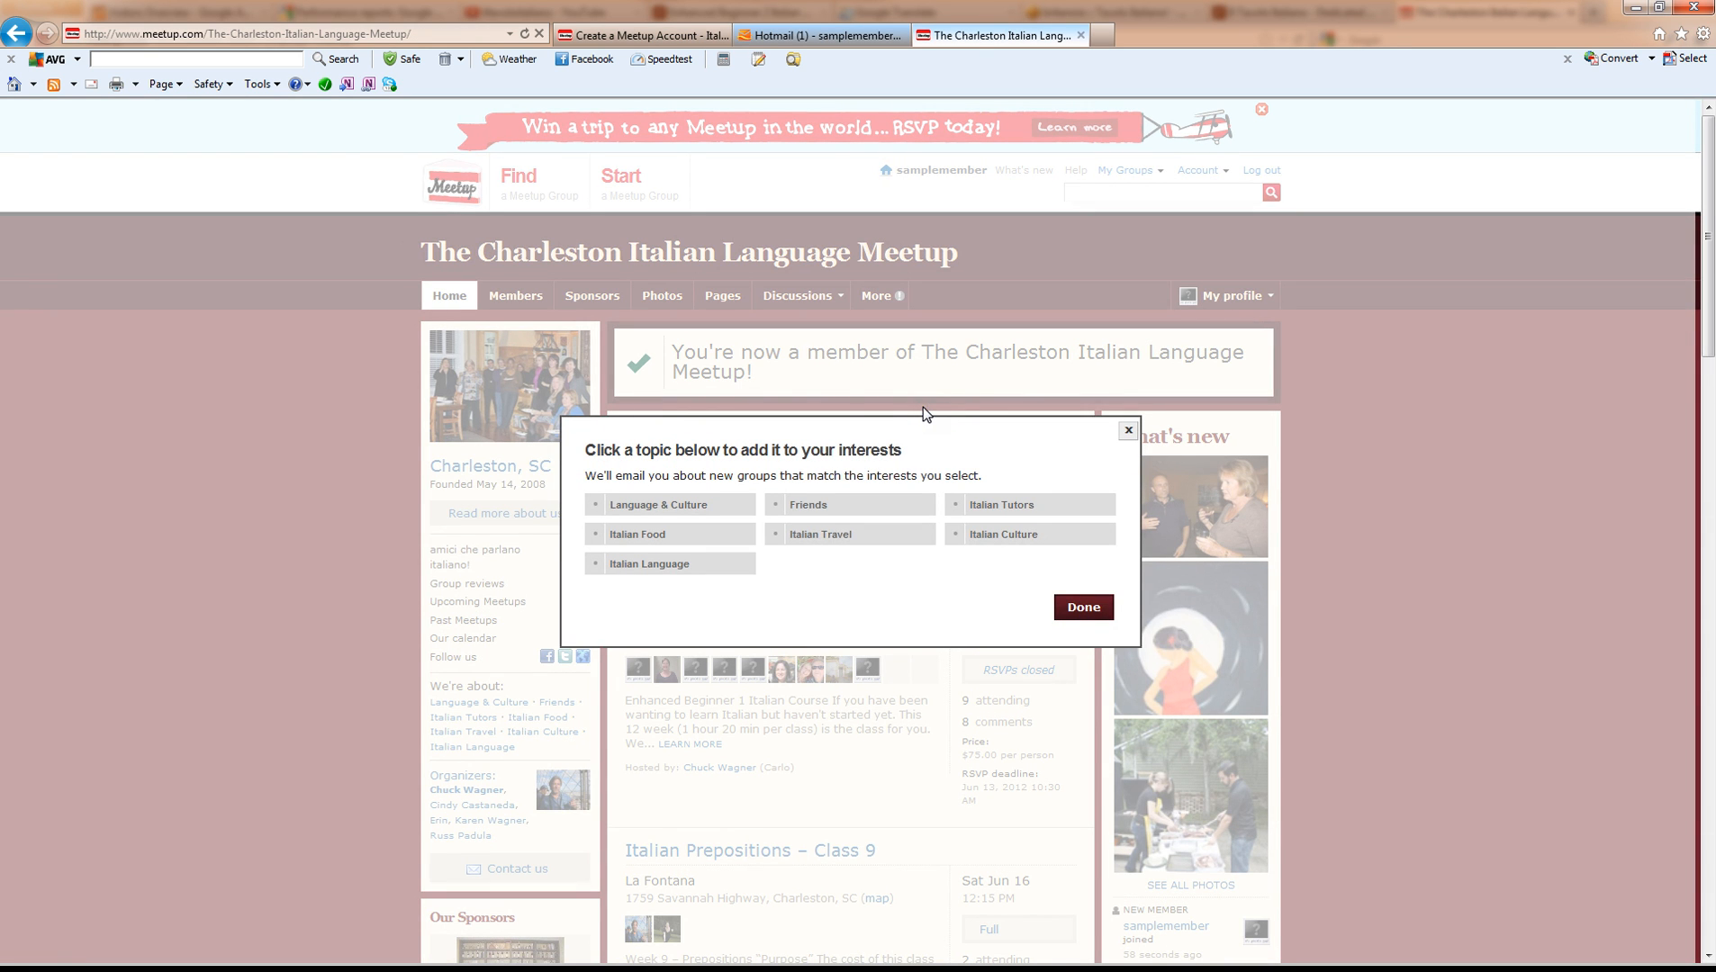
mouse_move(688, 446)
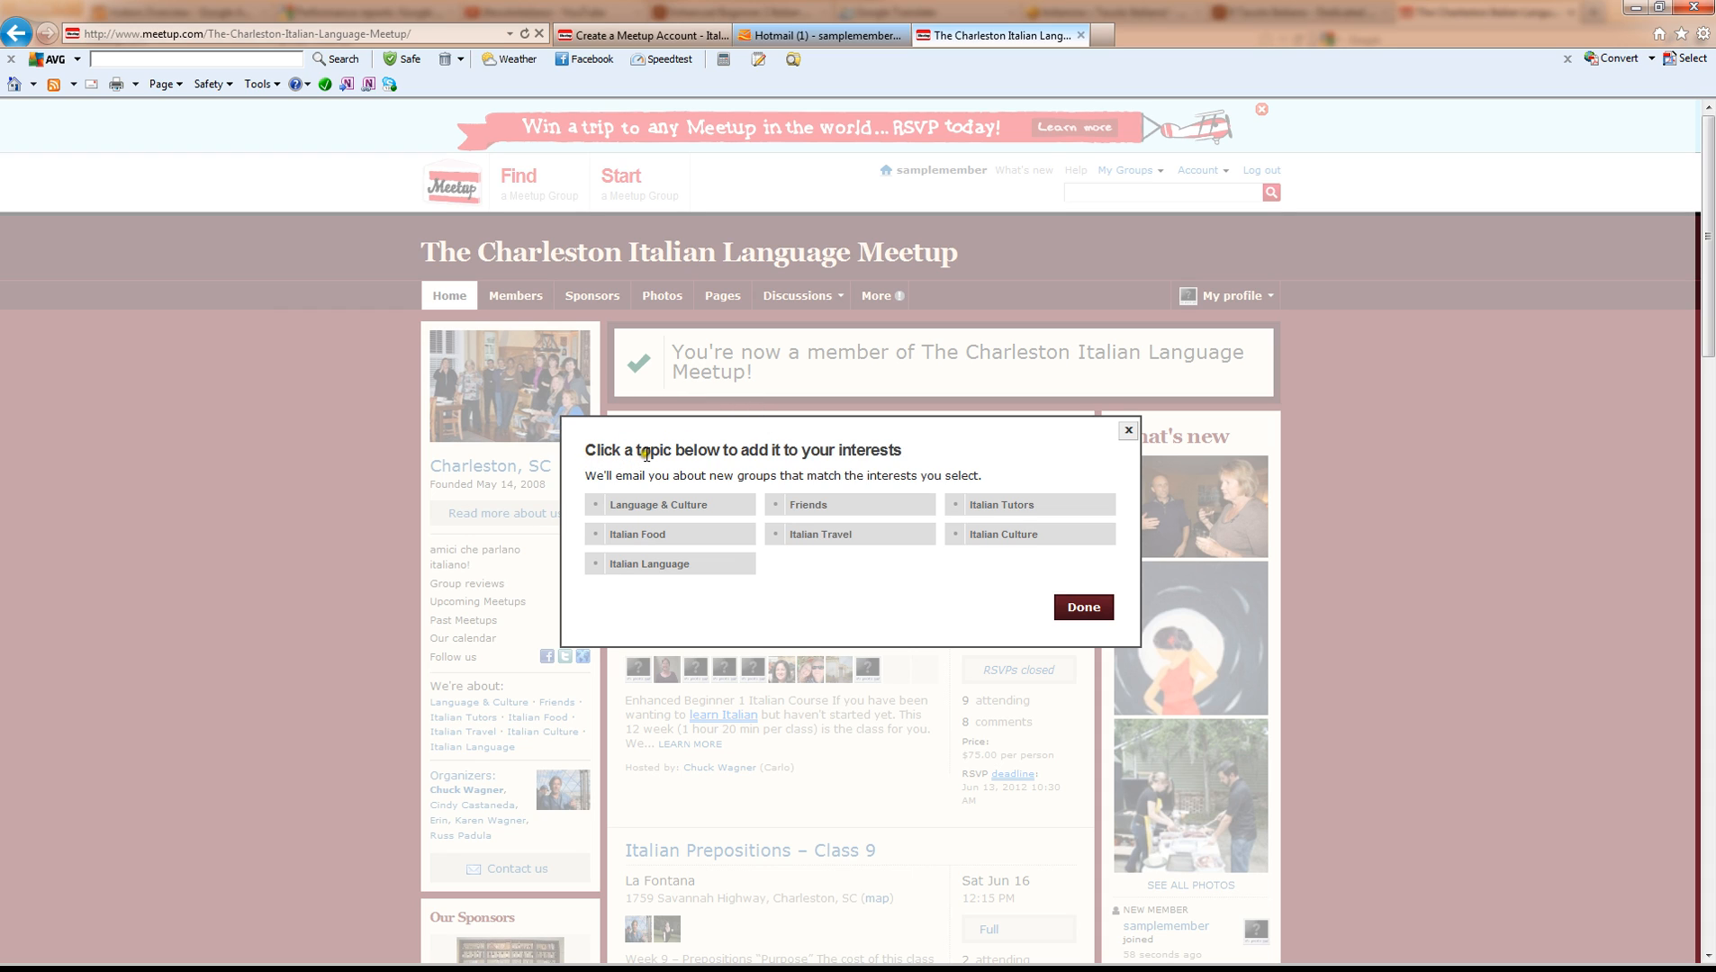
mouse_move(911, 459)
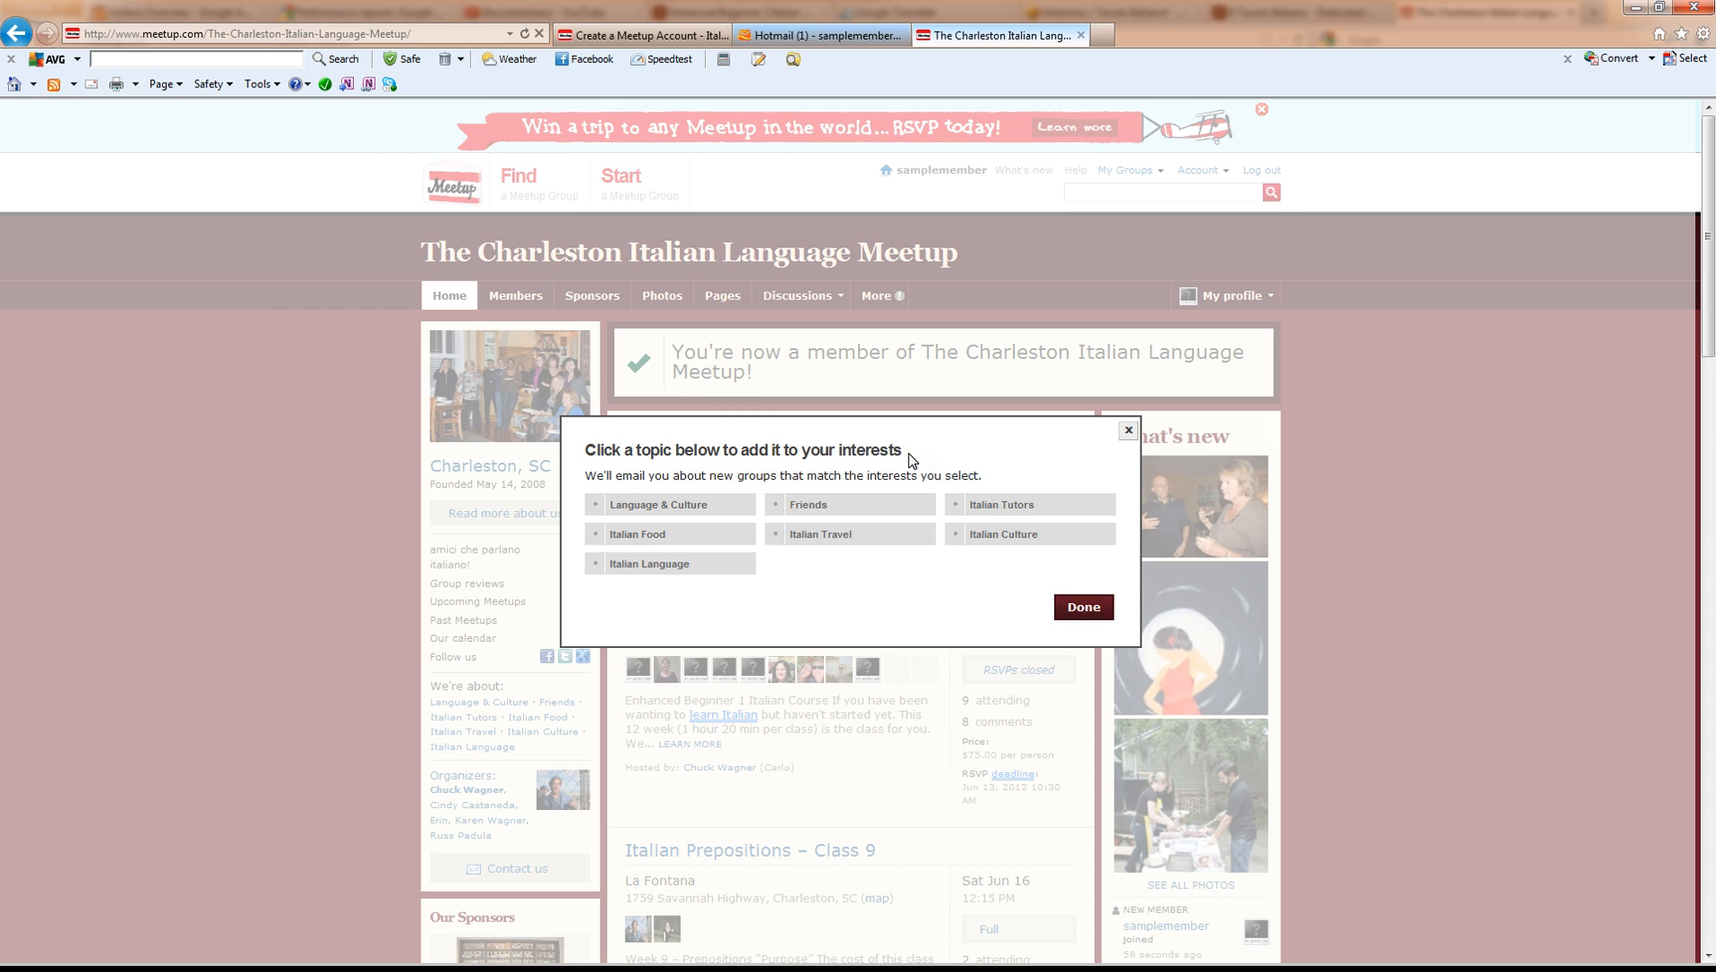
mouse_move(1081, 621)
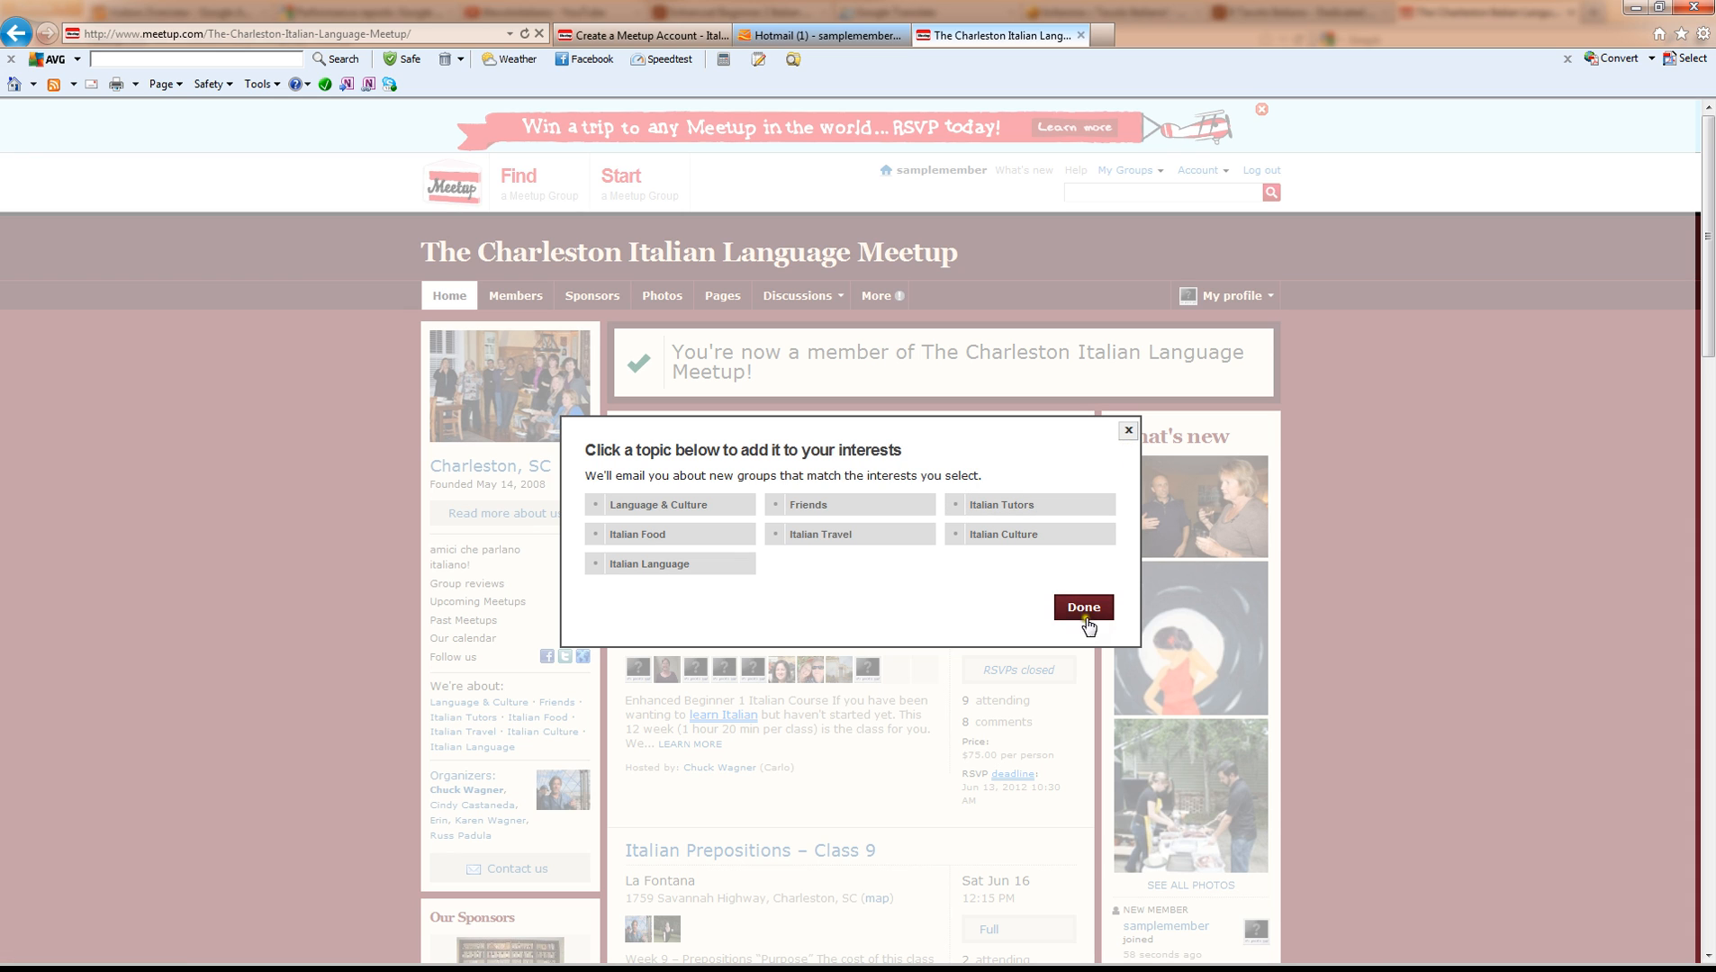
left_click(1080, 606)
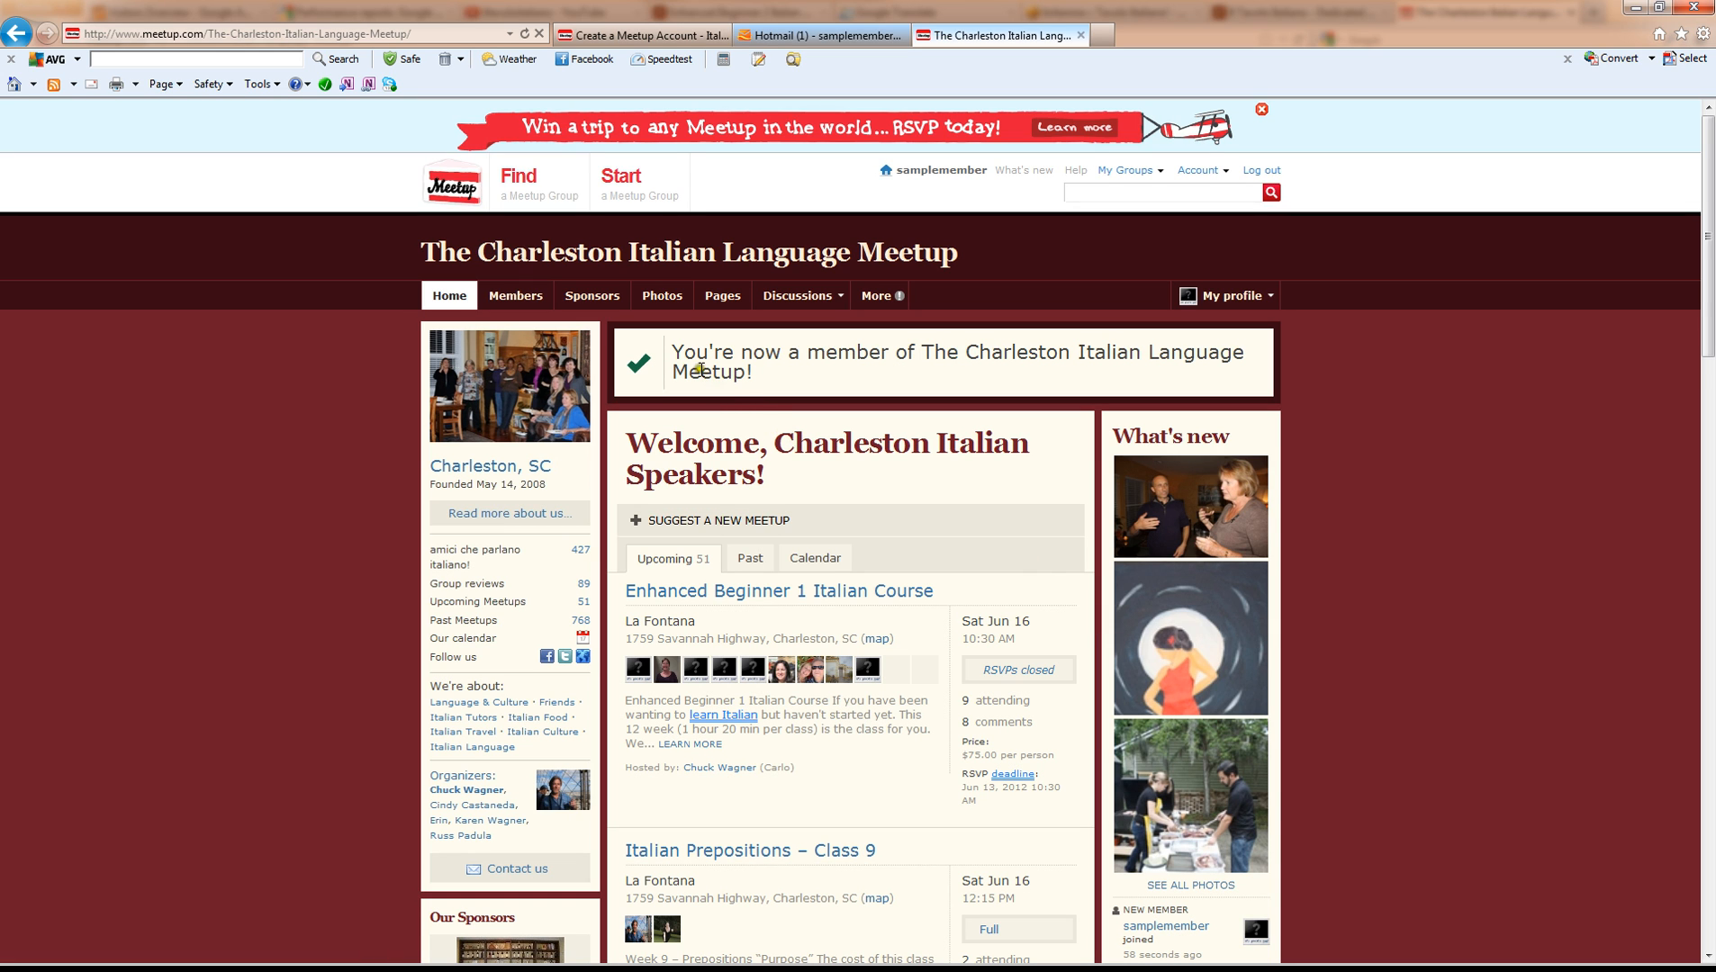
mouse_move(1111, 378)
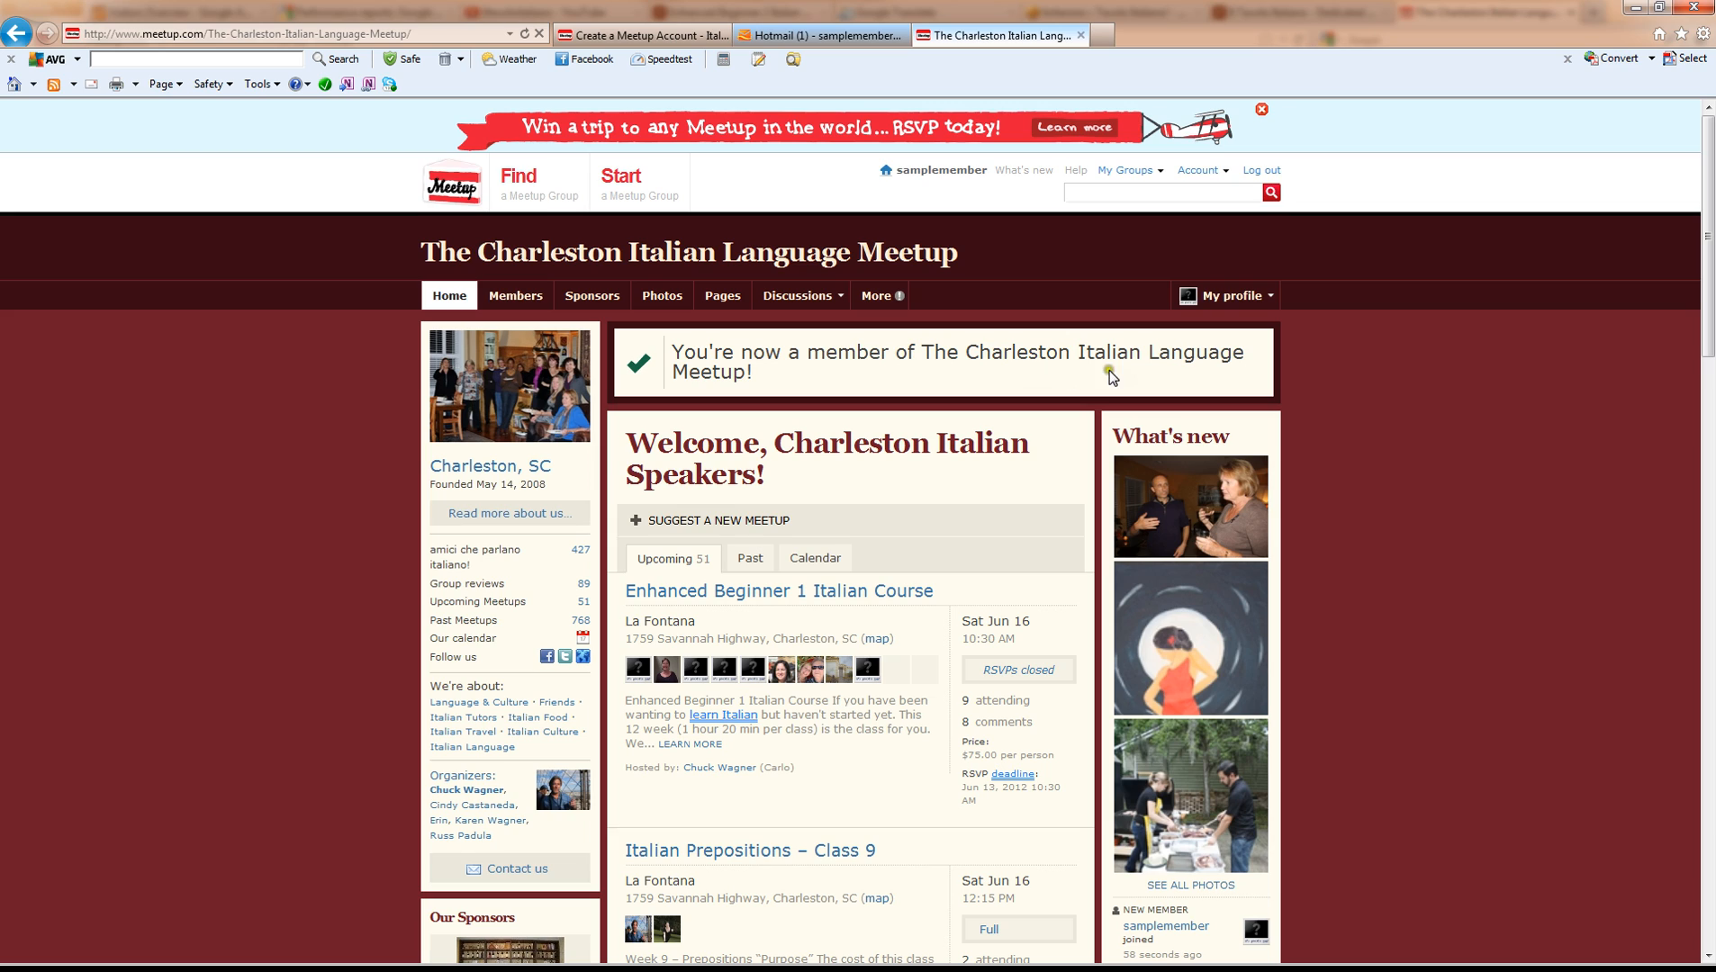
mouse_move(953, 384)
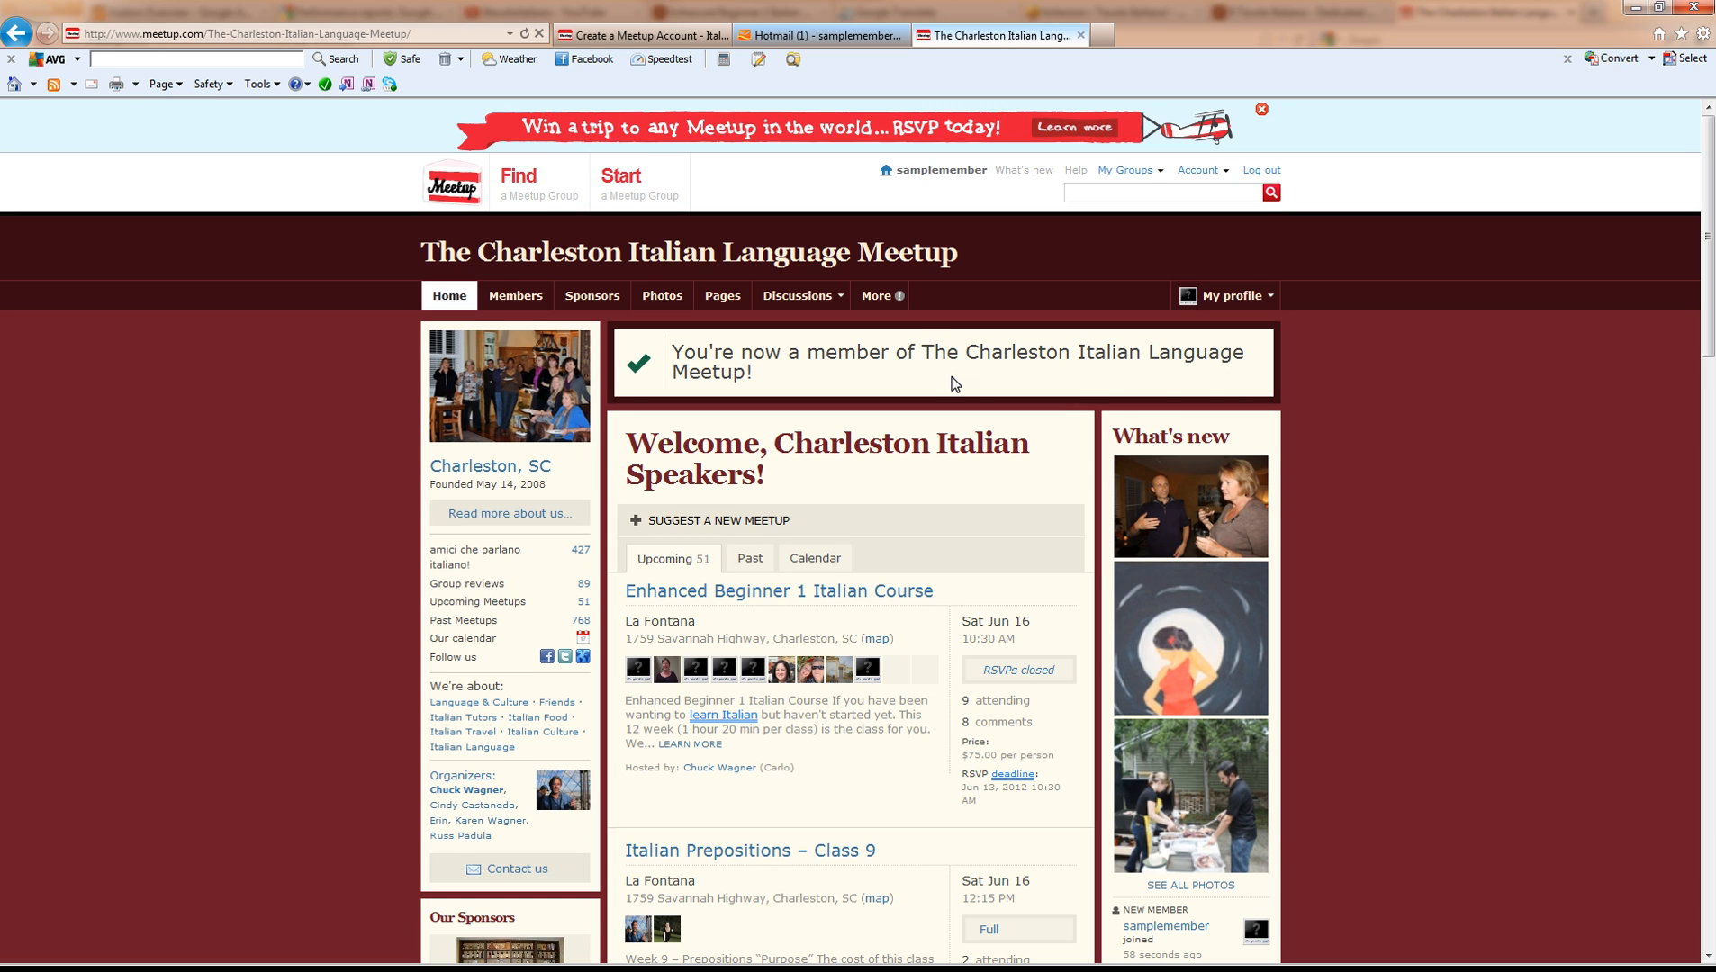
mouse_move(1348, 442)
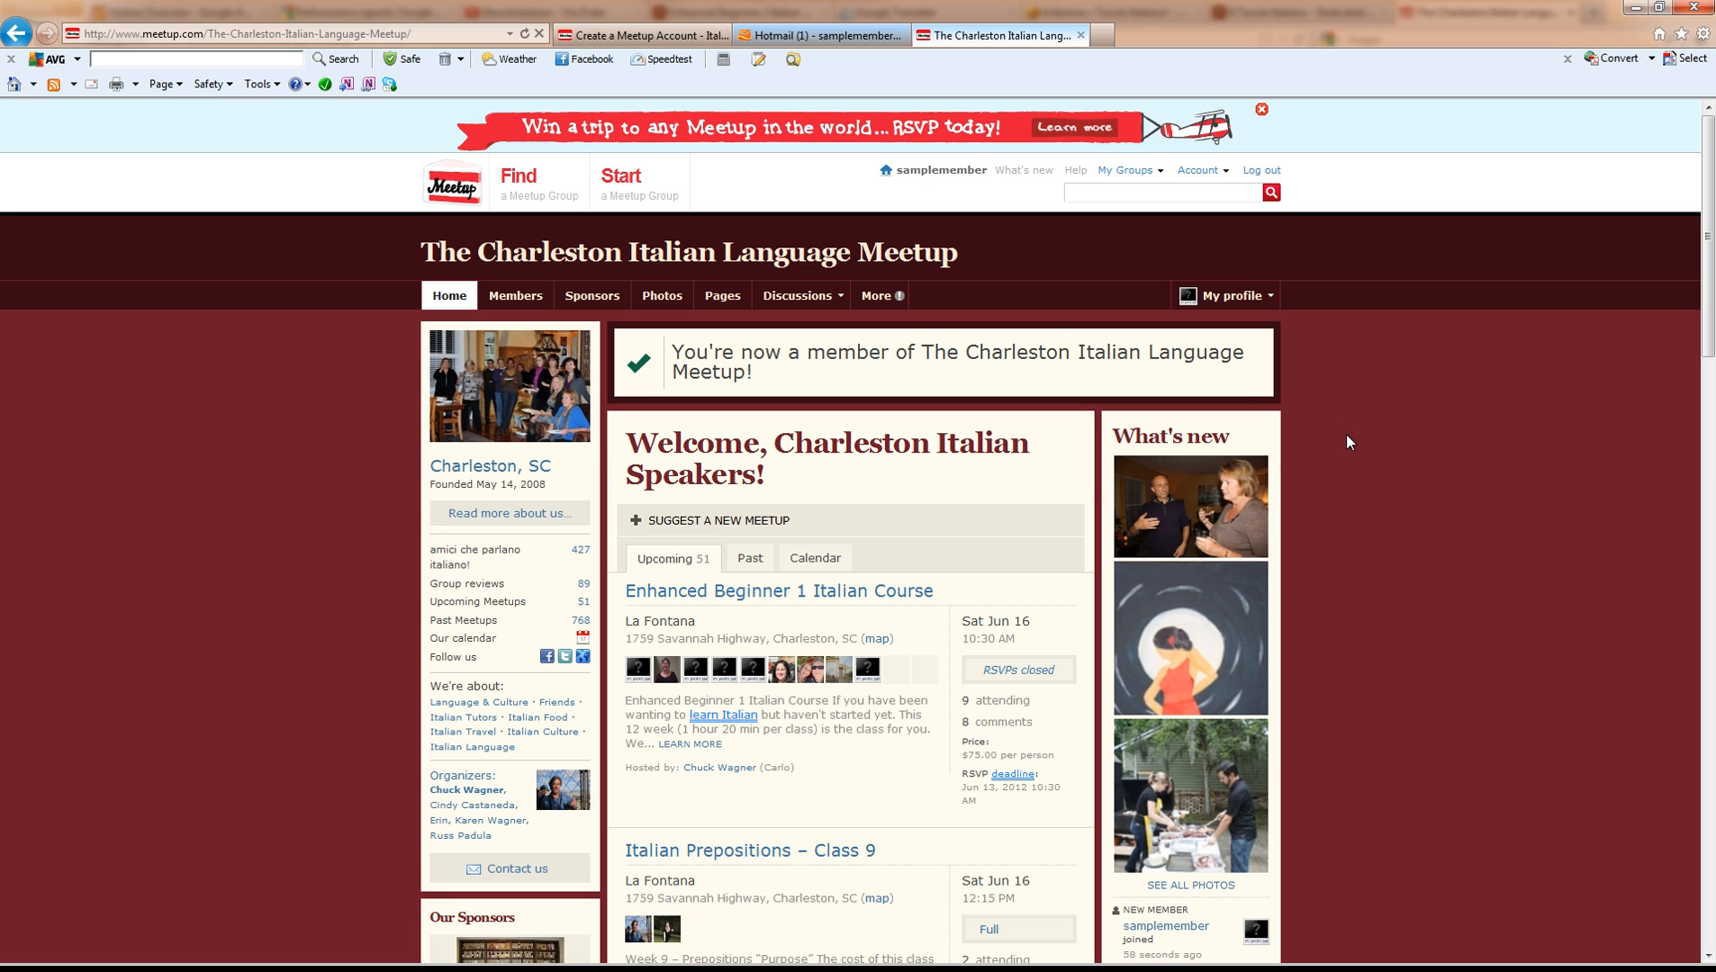